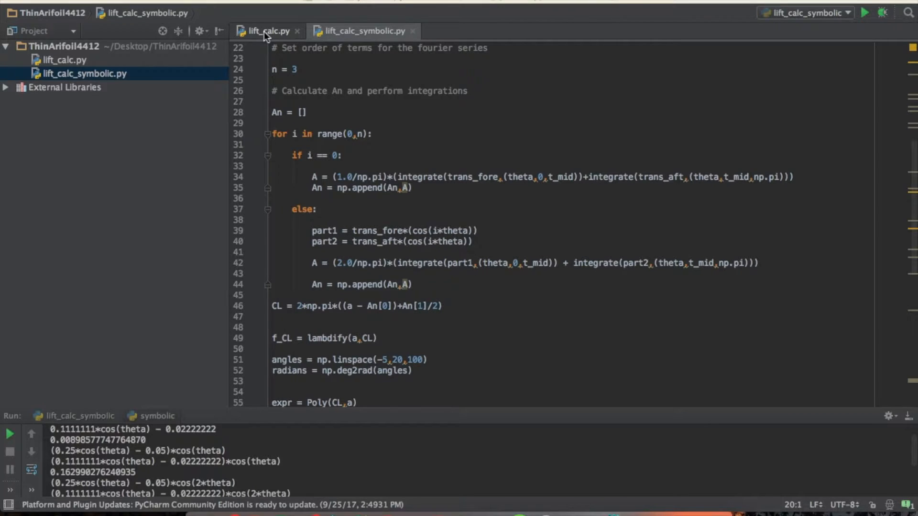
{"action": "mouse_move", "coordinate": [265, 30]}
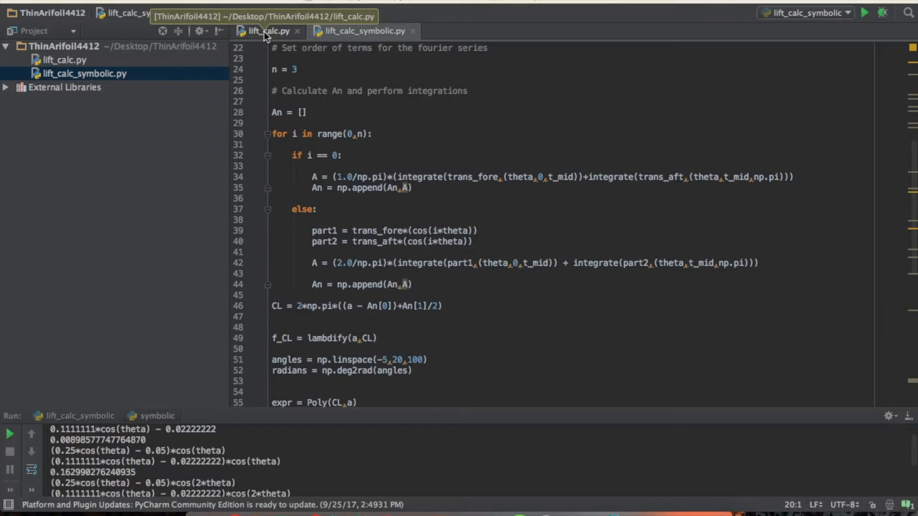
{"action": "mouse_move", "coordinate": [264, 31]}
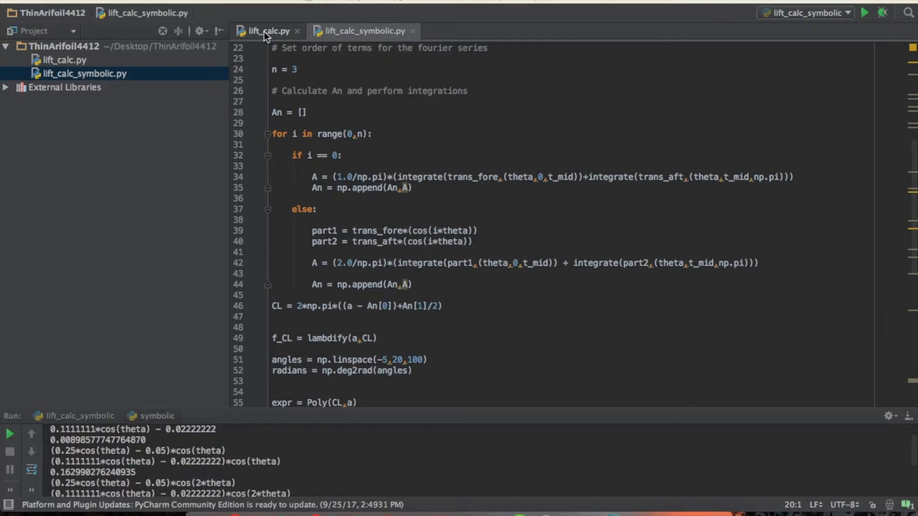
{"action": "mouse_move", "coordinate": [221, 2]}
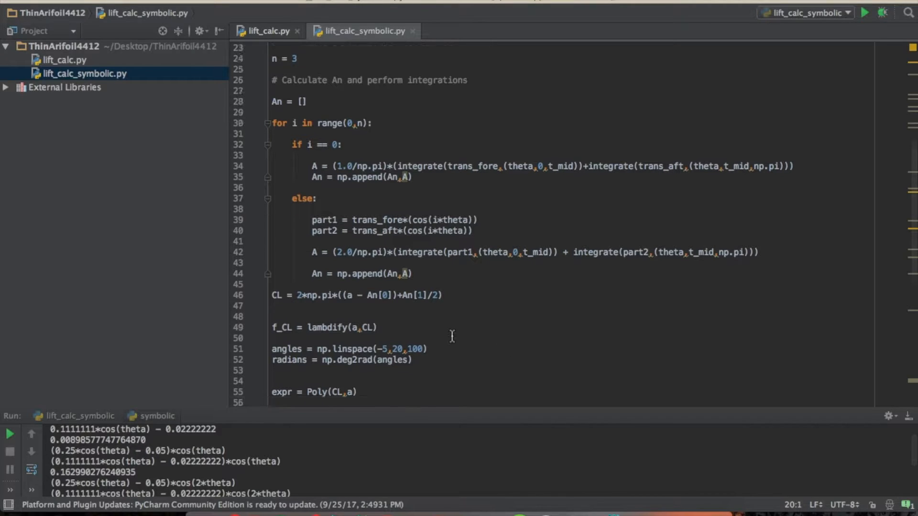
Step: Scroll up through the open script to review it
{"action": "scroll", "scroll_direction": "up", "scroll_amount": 3}
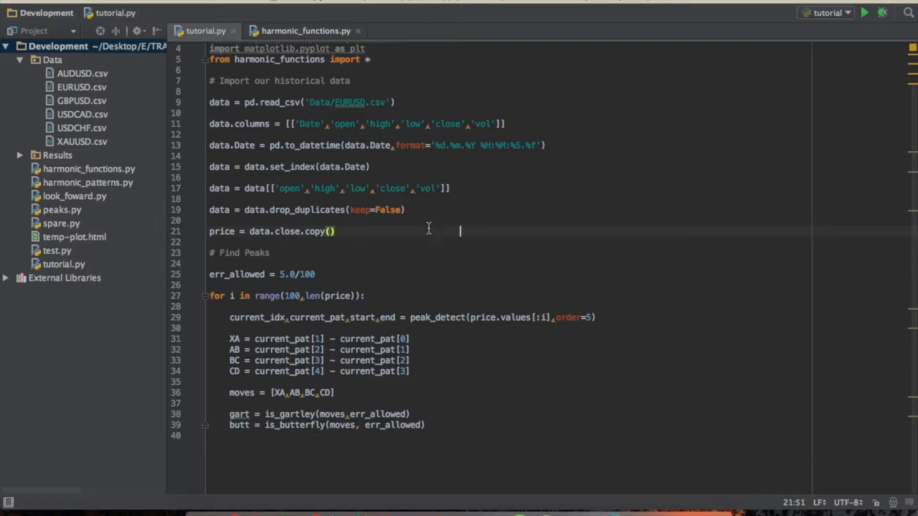
Step: Add a blank line below the Gartley and butterfly checks at the end of the loop
{"action": "scroll", "scroll_direction": "up", "scroll_amount": 3}
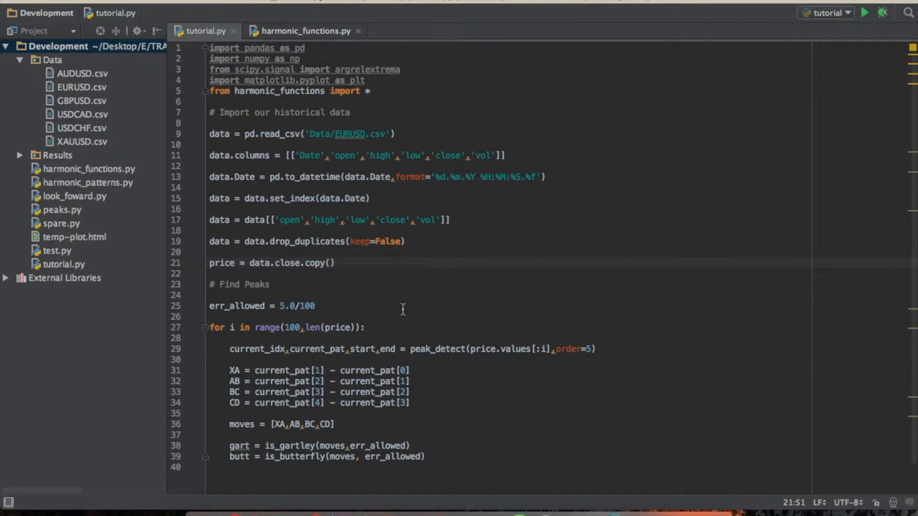
{"action": "scroll", "scroll_direction": "down", "scroll_amount": 3}
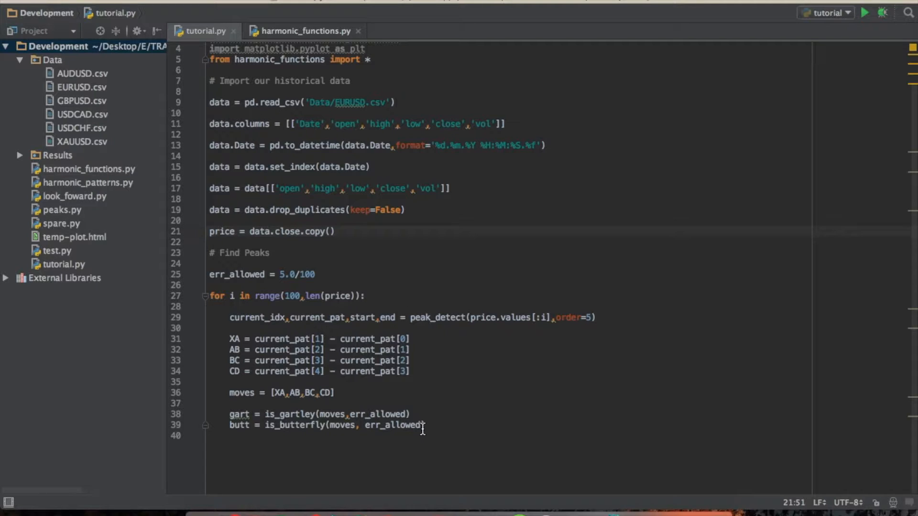
{"action": "key", "text": "Return"}
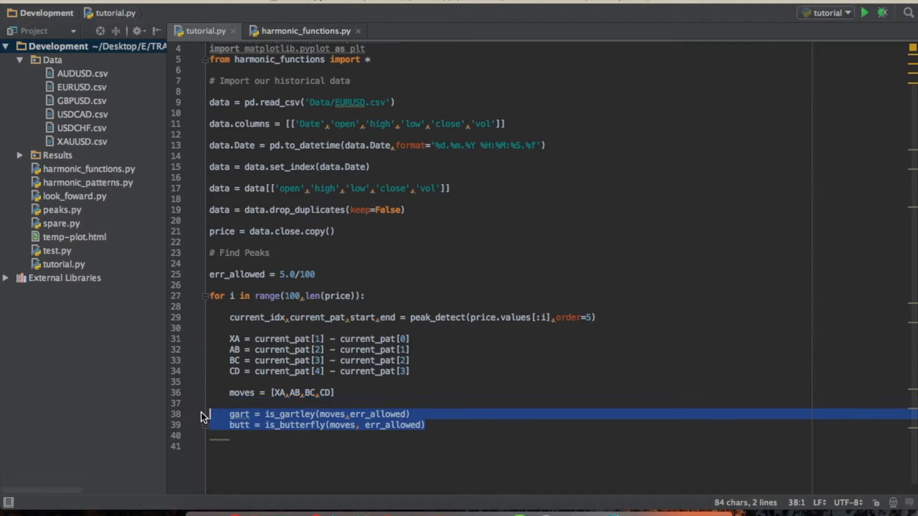
Step: Review is_butterfly in harmonic_functions.py, pointing out its 0.786 AB ratio range
{"action": "left_click", "coordinate": [304, 31]}
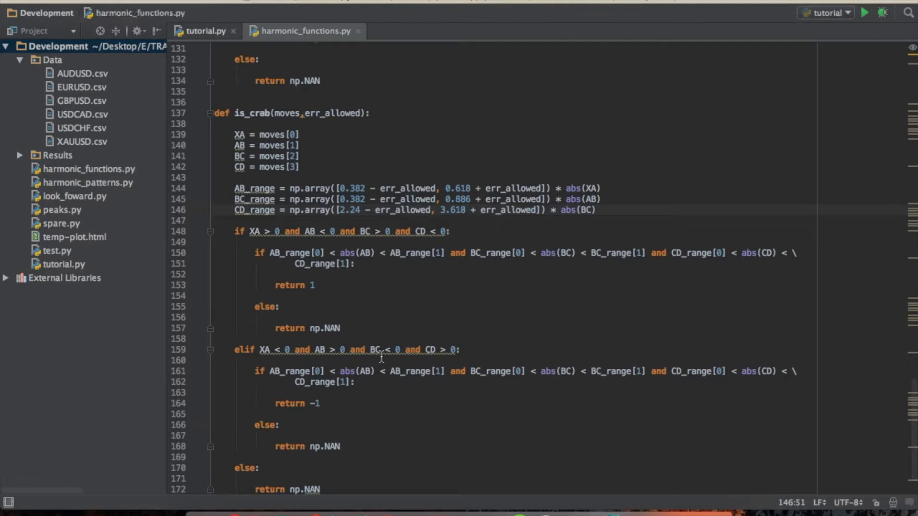
{"action": "scroll", "scroll_direction": "up", "scroll_amount": 3}
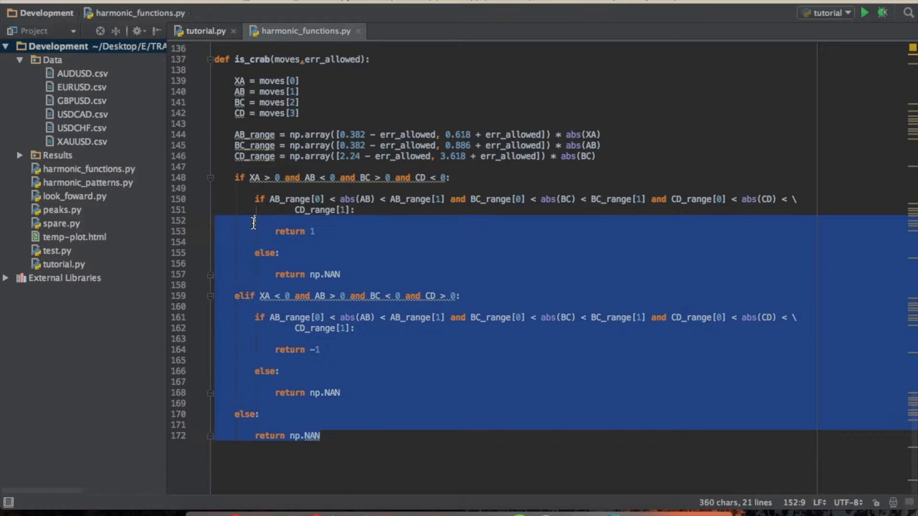
{"action": "scroll", "scroll_direction": "up", "scroll_amount": 3}
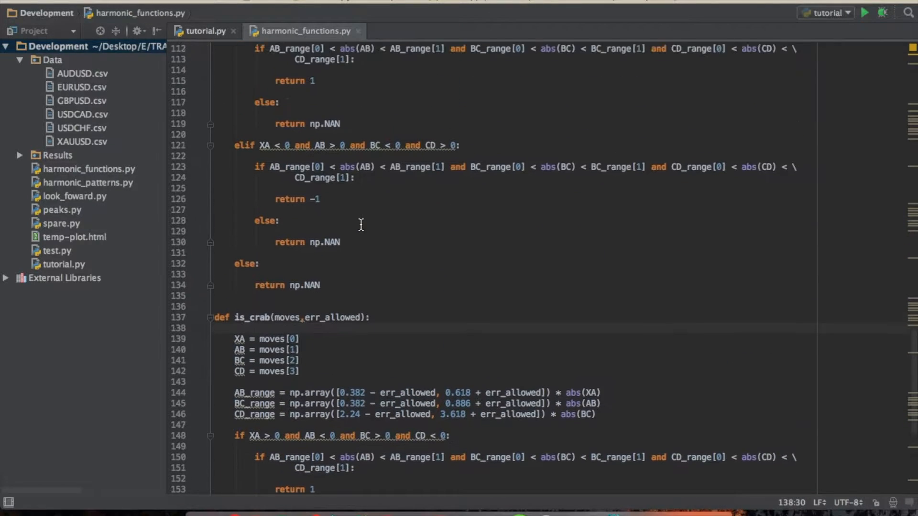
{"action": "scroll", "scroll_direction": "up", "scroll_amount": 3}
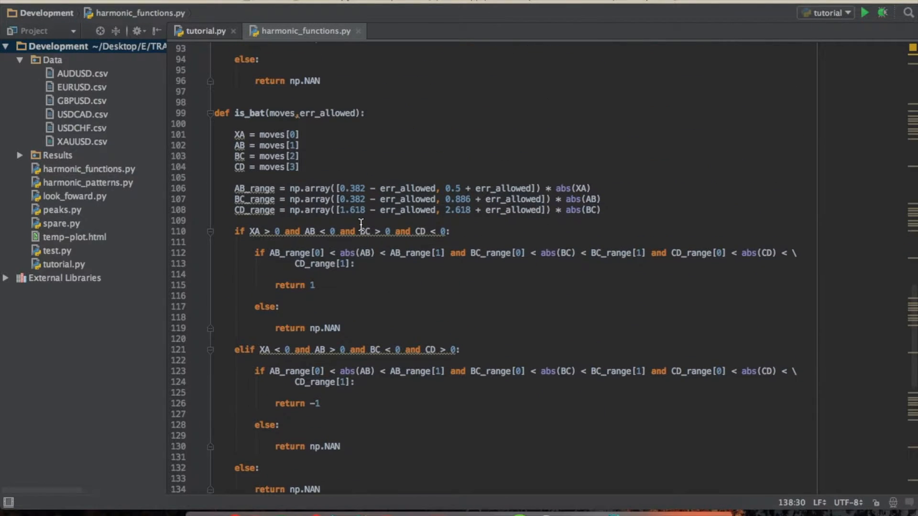
{"action": "mouse_move", "coordinate": [259, 129]}
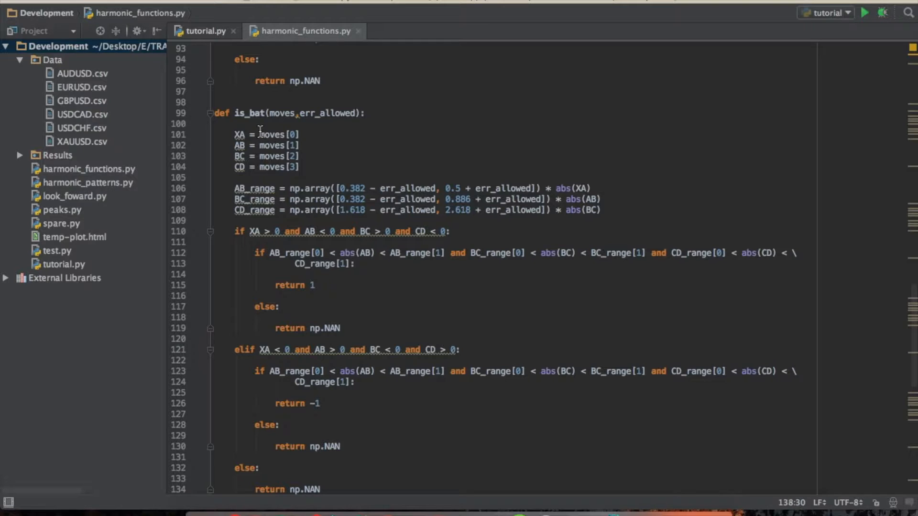
{"action": "scroll", "scroll_direction": "up", "scroll_amount": 3}
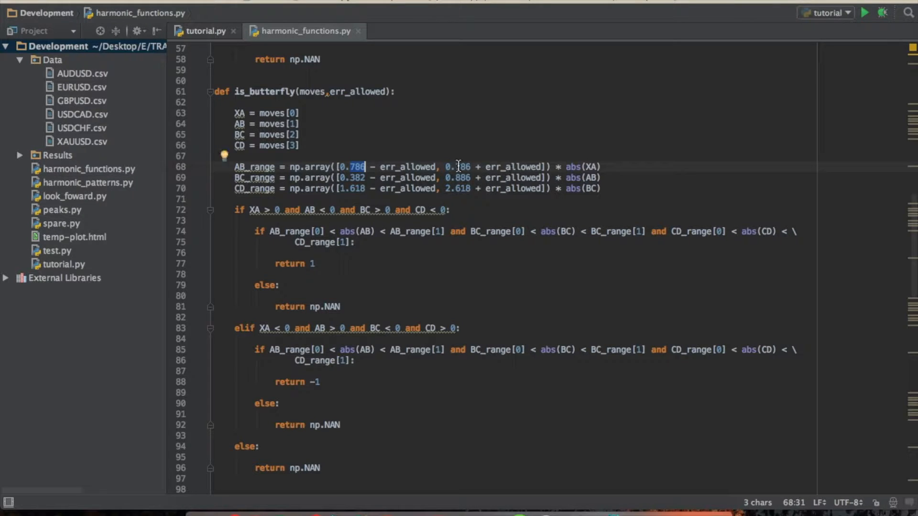
{"action": "left_click", "coordinate": [354, 177]}
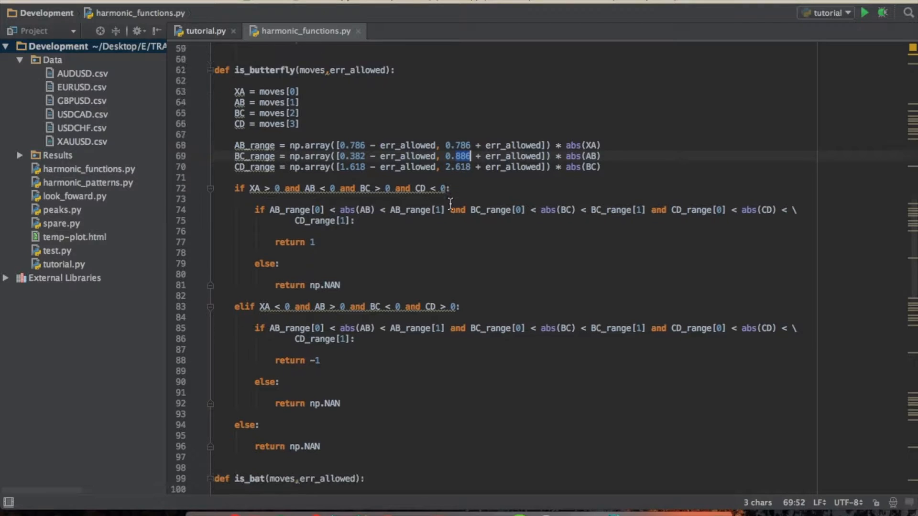
{"action": "scroll", "scroll_direction": "down", "scroll_amount": 3}
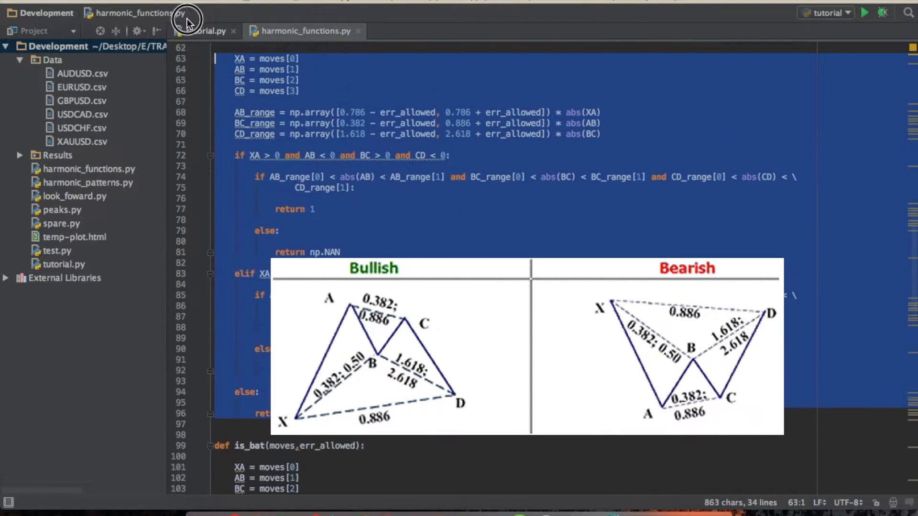
Step: Review is_butterfly, is_bat and is_crab, then return to tutorial.py
{"action": "scroll", "scroll_direction": "up", "scroll_amount": 3}
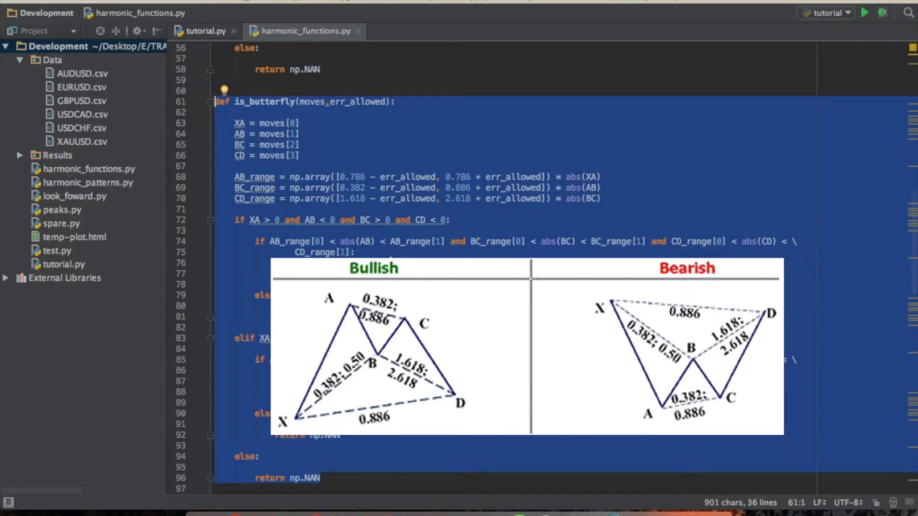
{"action": "scroll", "scroll_direction": "down", "scroll_amount": 3}
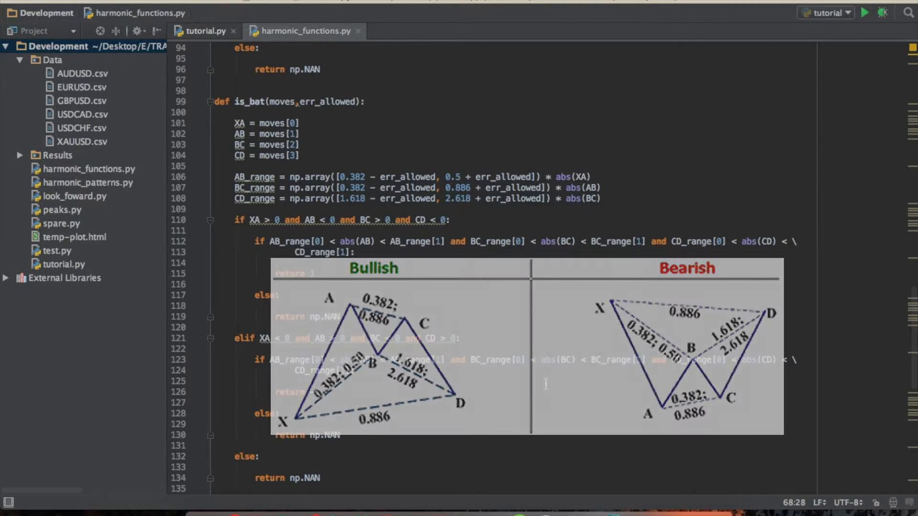
{"action": "scroll", "scroll_direction": "down", "scroll_amount": 3}
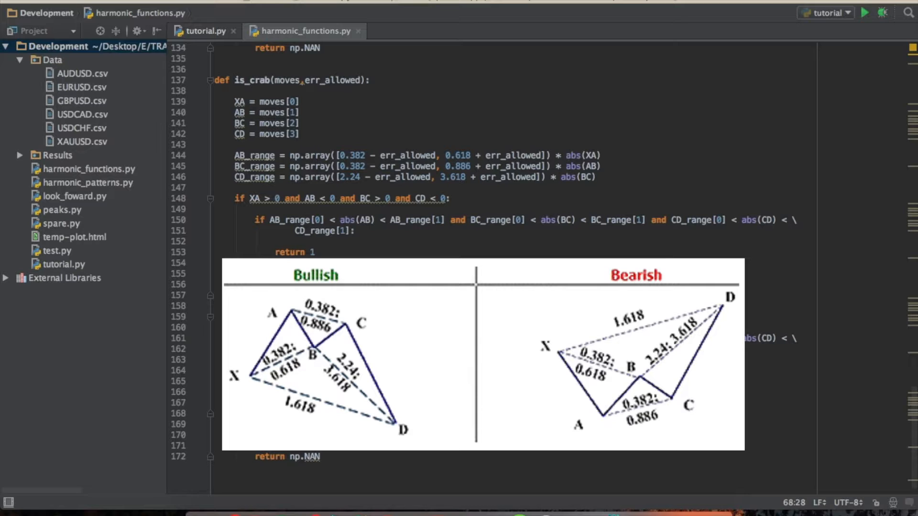
{"action": "left_click", "coordinate": [203, 30]}
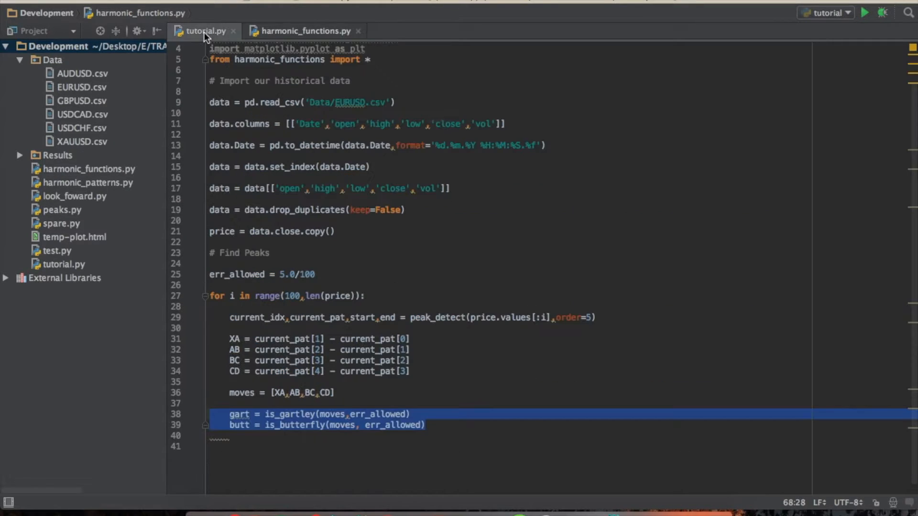
Step: Add bat = is_bat(moves, err_allowed) after the butterfly check
{"action": "left_click", "coordinate": [430, 434]}
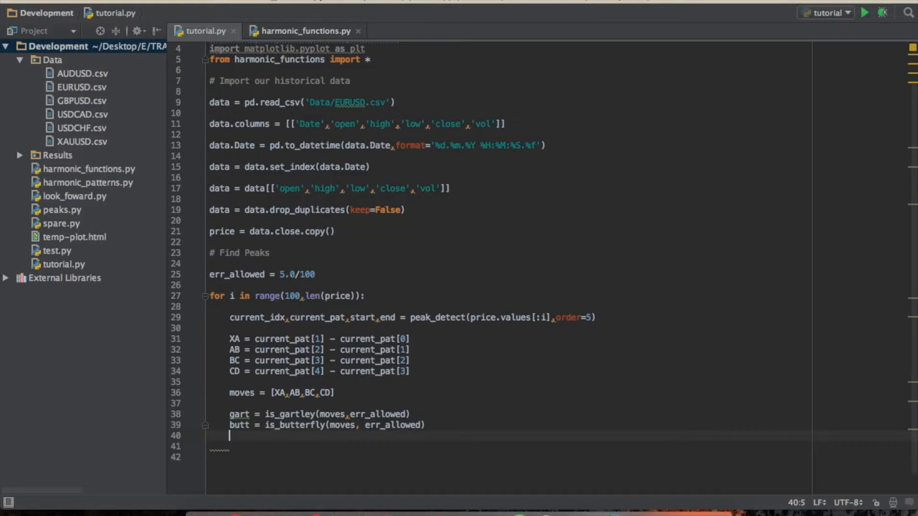
{"action": "type", "text": "bat = is_bat(moves, err_allowed)"}
{"action": "left_click", "coordinate": [510, 446]}
{"action": "type", "text": "crab = is_crab(moves, err_allowed"}
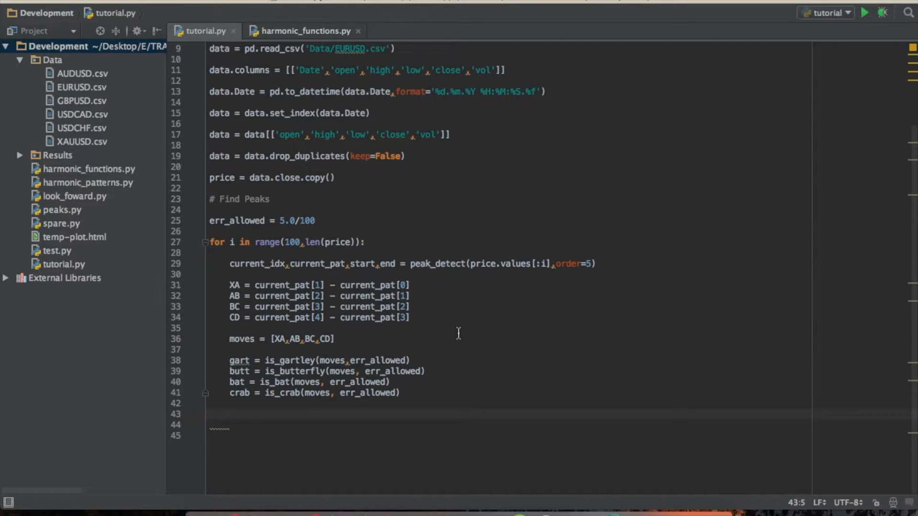
Step: Write harmonics = np.array([gart, butt, bat, crab]) and start a new line below it
{"action": "type", "text": "har"}
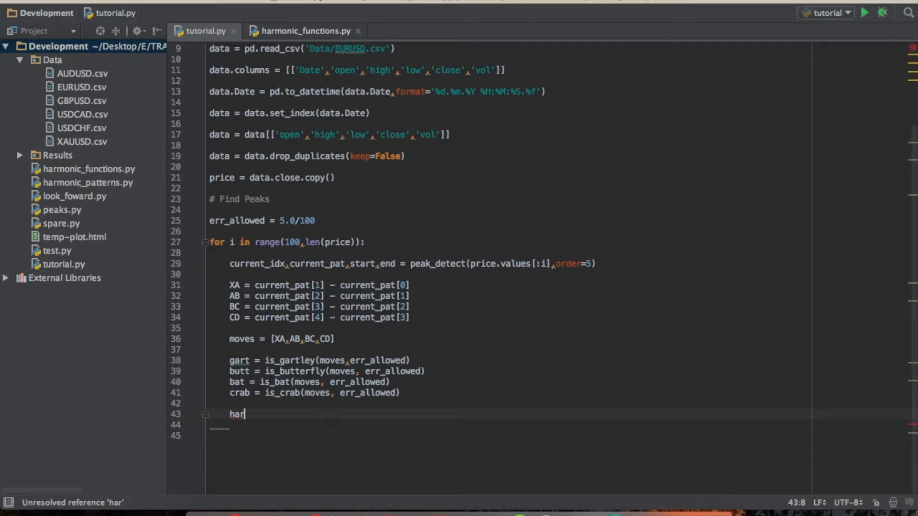
{"action": "type", "text": "monics = np.arr"}
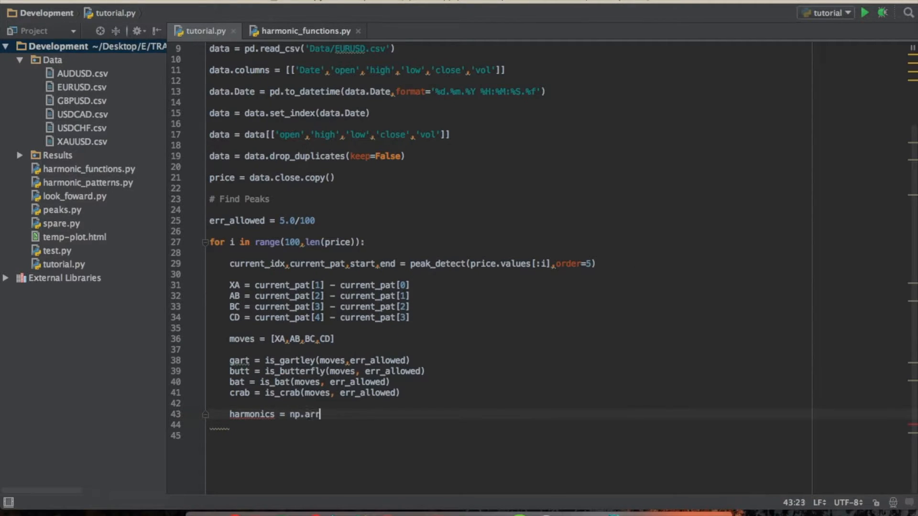
{"action": "type", "text": "ay()"}
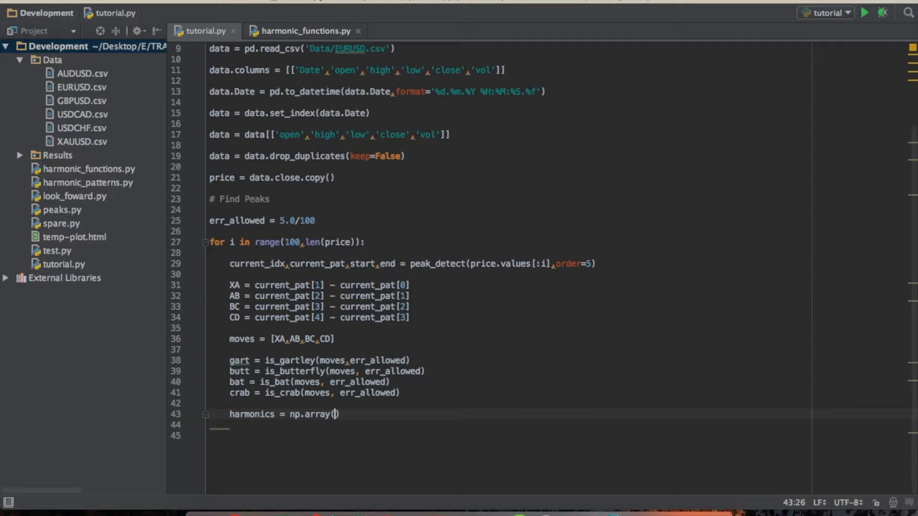
{"action": "type", "text": "[gart, butt,"}
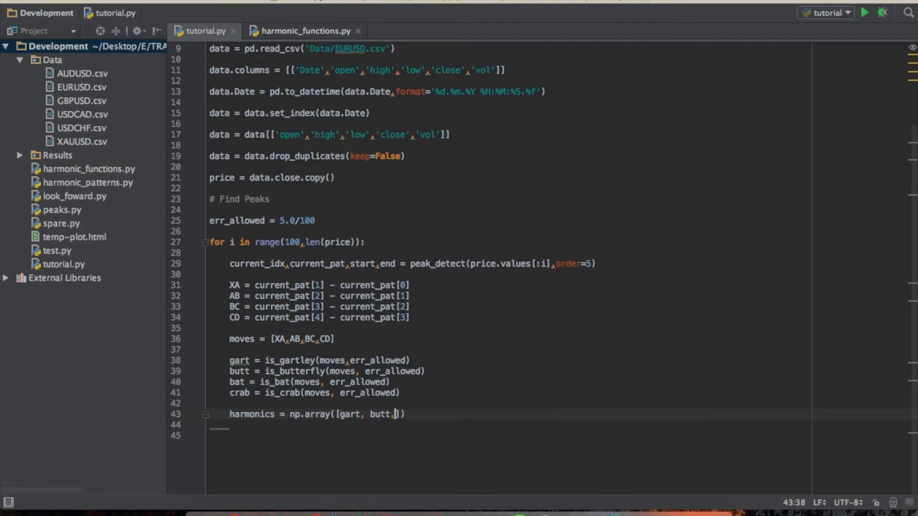
{"action": "type", "text": "bat, crab"}
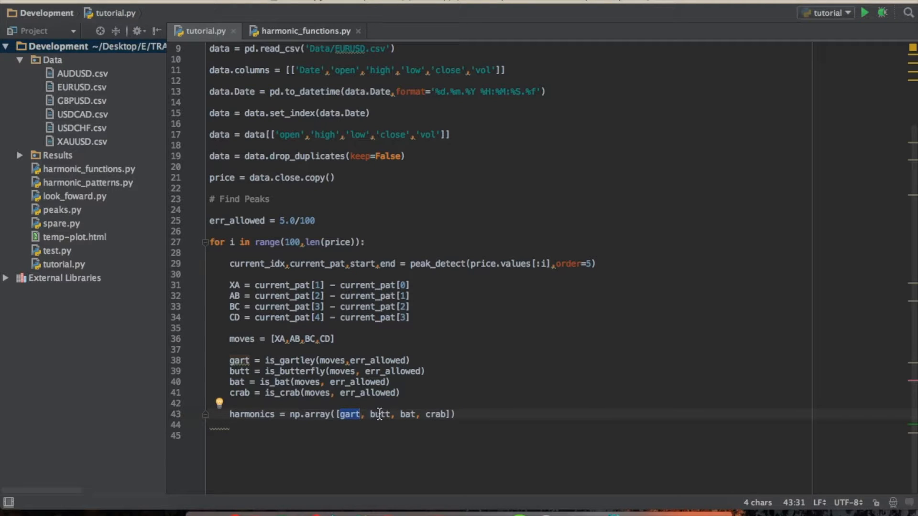
{"action": "left_click", "coordinate": [486, 414]}
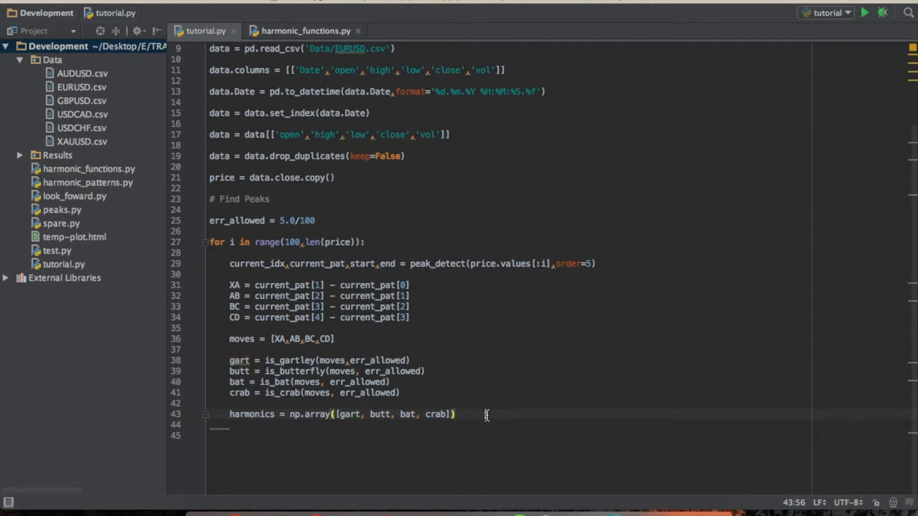
{"action": "key", "text": "enter"}
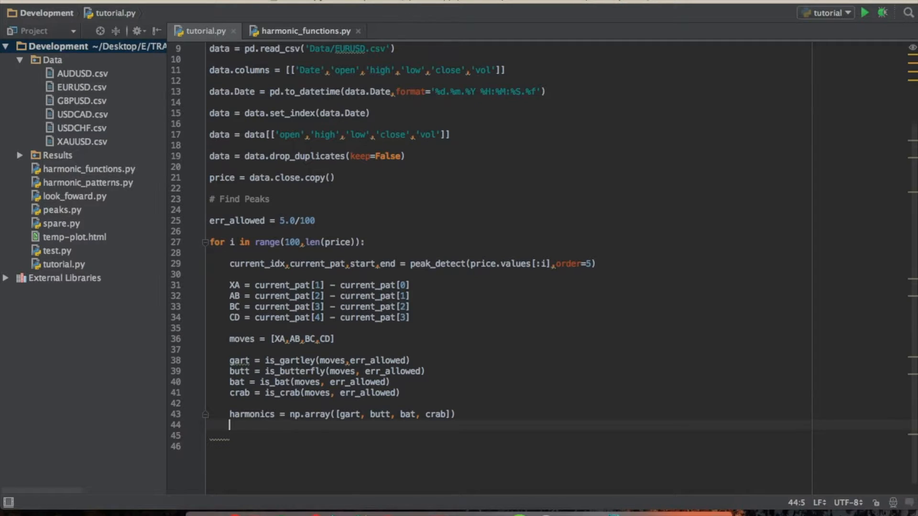
Step: Define the labels list ending with 'Bat', 'Crab'
{"action": "type", "text": "labels = ['Gartley', 'Butterfly"}
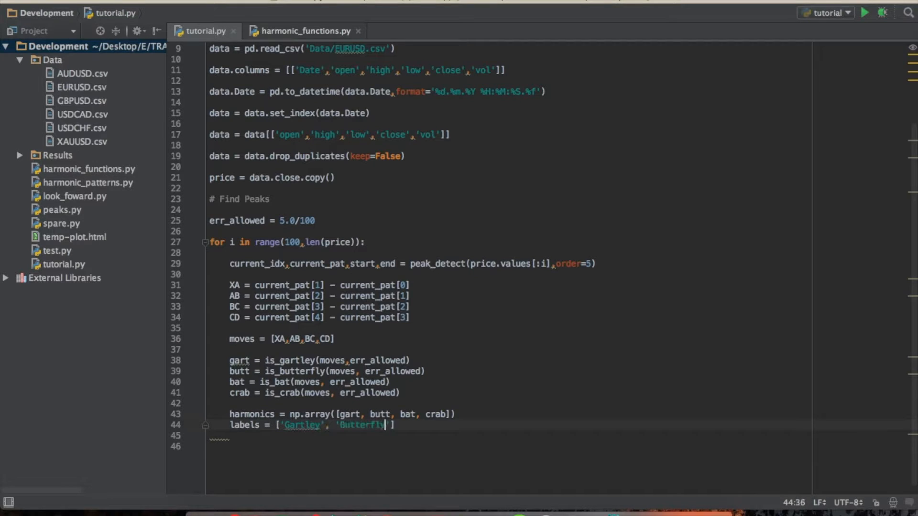
{"action": "type", "text": ", 'Bat', 'Crab']"}
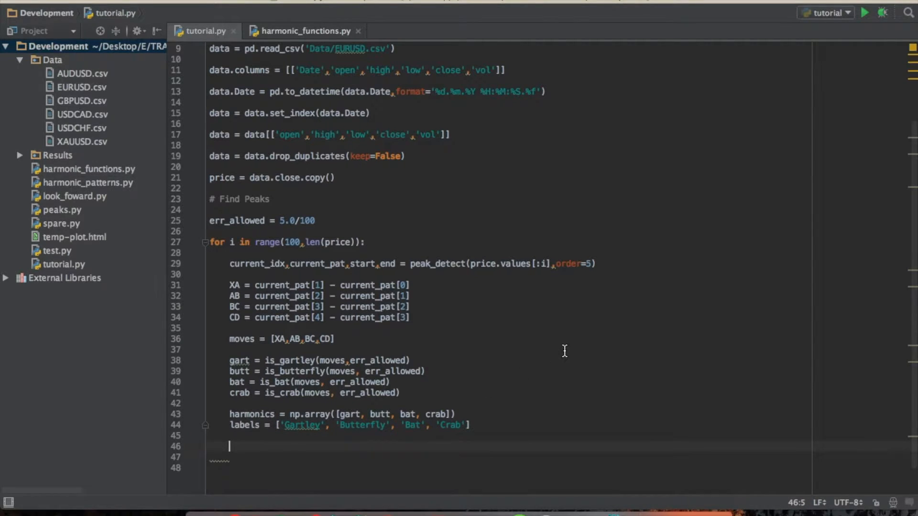
{"action": "scroll", "scroll_direction": "down", "scroll_amount": 3}
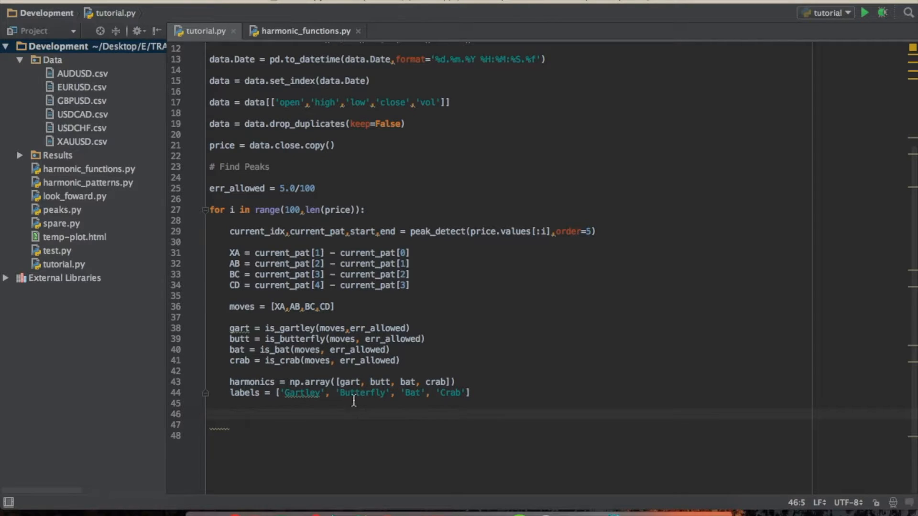
{"action": "mouse_move", "coordinate": [320, 421]}
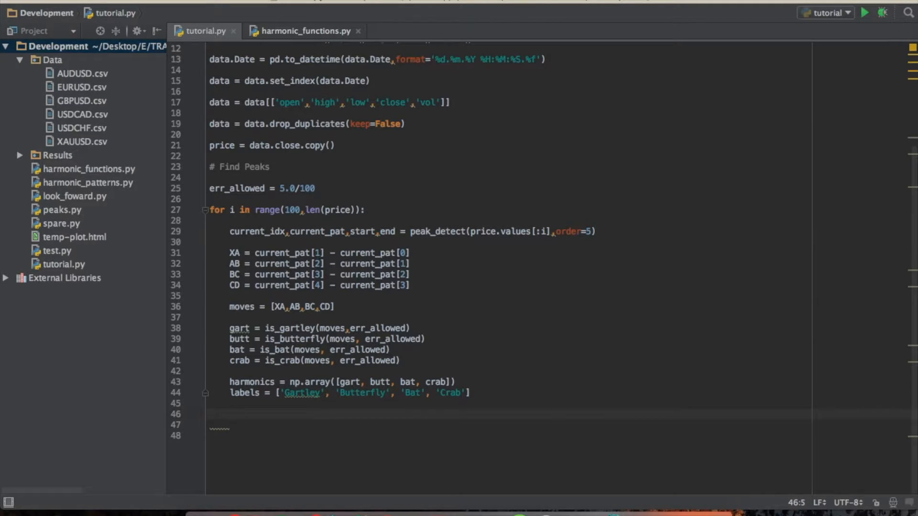
Step: Add the condition if np.any(harmonics == 1) or np.any(harmonics == -1)
{"action": "type", "text": "if np"}
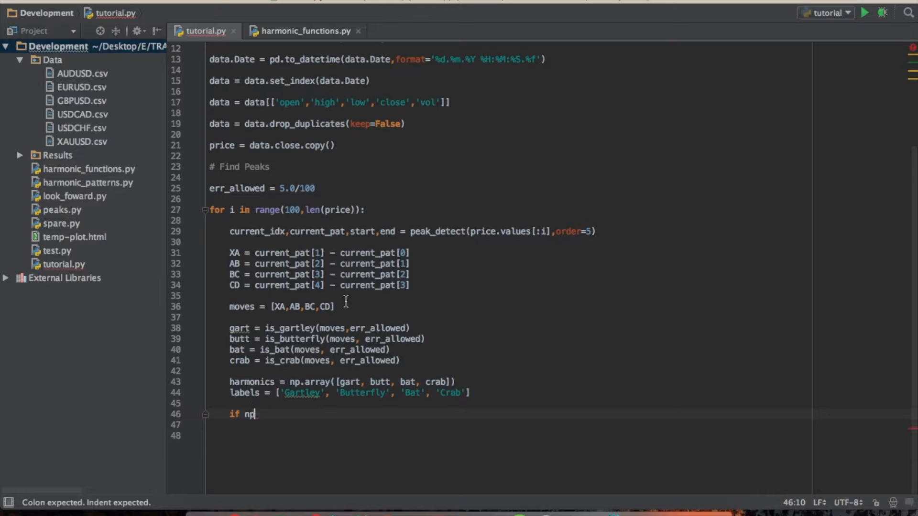
{"action": "type", "text": "."}
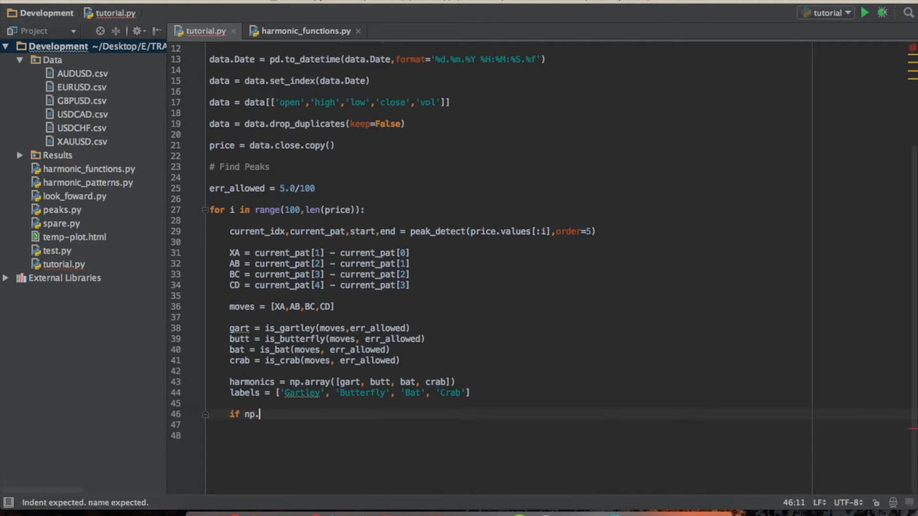
{"action": "type", "text": "any"}
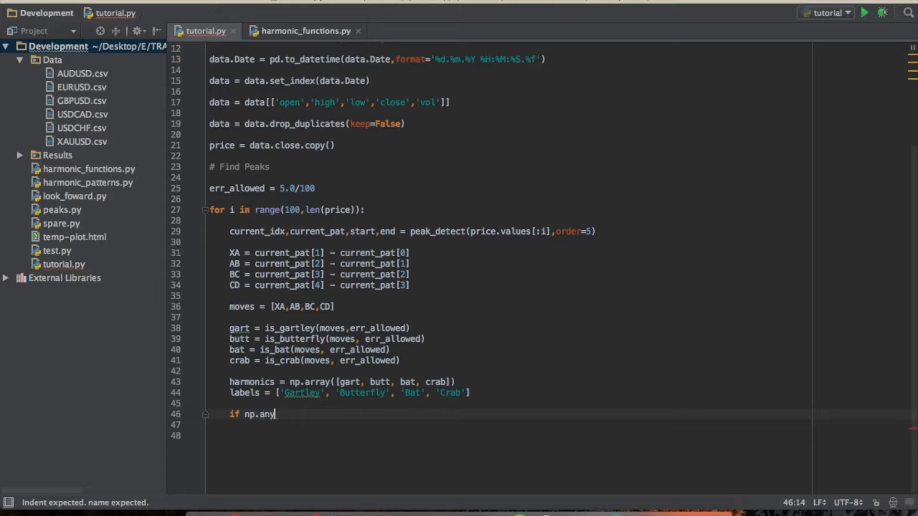
{"action": "type", "text": "(harmonics)"}
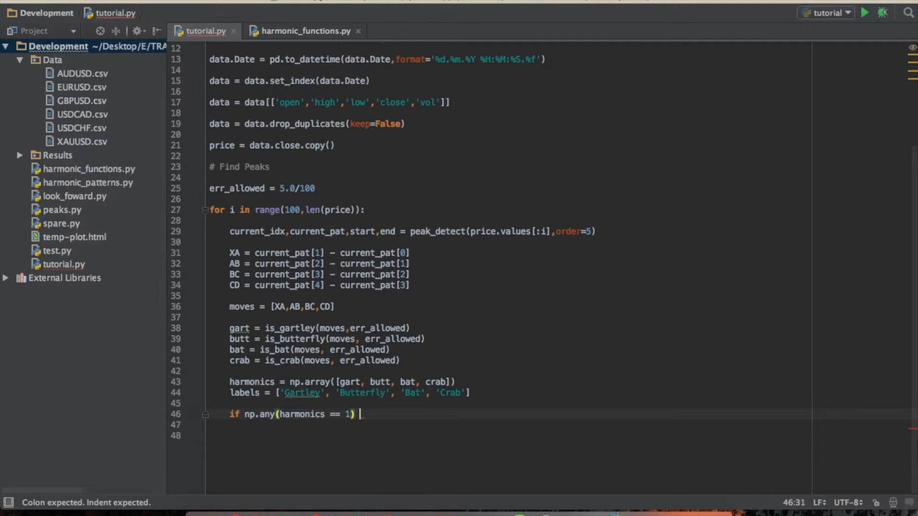
{"action": "type", "text": "or np.any("}
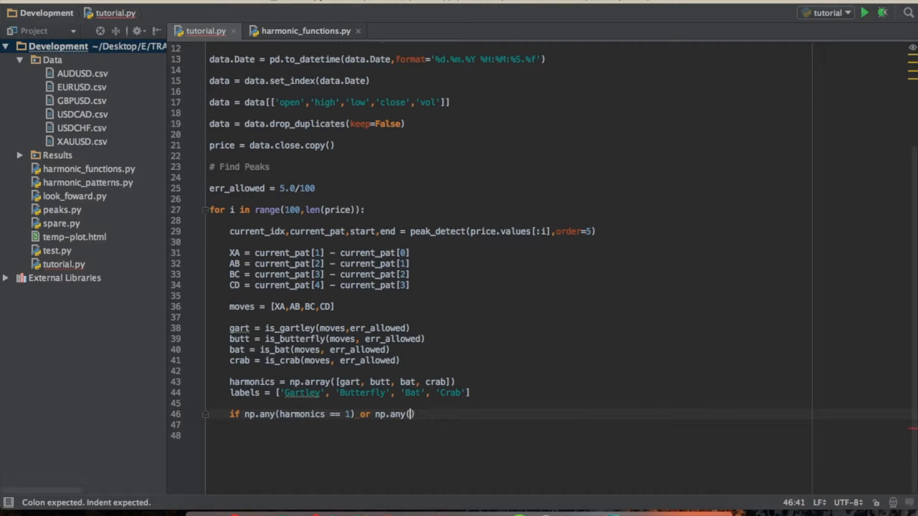
{"action": "type", "text": "harmonics"}
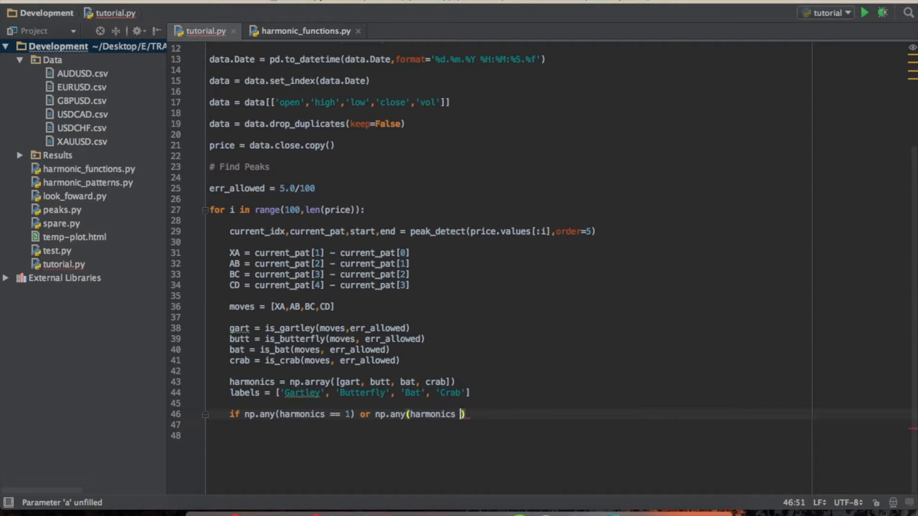
{"action": "type", "text": "== -1):"}
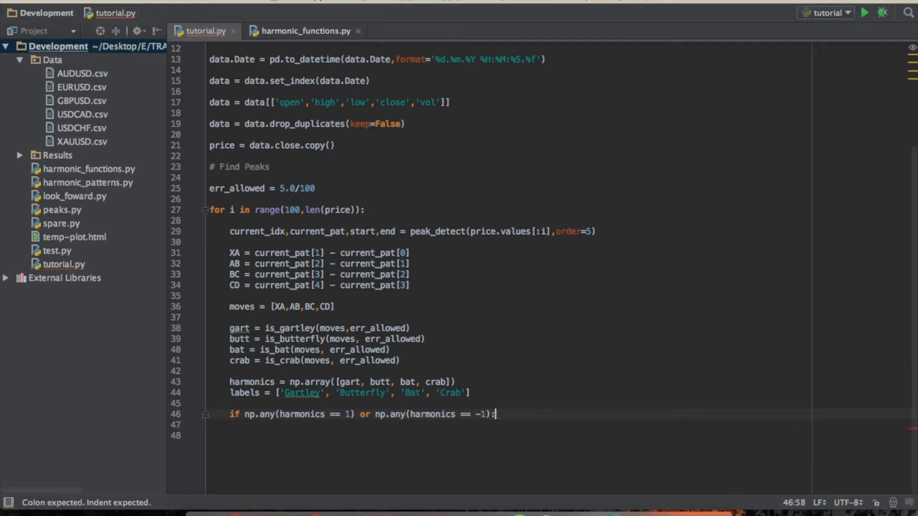
{"action": "key", "text": "enter"}
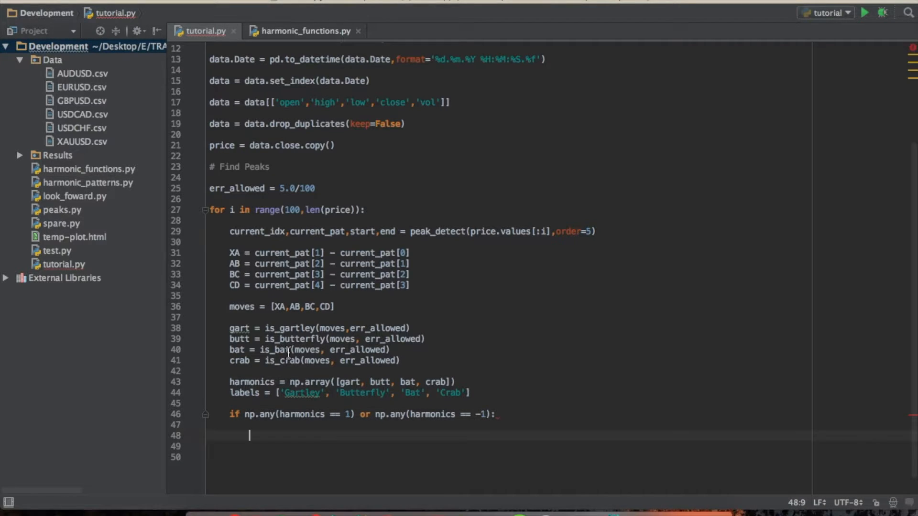
Step: Loop for j in range(0,len(harmonics)) and test if harmonics[j] == 1 or harmonics[j] == -1
{"action": "type", "text": "for"}
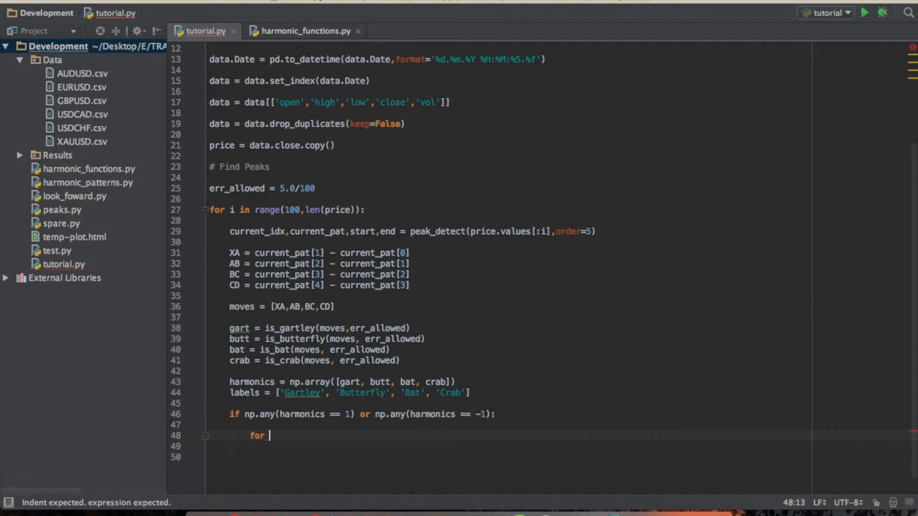
{"action": "type", "text": "j in range("}
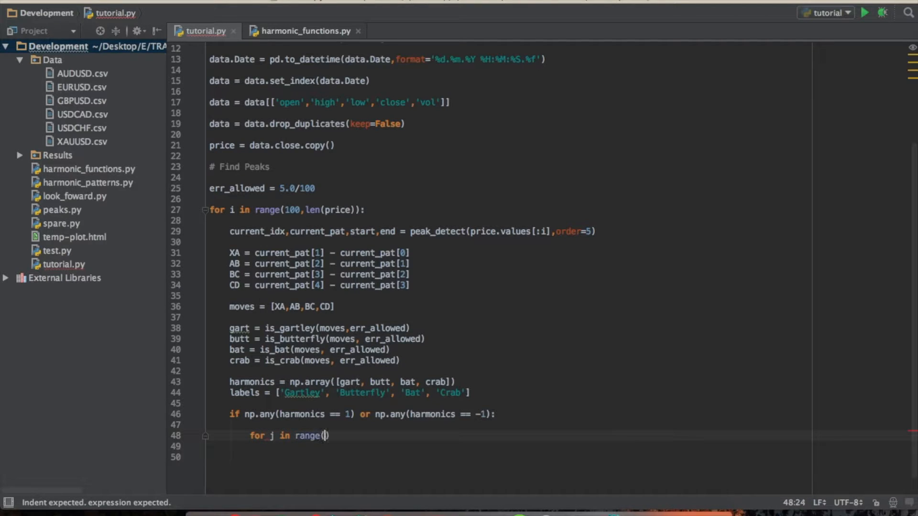
{"action": "type", "text": "0,len(harmonics"}
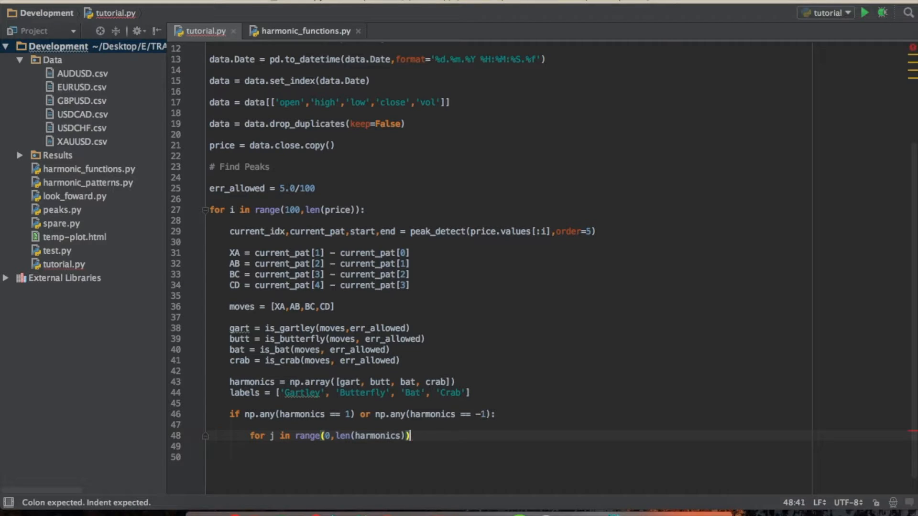
{"action": "type", "text": ":"}
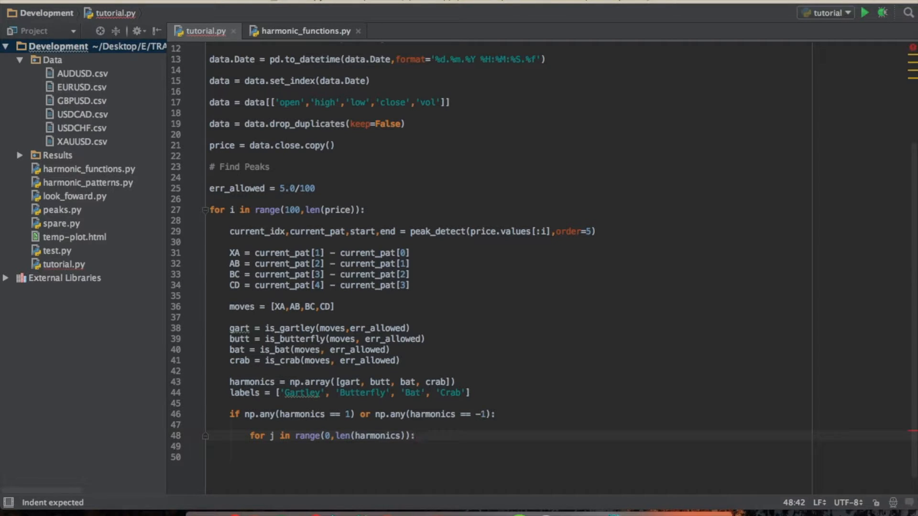
{"action": "key", "text": "enter"}
{"action": "type", "text": "if harmon"}
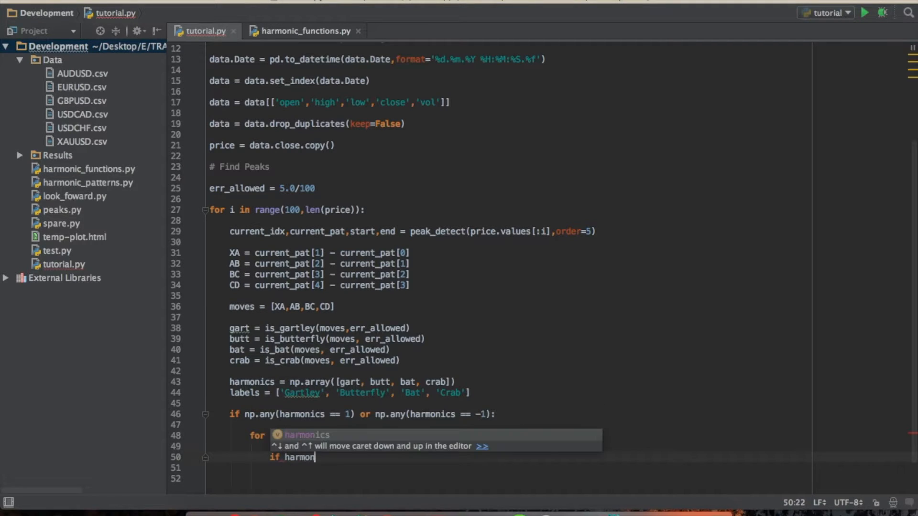
{"action": "type", "text": "j in range(0,len(harmonics)):"}
{"action": "type", "text": "ics[j] =="}
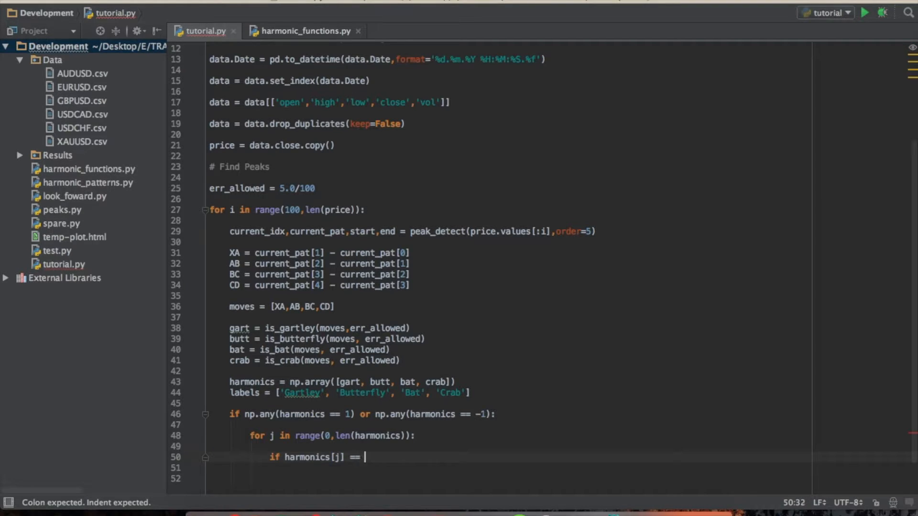
{"action": "type", "text": "1 or harmonics"}
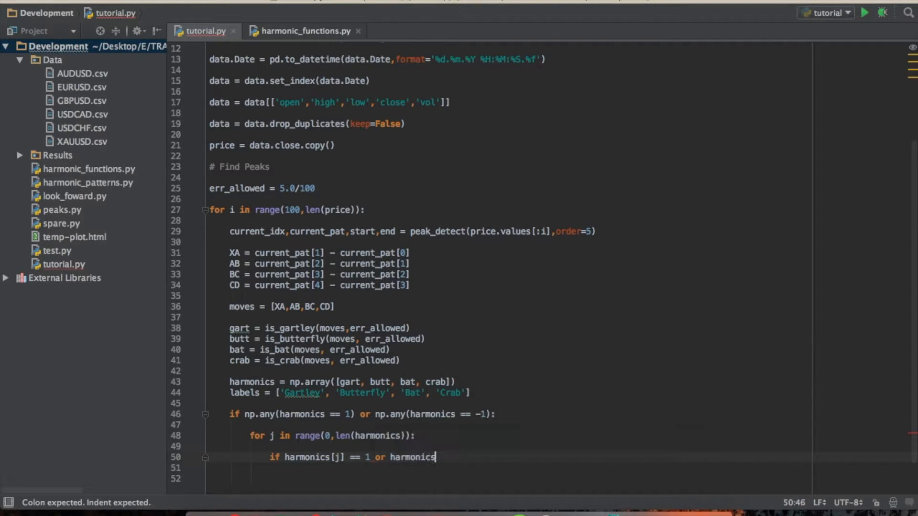
{"action": "type", "text": "[j] =="}
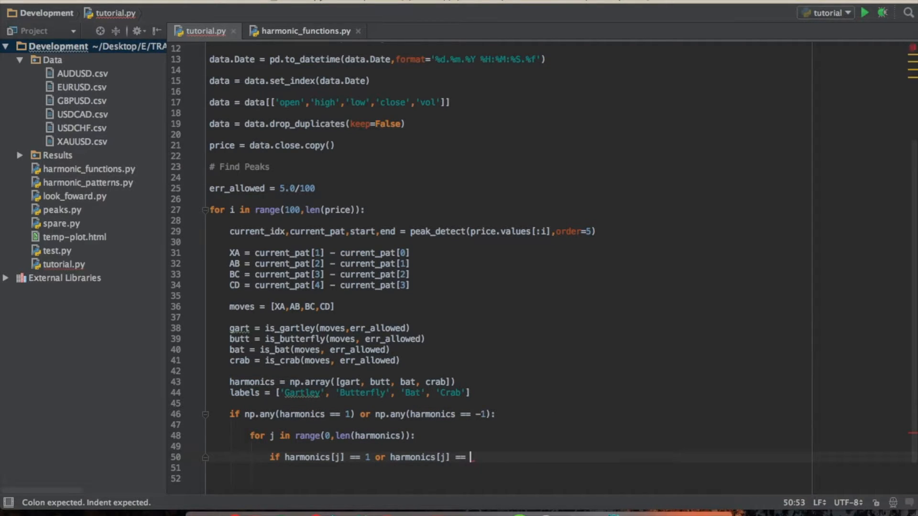
{"action": "type", "text": "-1:"}
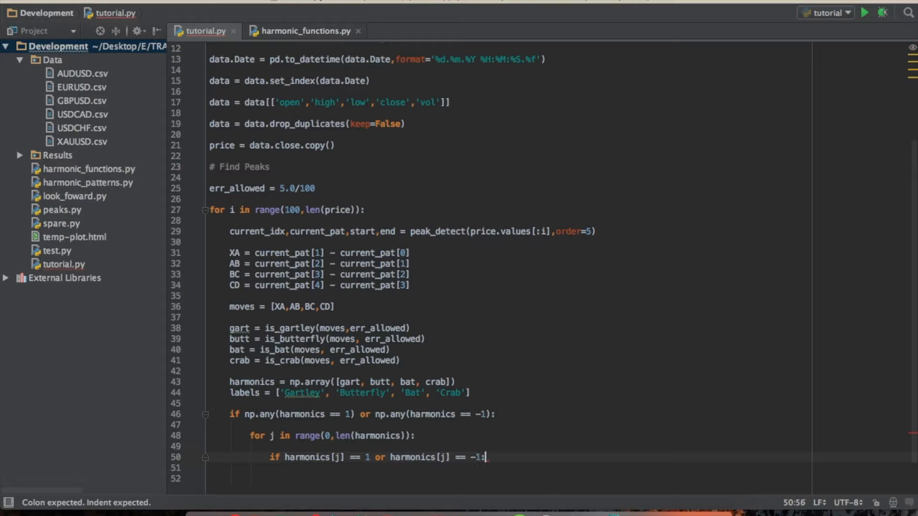
{"action": "key", "text": "enter"}
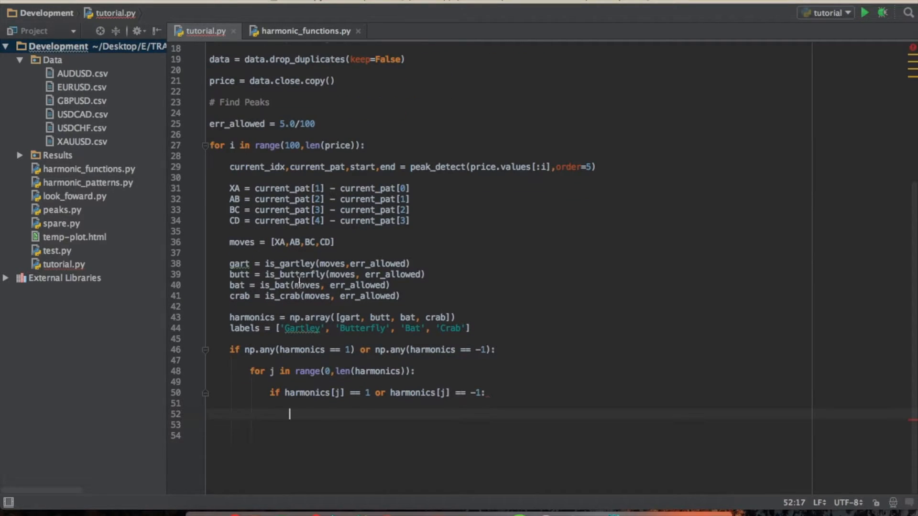
Step: Write sense = 'Bearish ' if harmonics[j]==-1 else 'Bullish '
{"action": "type", "text": "sense"}
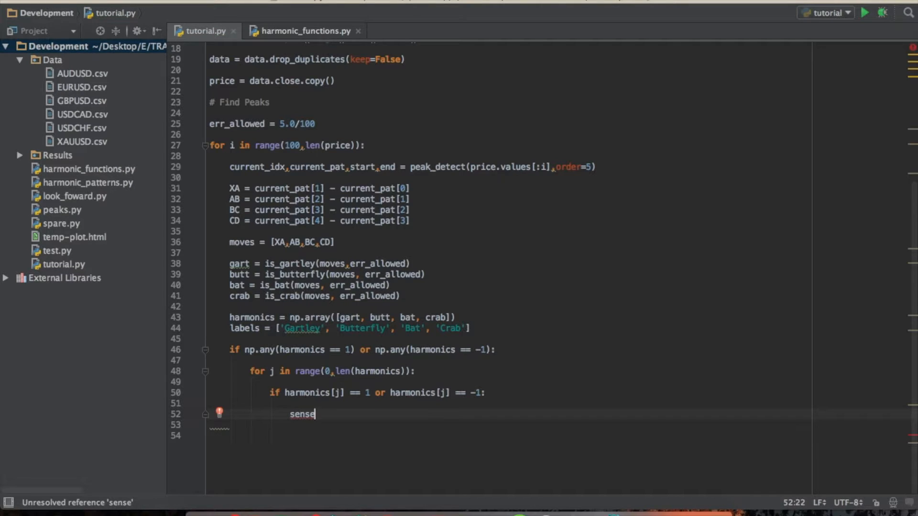
{"action": "type", "text": "="}
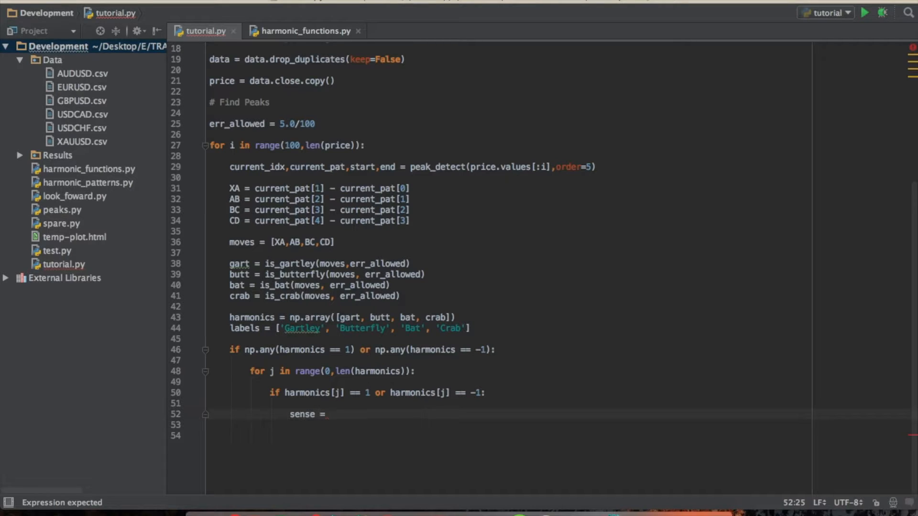
{"action": "type", "text": "'Bearish'"}
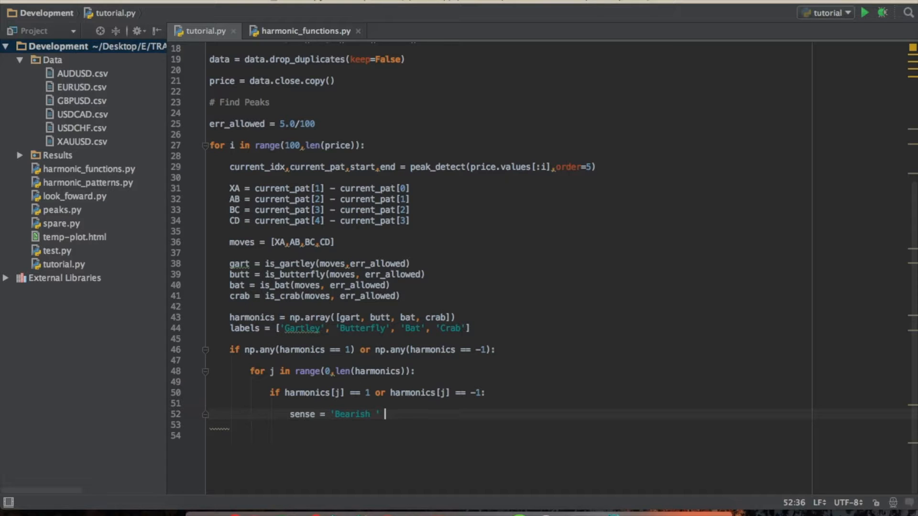
{"action": "type", "text": "if harmonics[j"}
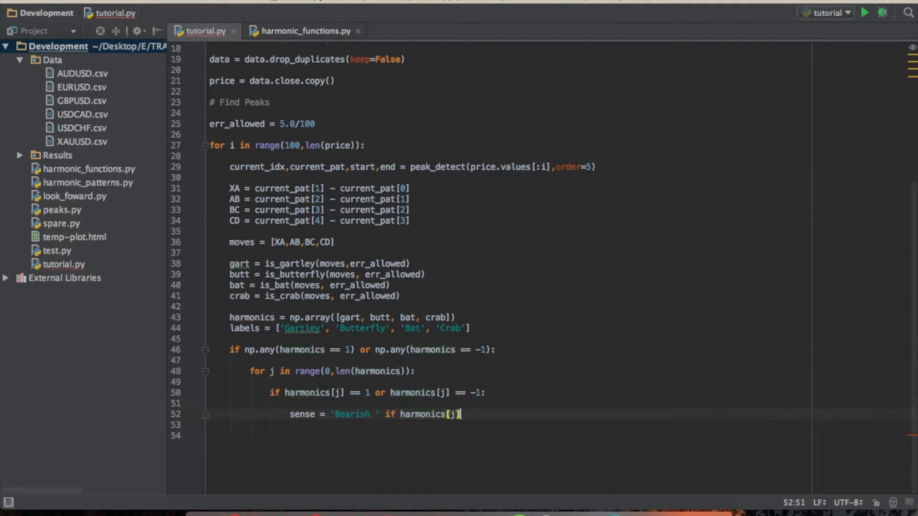
{"action": "type", "text": "==-1 else '"}
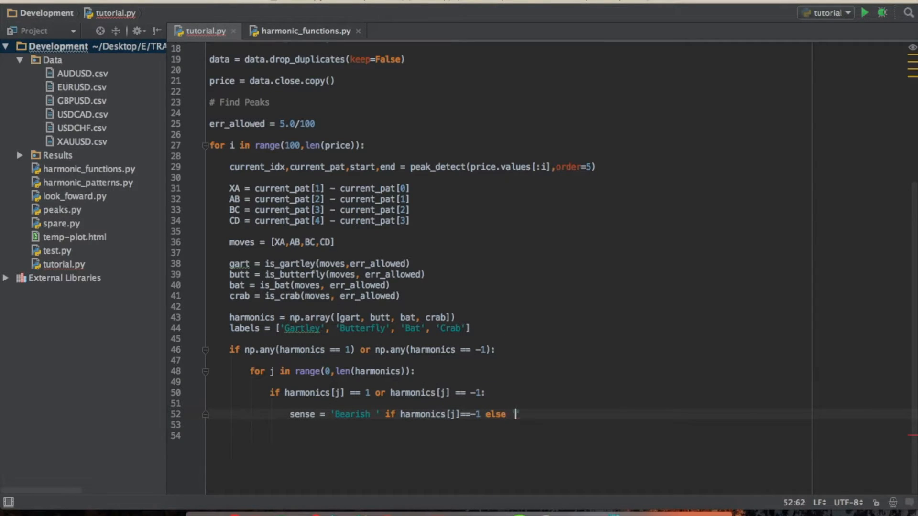
{"action": "type", "text": "Bullish '"}
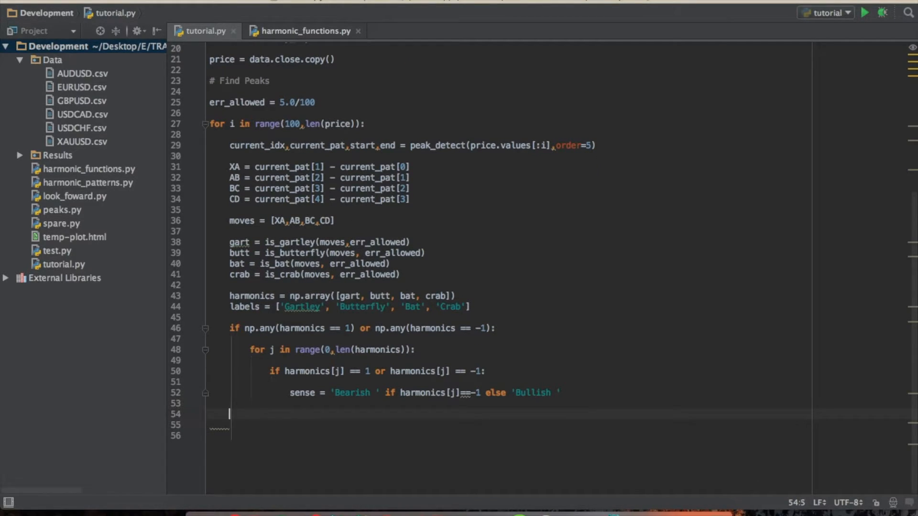
Step: Write label = sense + labels[j] inside the per-pattern condition
{"action": "type", "text": "label"}
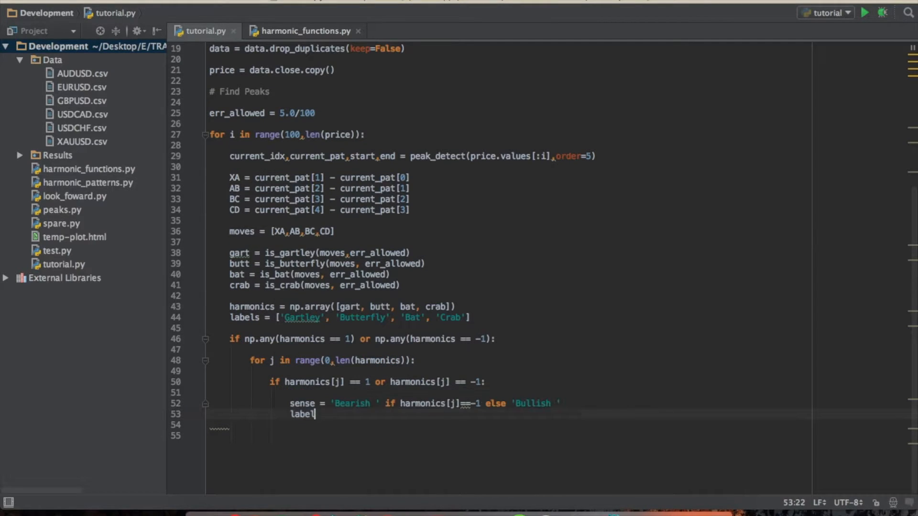
{"action": "type", "text": "= s"}
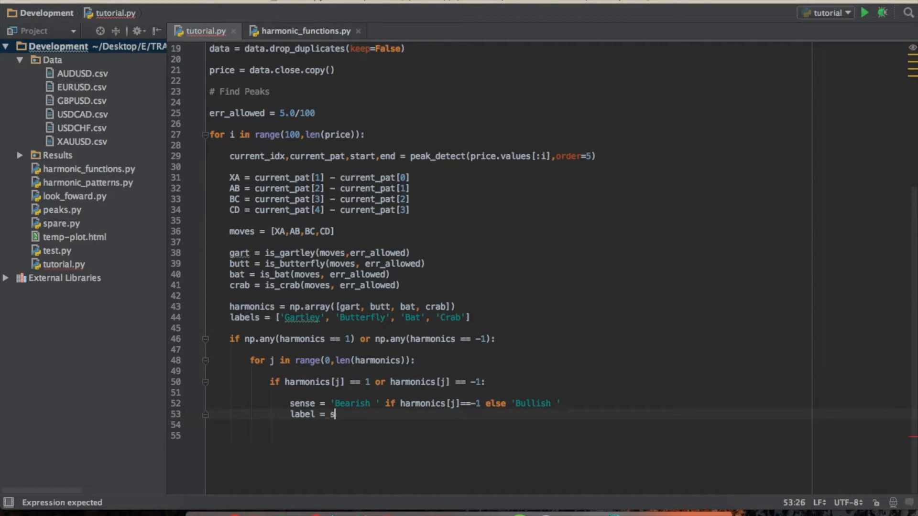
{"action": "type", "text": "ense +"}
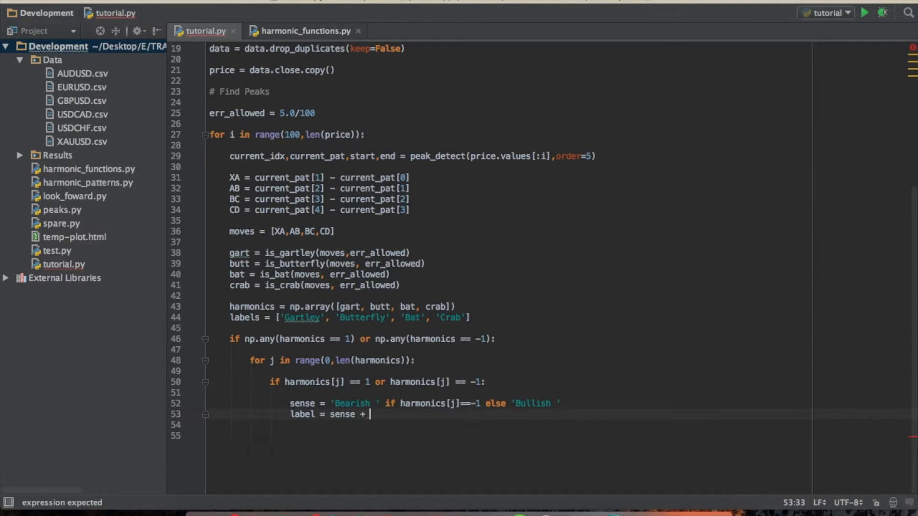
{"action": "type", "text": "labels"}
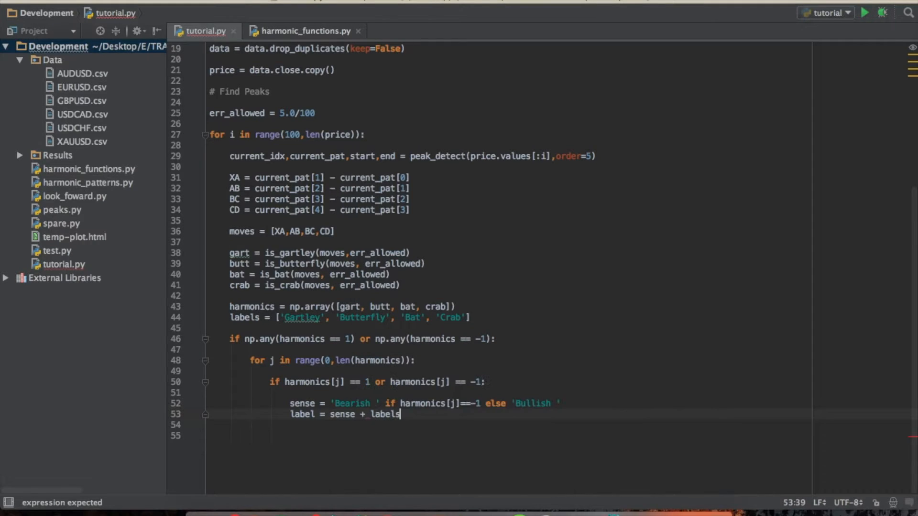
{"action": "type", "text": "[j]"}
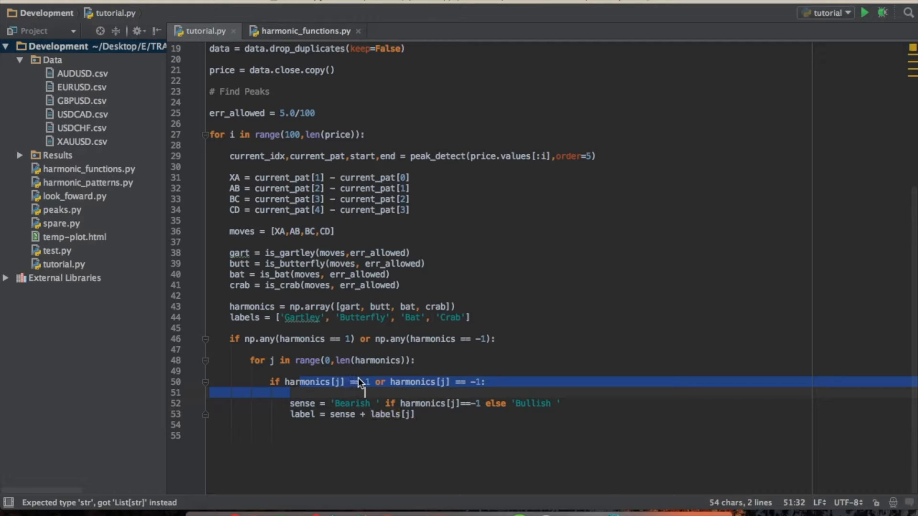
{"action": "left_click", "coordinate": [481, 382]}
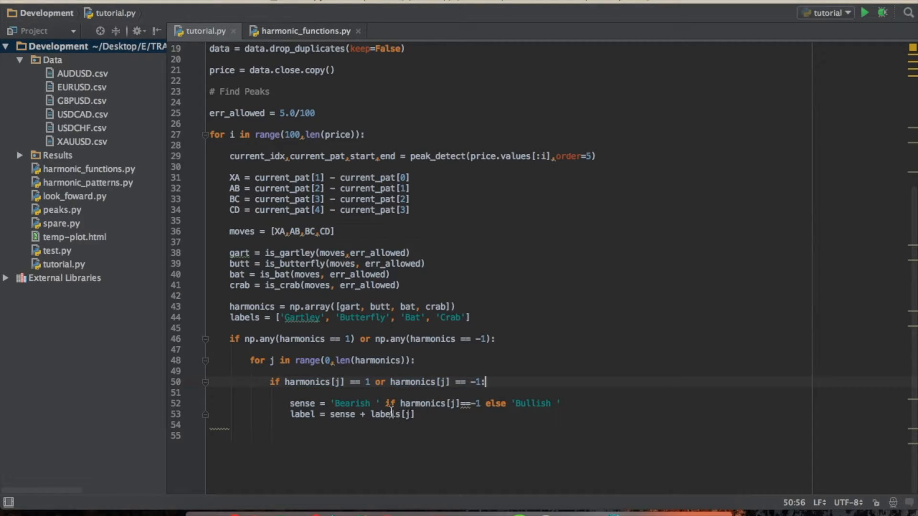
{"action": "double_click", "coordinate": [384, 414]}
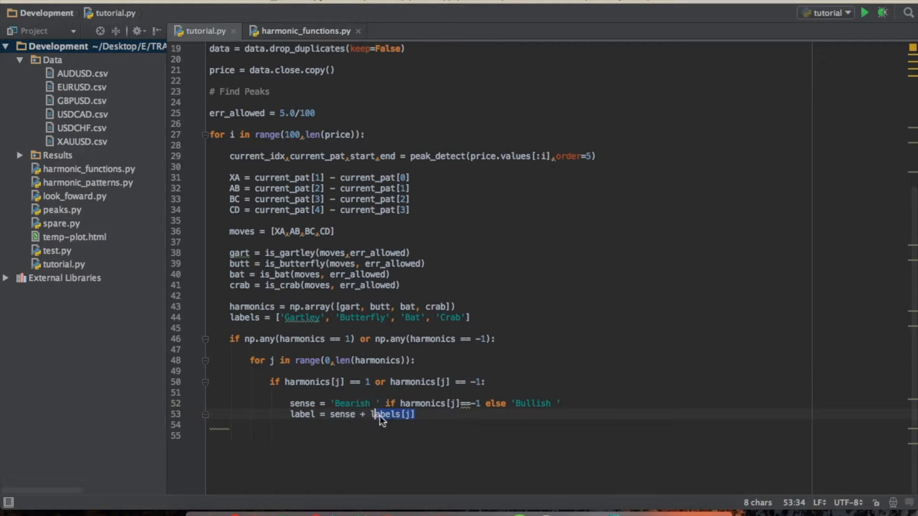
Step: Append + ' Found' to the label line and move to its end
{"action": "left_click", "coordinate": [265, 360]}
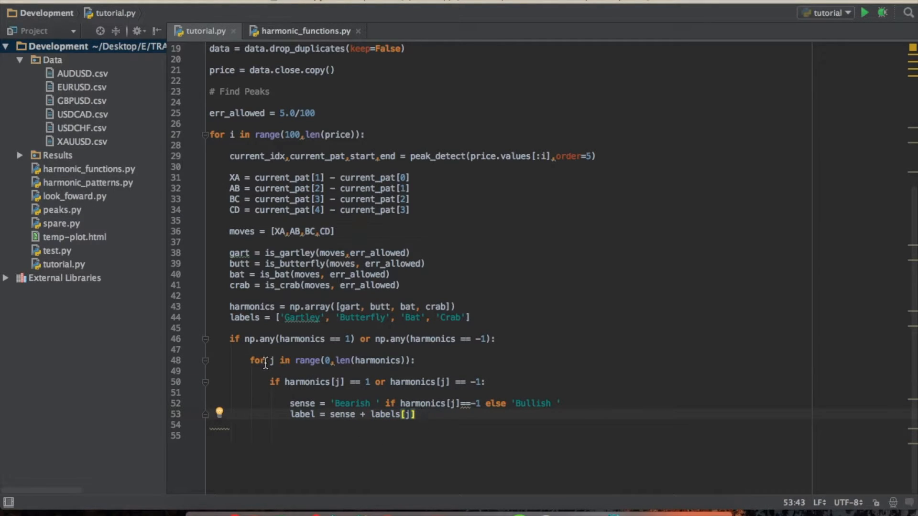
{"action": "mouse_move", "coordinate": [463, 489]}
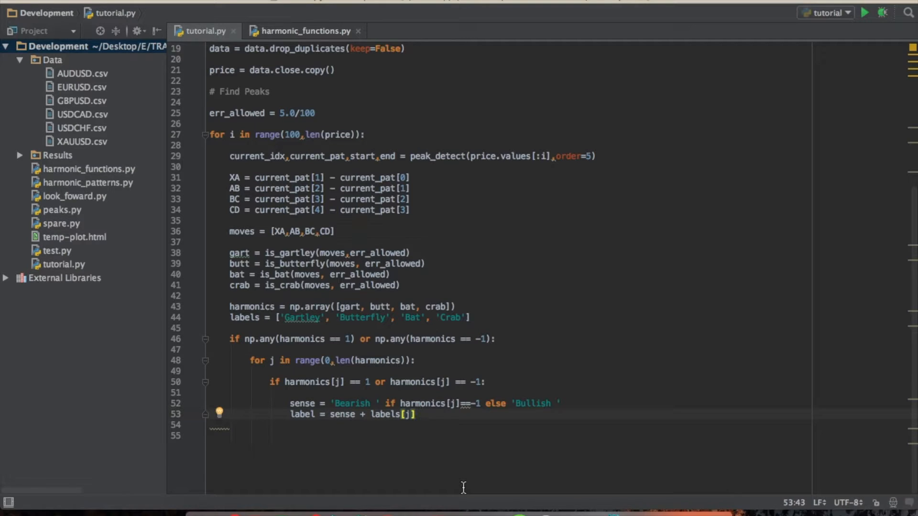
{"action": "type", "text": "+"}
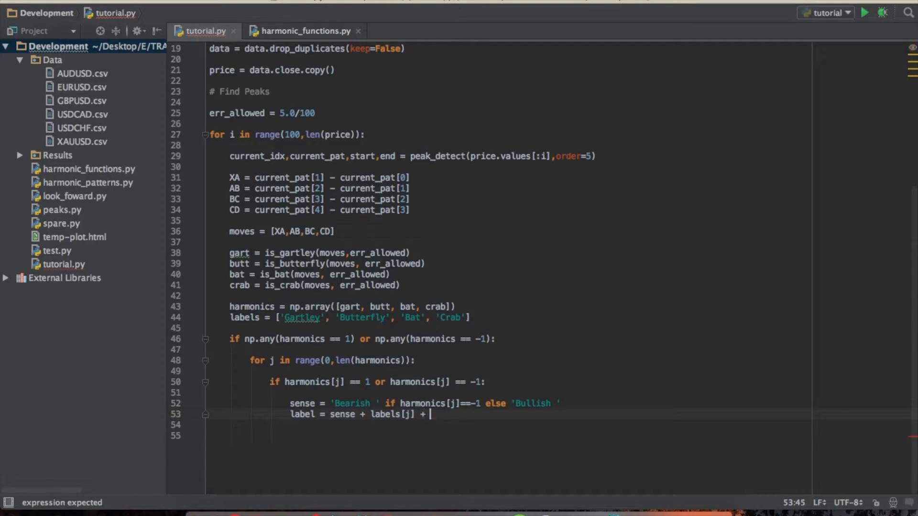
{"action": "type", "text": "' '"}
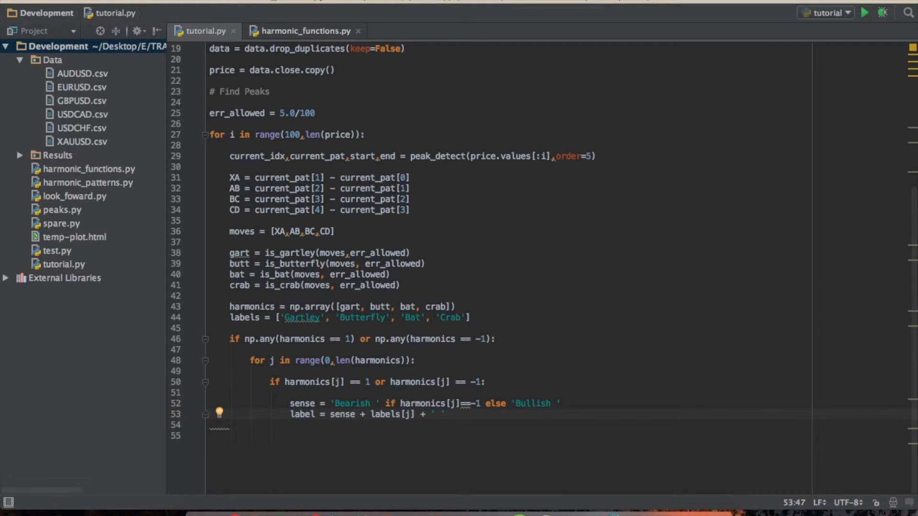
{"action": "type", "text": "Found'"}
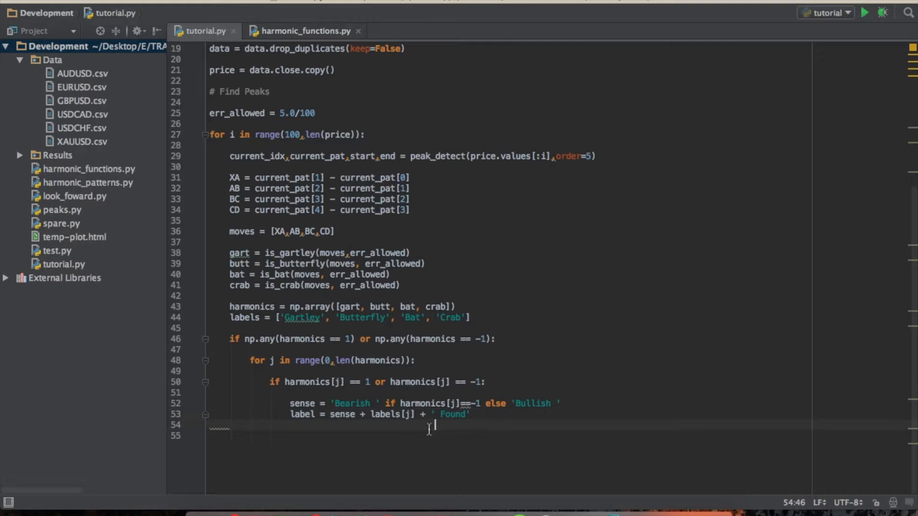
{"action": "double_click", "coordinate": [351, 403]}
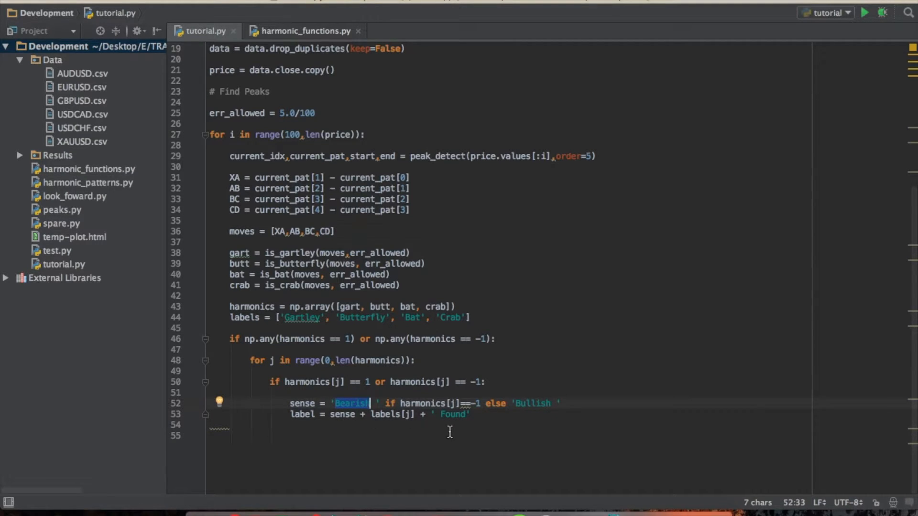
{"action": "left_click", "coordinate": [477, 414]}
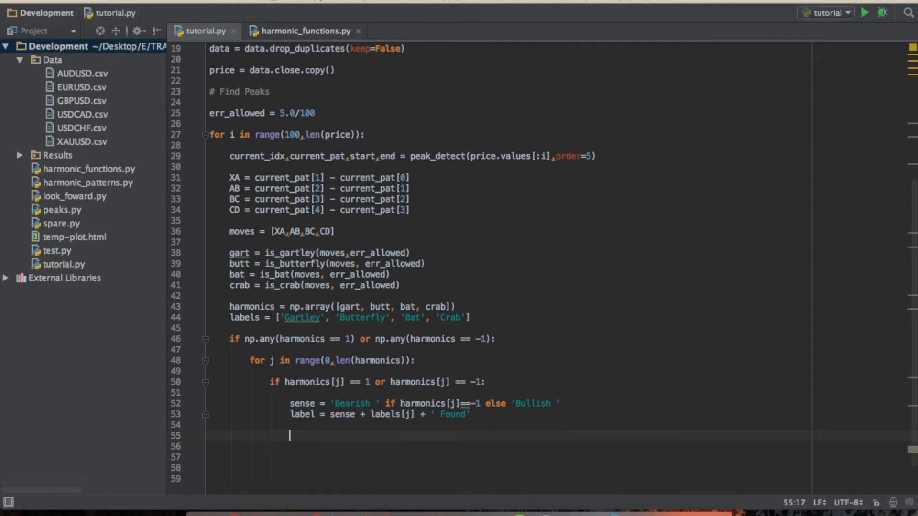
Step: Add plt.title(label) with the plot calls and fix the aragne typo to arange
{"action": "type", "text": "plt.title(label"}
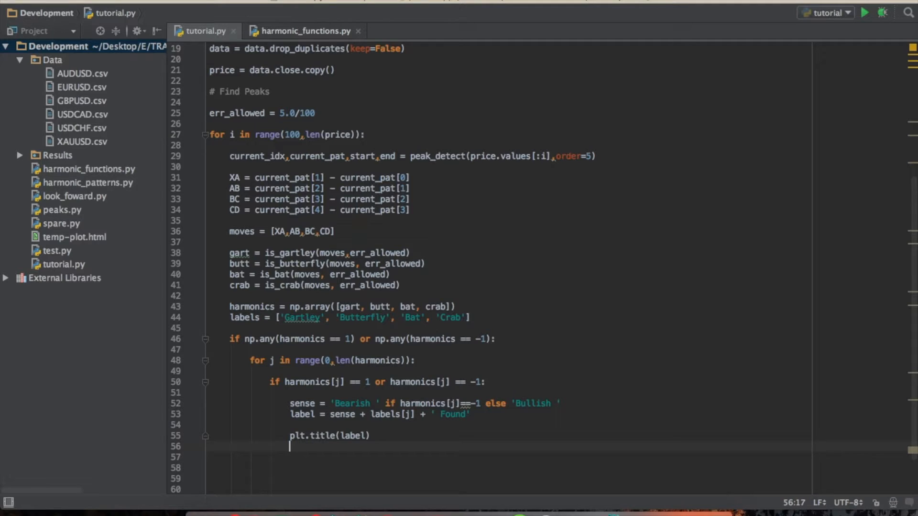
{"action": "type", "text": "plt.titl"}
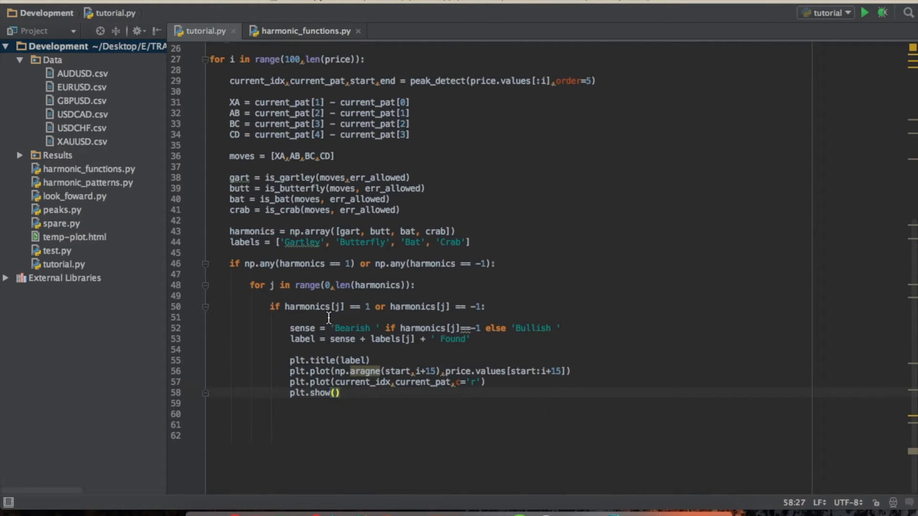
{"action": "mouse_move", "coordinate": [374, 383]}
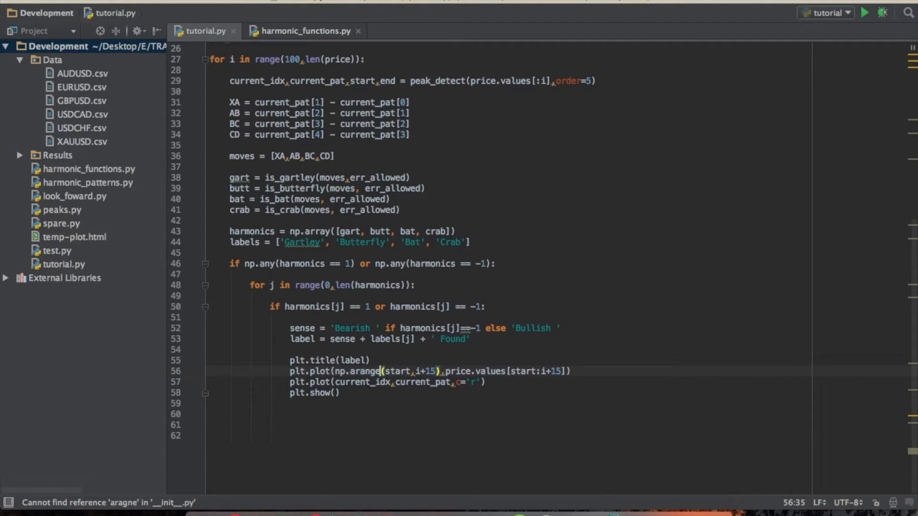
{"action": "left_click", "coordinate": [329, 435]}
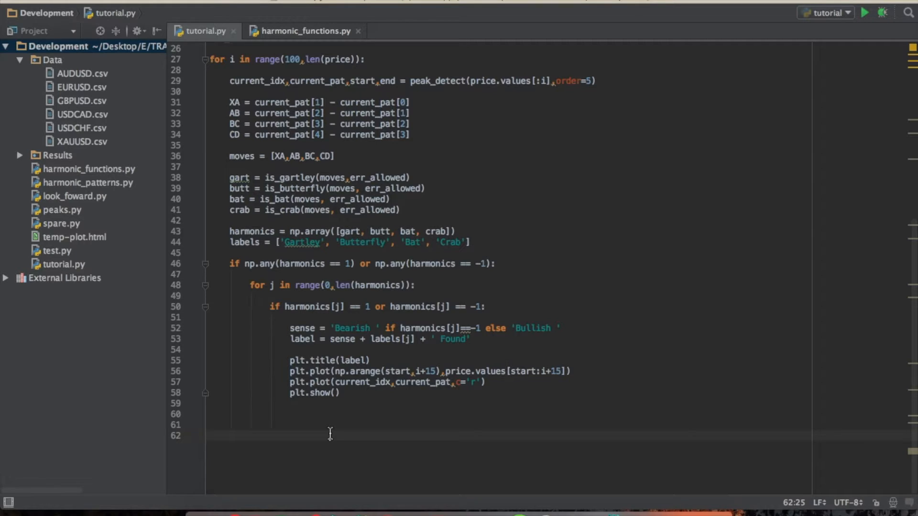
{"action": "mouse_move", "coordinate": [865, 12]}
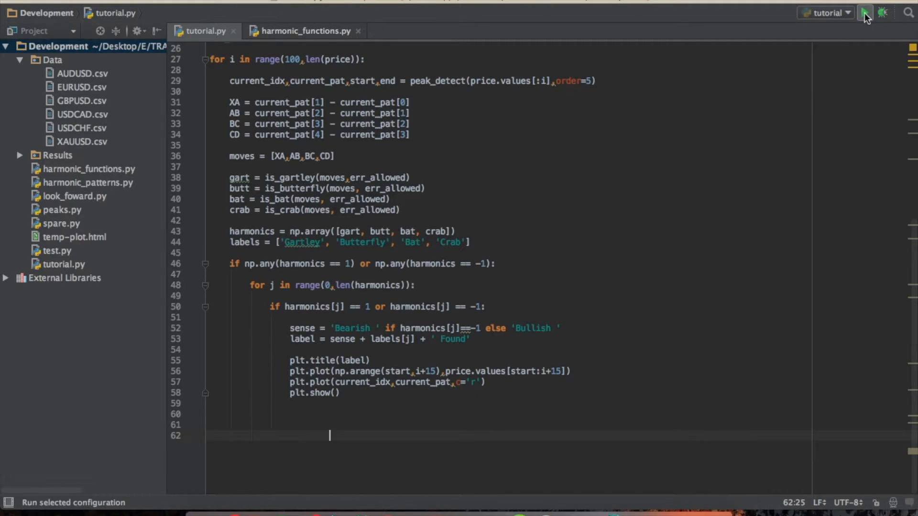
Step: Run tutorial.py to start plotting the found harmonic patterns
{"action": "left_click", "coordinate": [865, 13]}
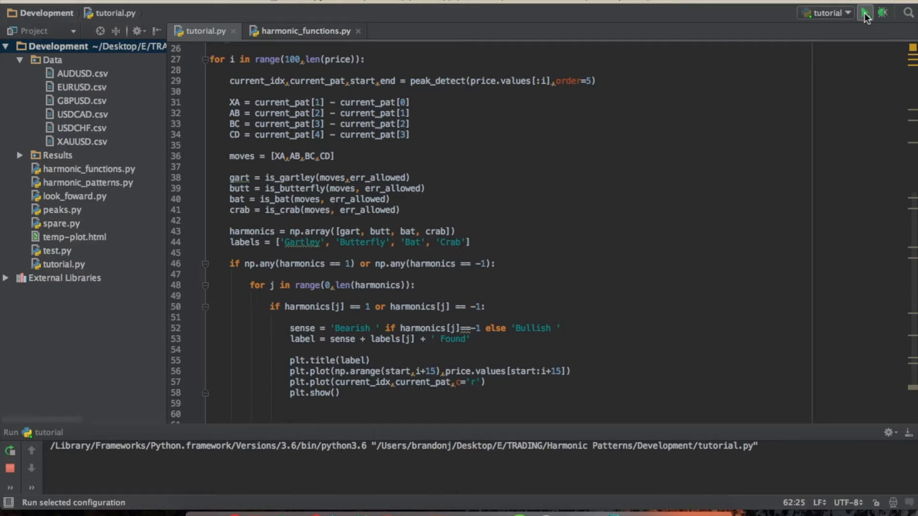
{"action": "left_click", "coordinate": [866, 12]}
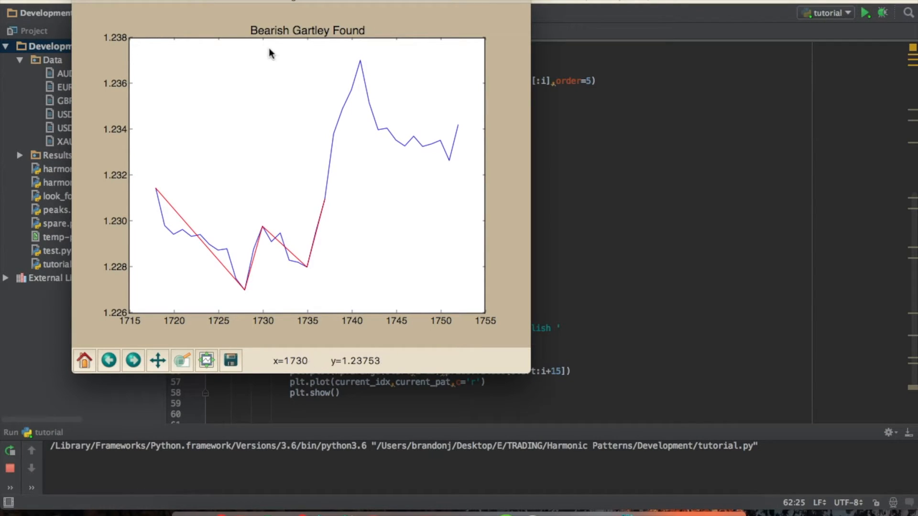
{"action": "mouse_move", "coordinate": [129, 27]}
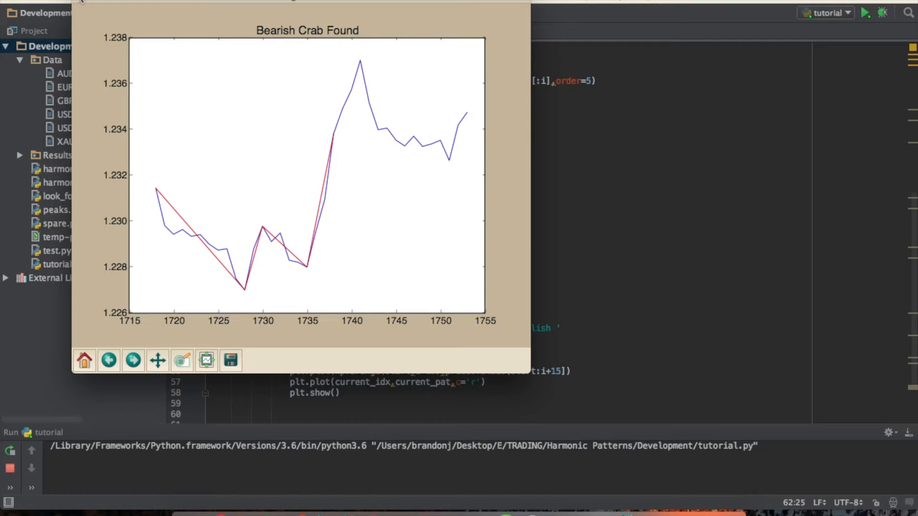
Step: Dismiss the Gartley, Crab and Butterfly pattern charts in turn, then stop the run
{"action": "left_click", "coordinate": [132, 360]}
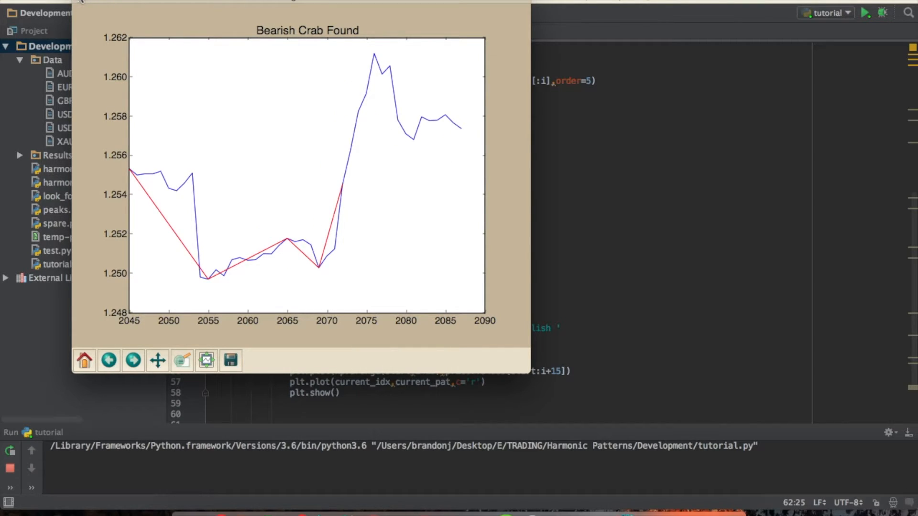
{"action": "left_click", "coordinate": [132, 361]}
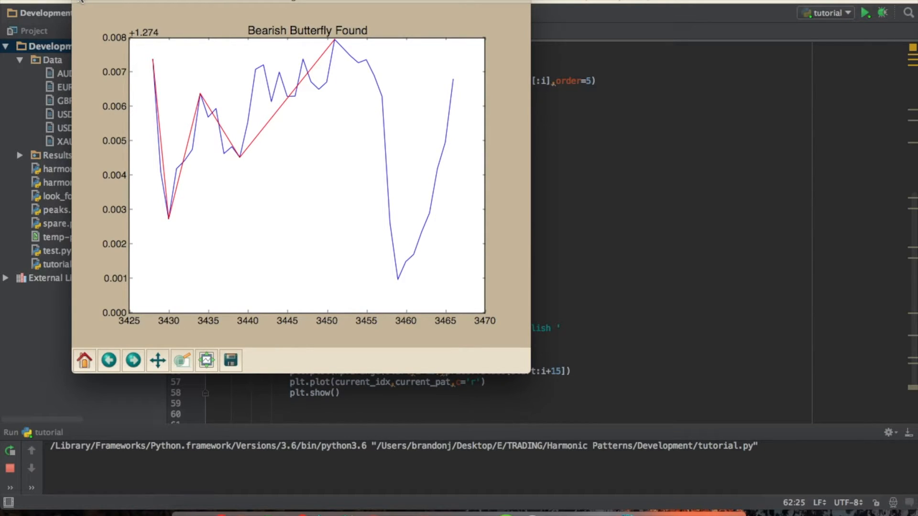
{"action": "left_click", "coordinate": [132, 361]}
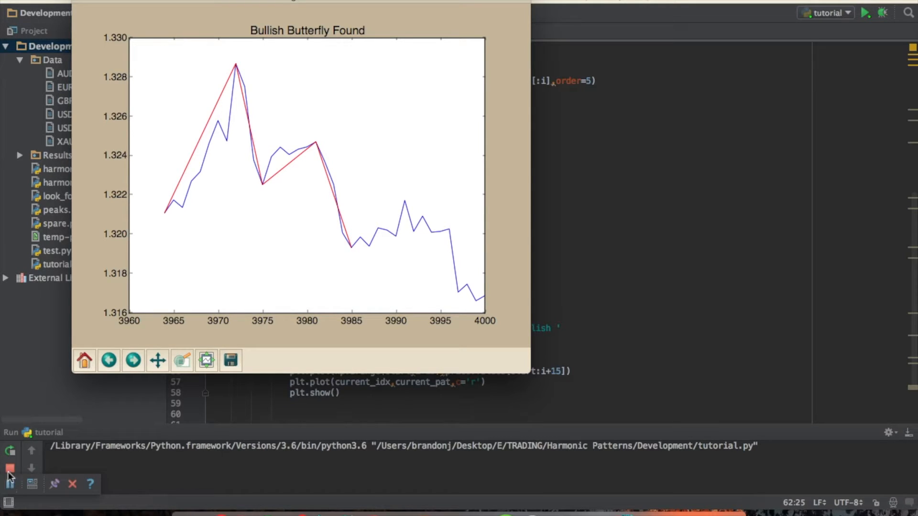
{"action": "mouse_move", "coordinate": [10, 468]}
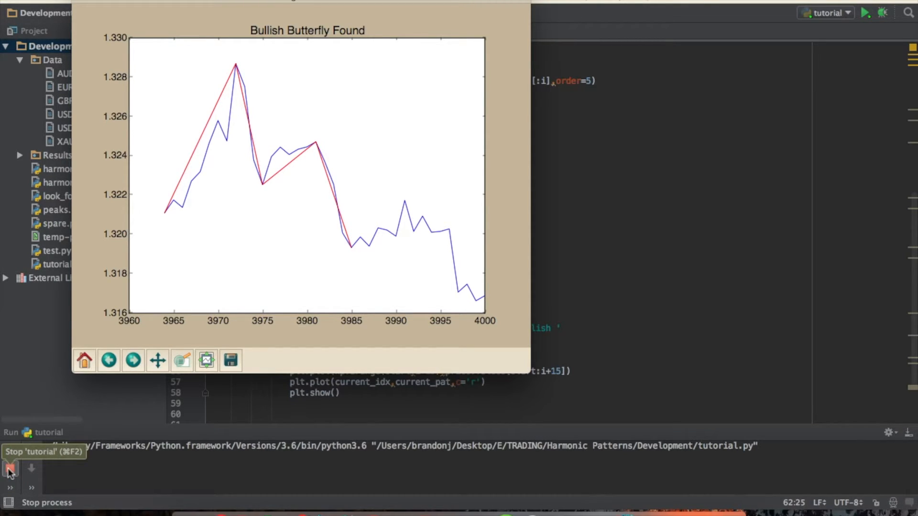
{"action": "left_click", "coordinate": [10, 471]}
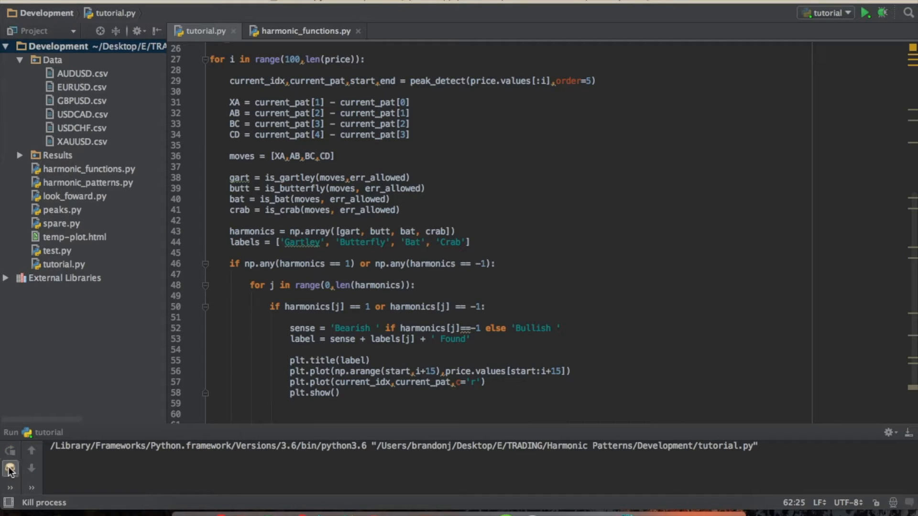
Step: Comment out the plt lines, pad them with blank lines, and position after the err_allowed line
{"action": "left_click", "coordinate": [10, 469]}
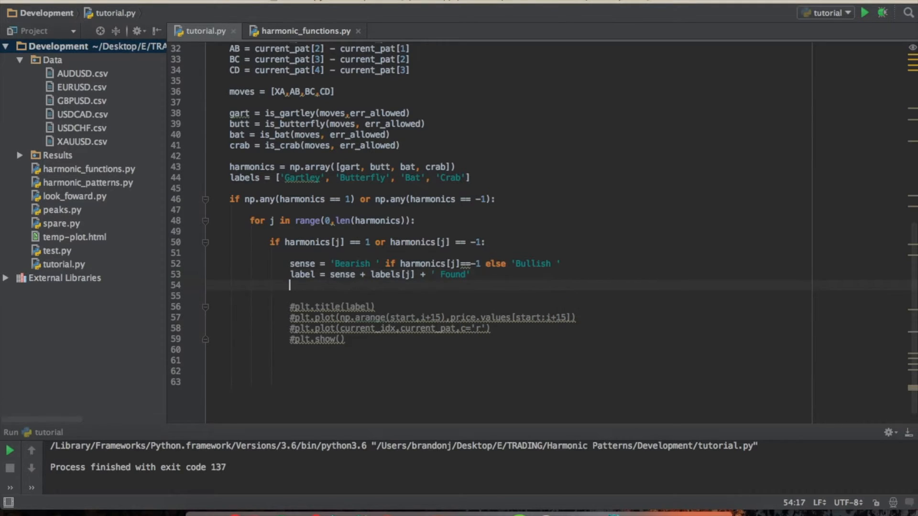
{"action": "key", "text": "enter"}
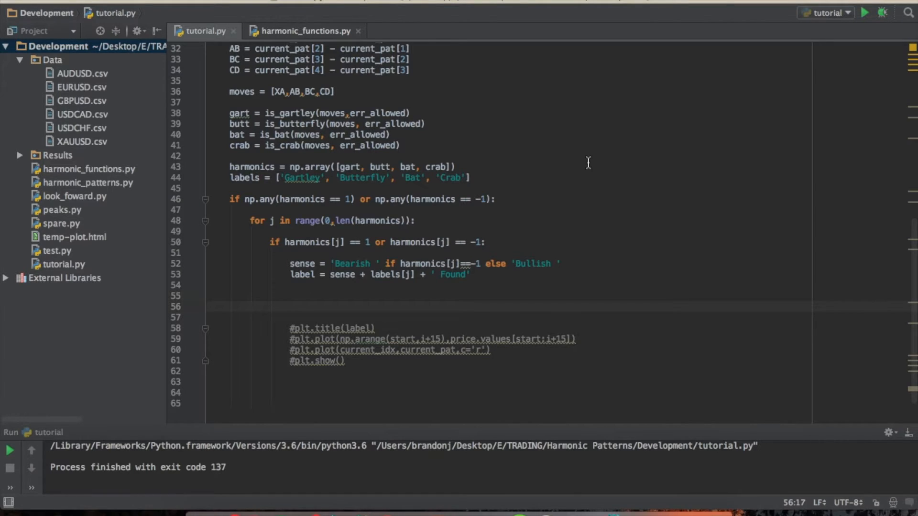
{"action": "scroll", "scroll_direction": "up", "scroll_amount": 3}
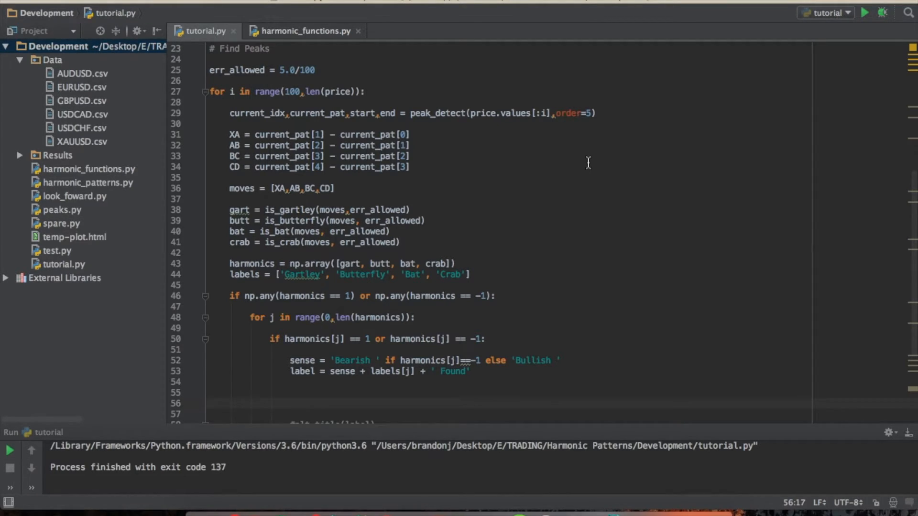
{"action": "scroll", "scroll_direction": "up", "scroll_amount": 3}
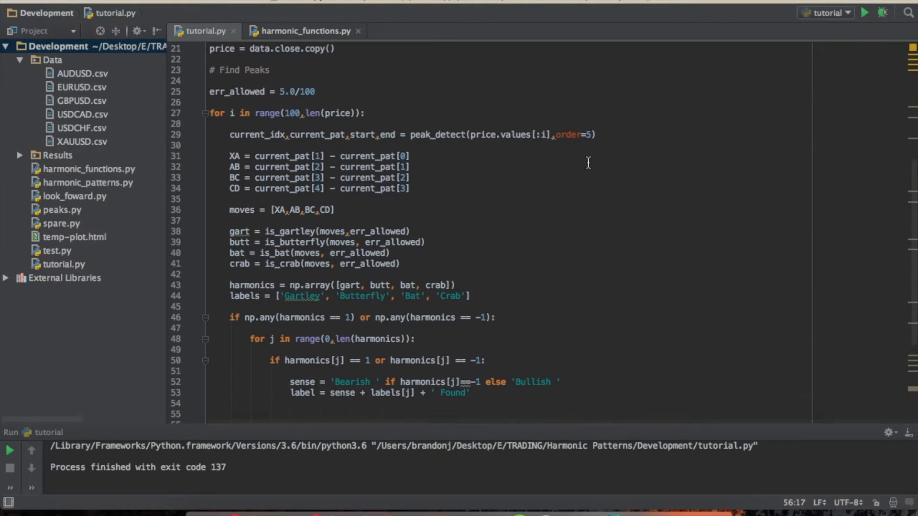
{"action": "scroll", "scroll_direction": "up", "scroll_amount": 3}
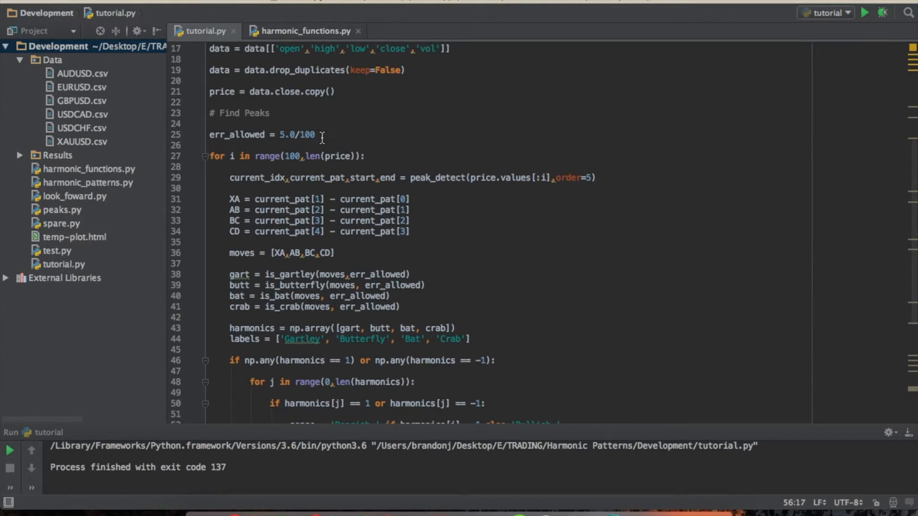
{"action": "left_click", "coordinate": [316, 134]}
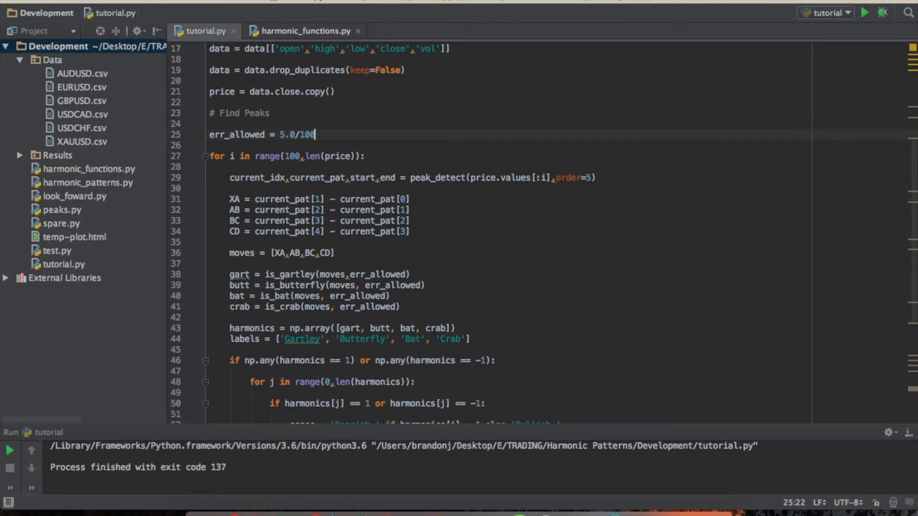
Step: Define pips = np.array([0.0, ...]) filled with repeated 0.0 entries after err_allowed
{"action": "type", "text": "pi"}
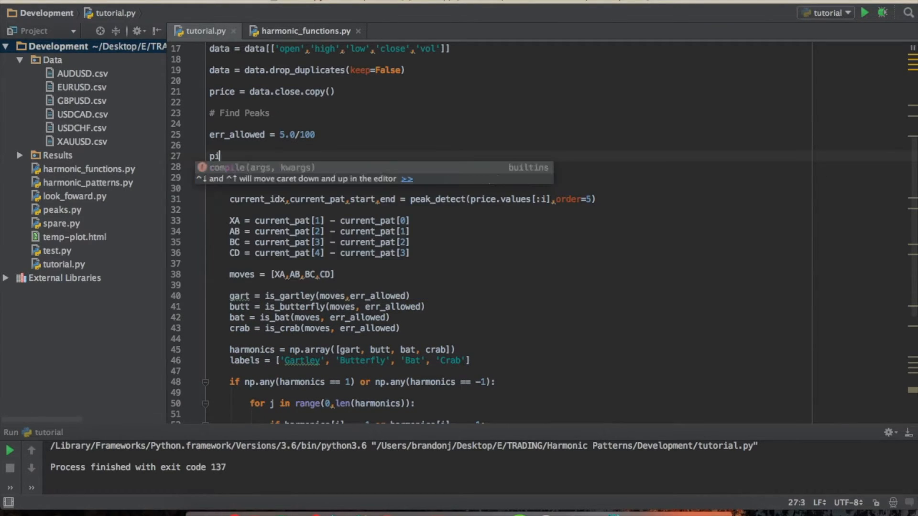
{"action": "type", "text": "ps ="}
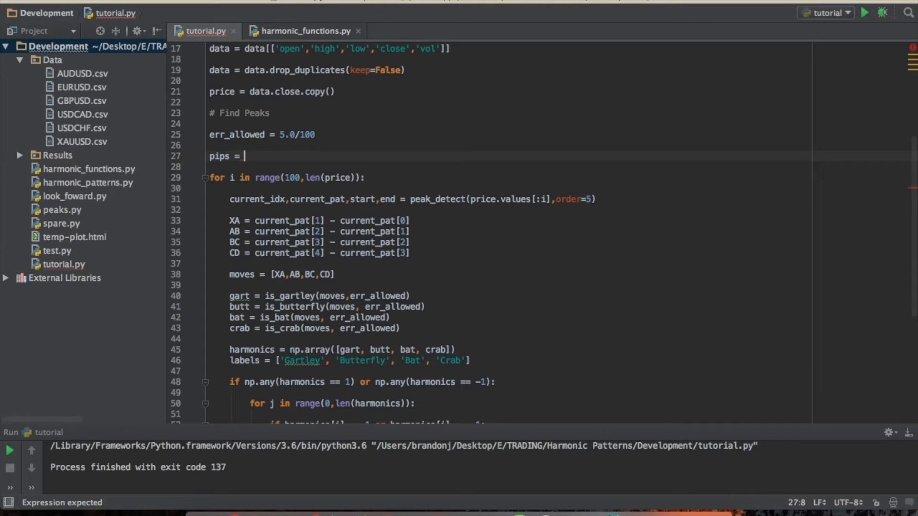
{"action": "type", "text": "np."}
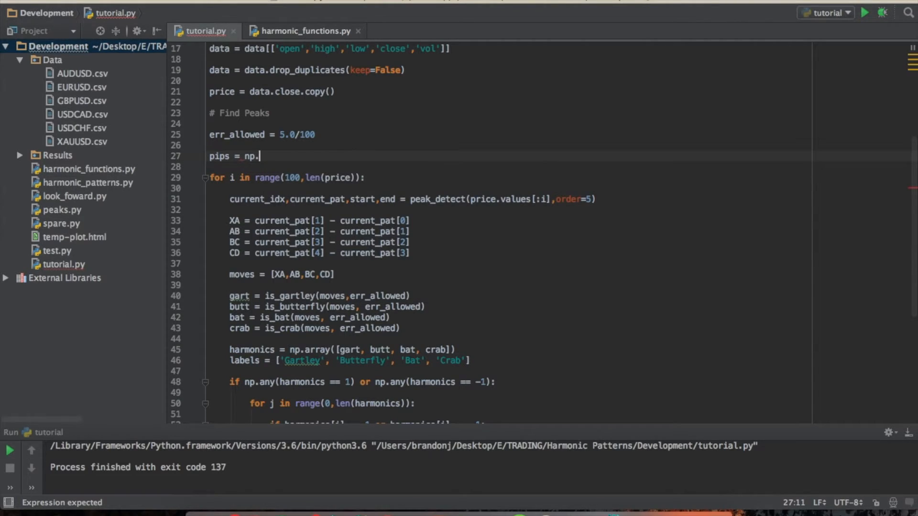
{"action": "type", "text": "array()"}
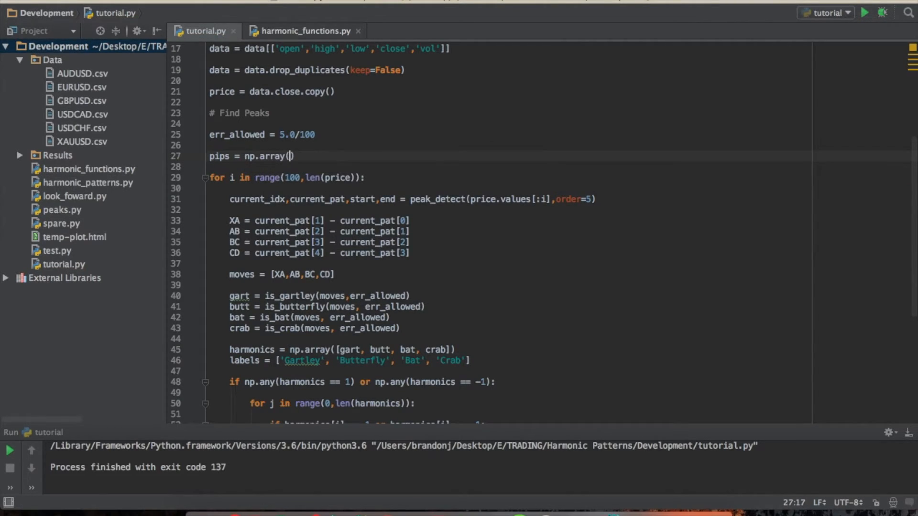
{"action": "type", "text": "[]"}
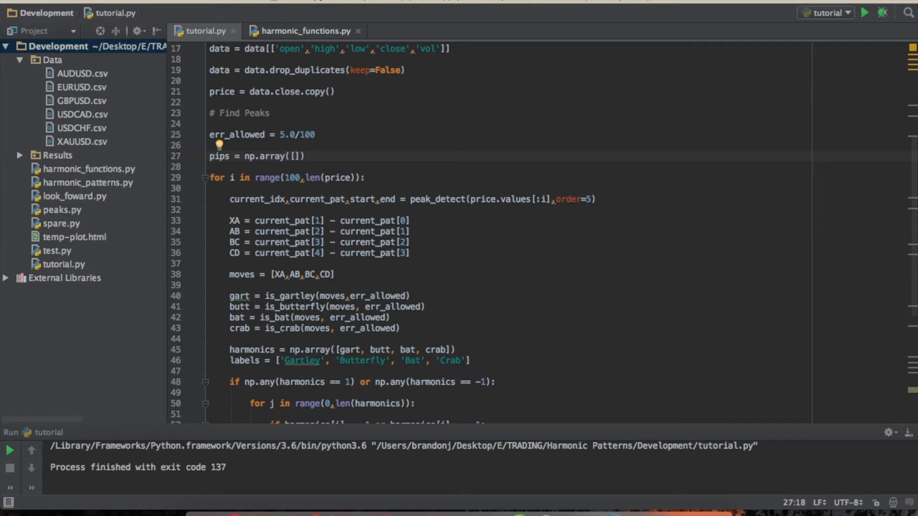
{"action": "type", "text": "0.0,"}
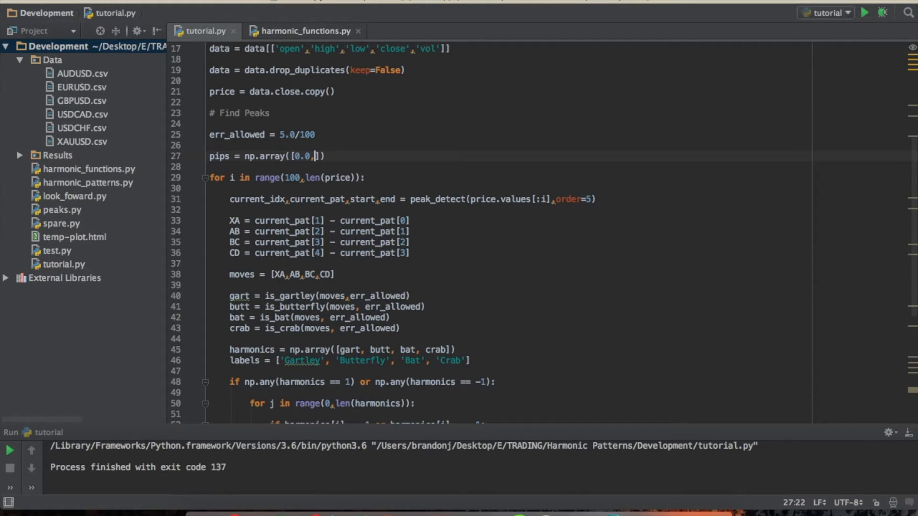
{"action": "double_click", "coordinate": [302, 156]}
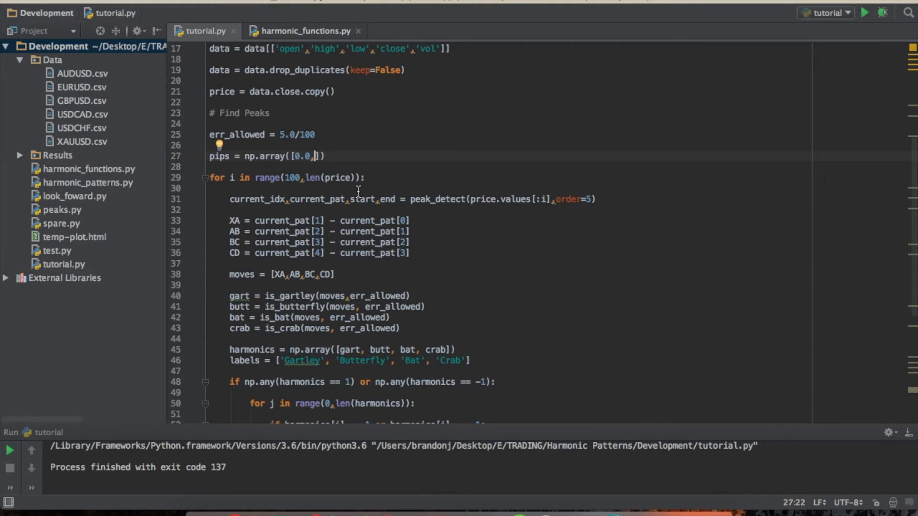
{"action": "type", "text": "0.0"}
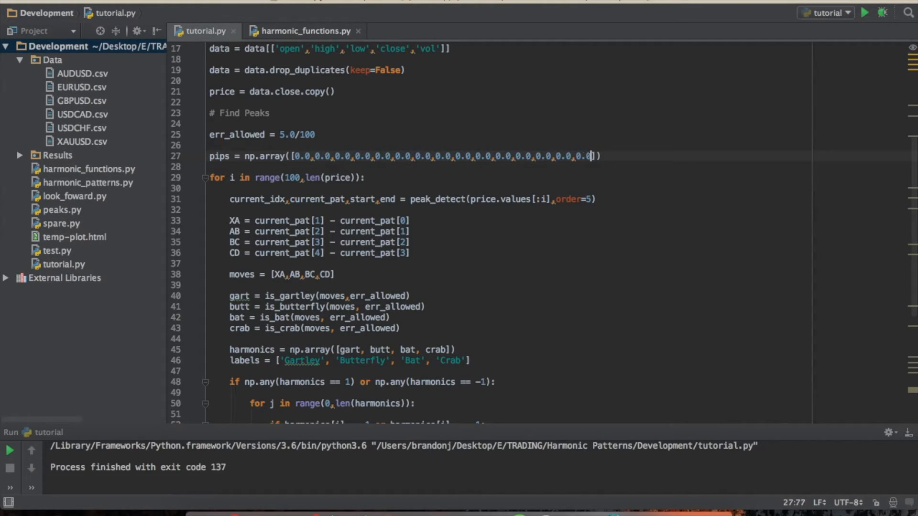
{"action": "mouse_move", "coordinate": [606, 135]}
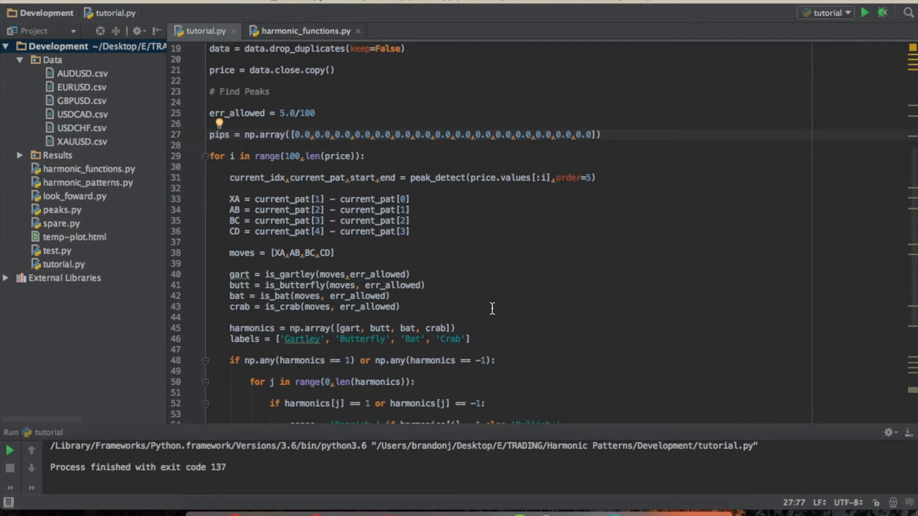
Step: Move down to the empty line below label inside the per-pattern condition
{"action": "scroll", "scroll_direction": "down", "scroll_amount": 3}
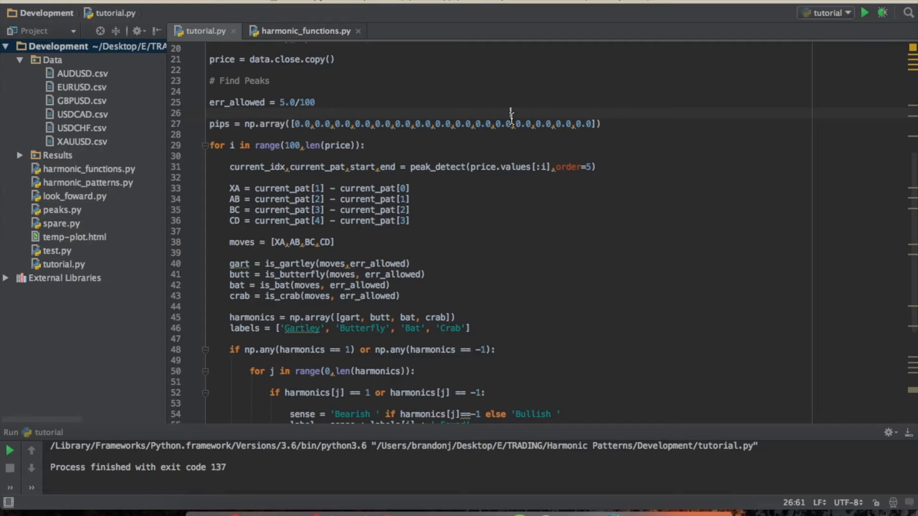
{"action": "scroll", "scroll_direction": "down", "scroll_amount": 3}
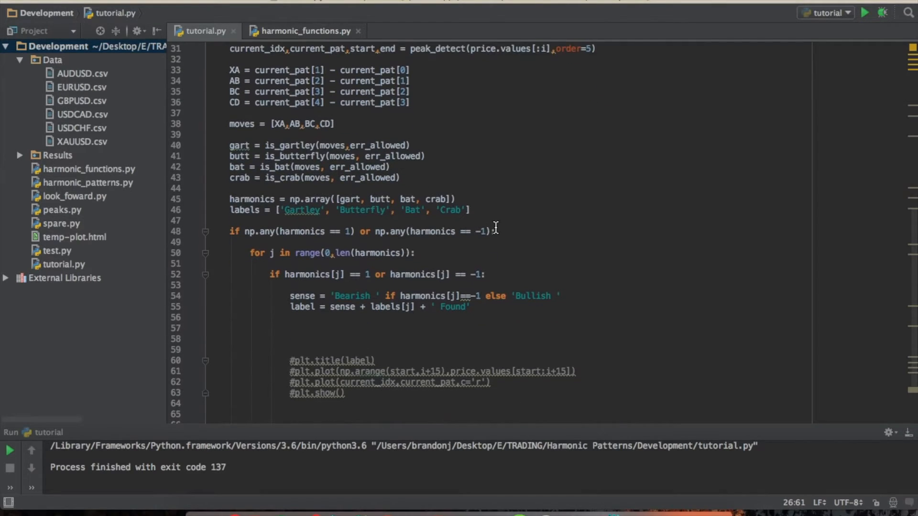
{"action": "left_click", "coordinate": [290, 339]}
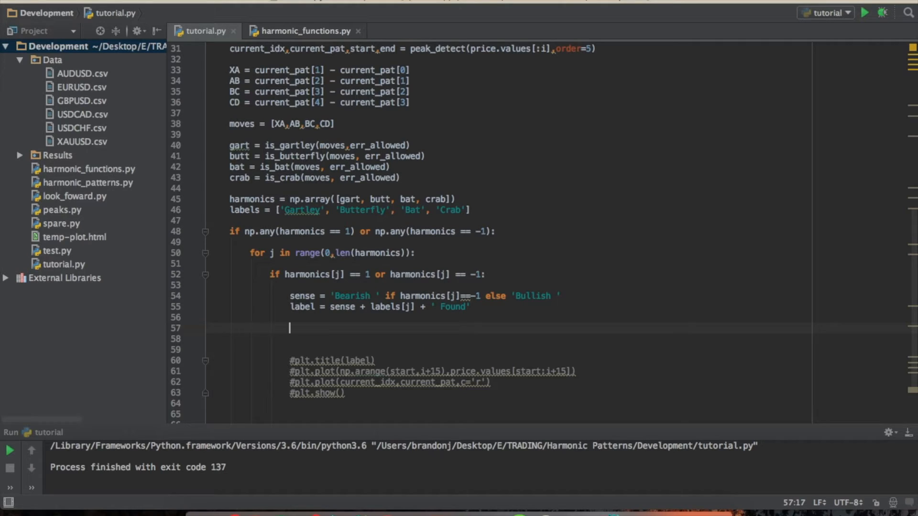
Step: Add the bullish branch header if harmonics[j] == 1: below label
{"action": "type", "text": "if harmonics"}
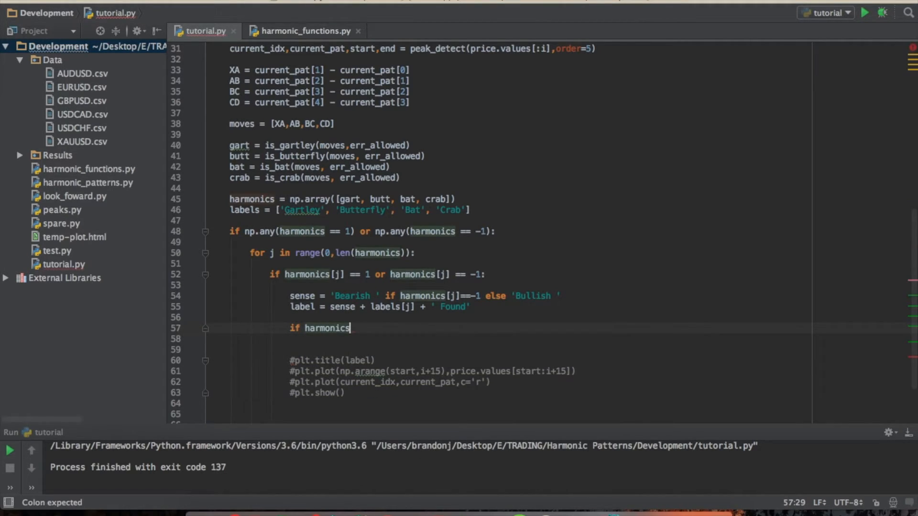
{"action": "scroll", "scroll_direction": "up", "scroll_amount": 3}
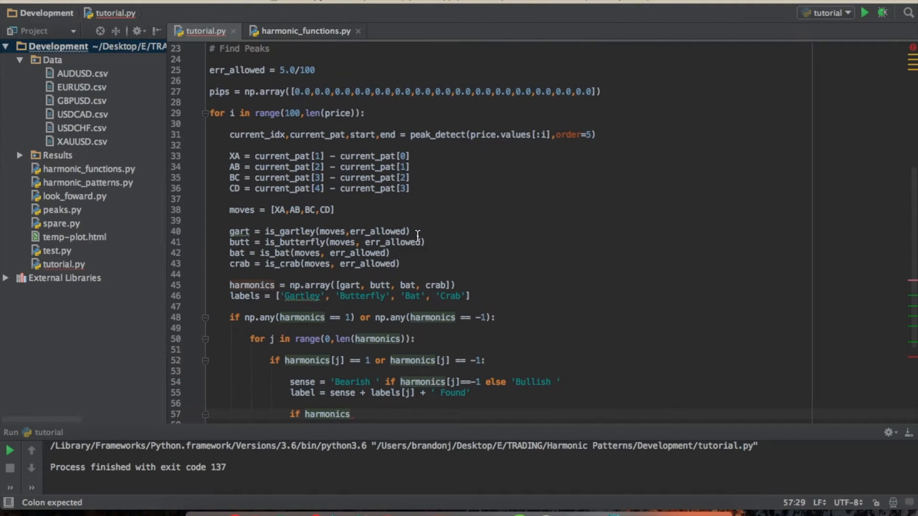
{"action": "mouse_move", "coordinate": [497, 88]}
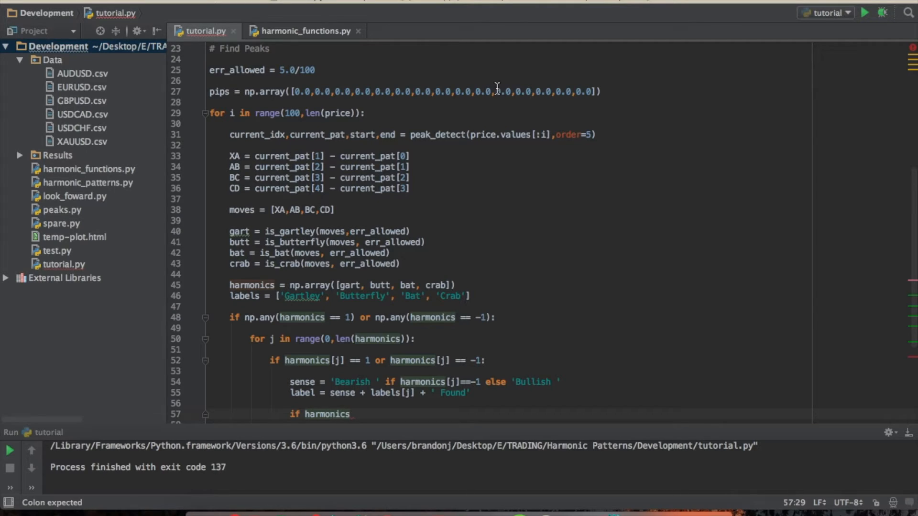
{"action": "scroll", "scroll_direction": "down", "scroll_amount": 3}
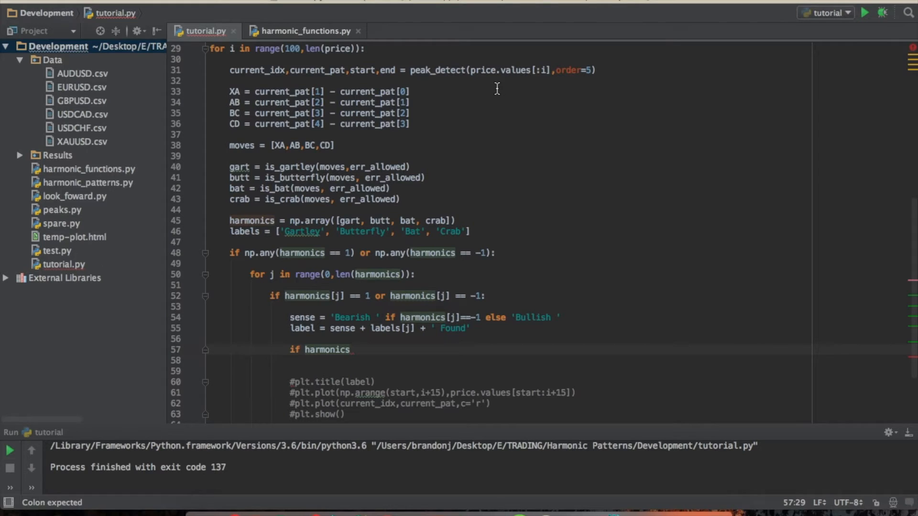
{"action": "scroll", "scroll_direction": "down", "scroll_amount": 3}
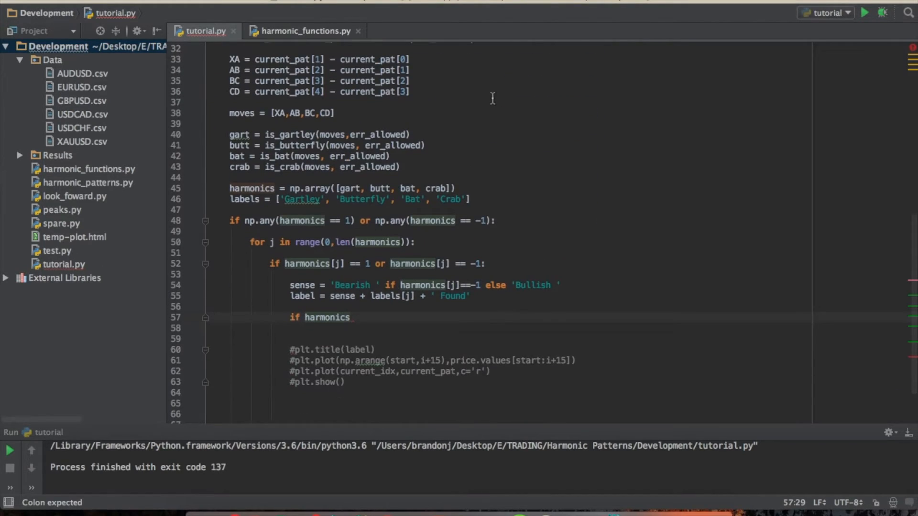
{"action": "type", "text": "["}
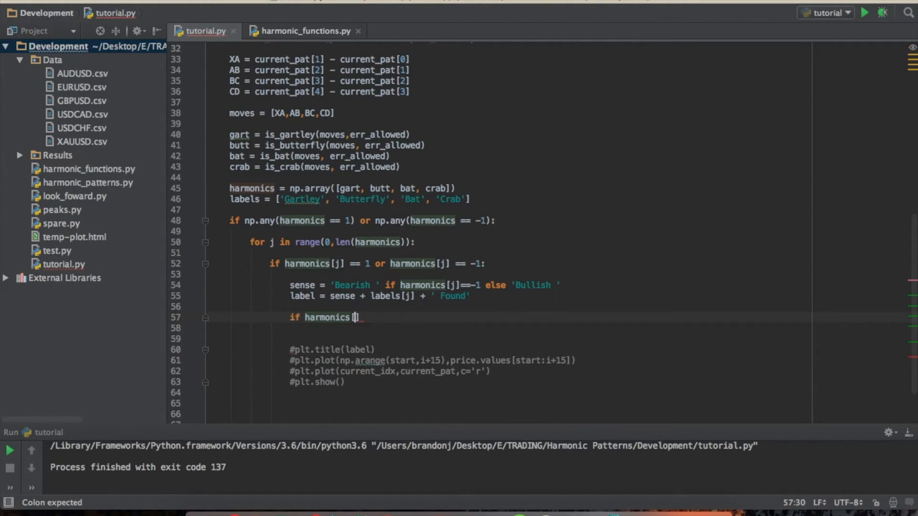
{"action": "type", "text": "j] =="}
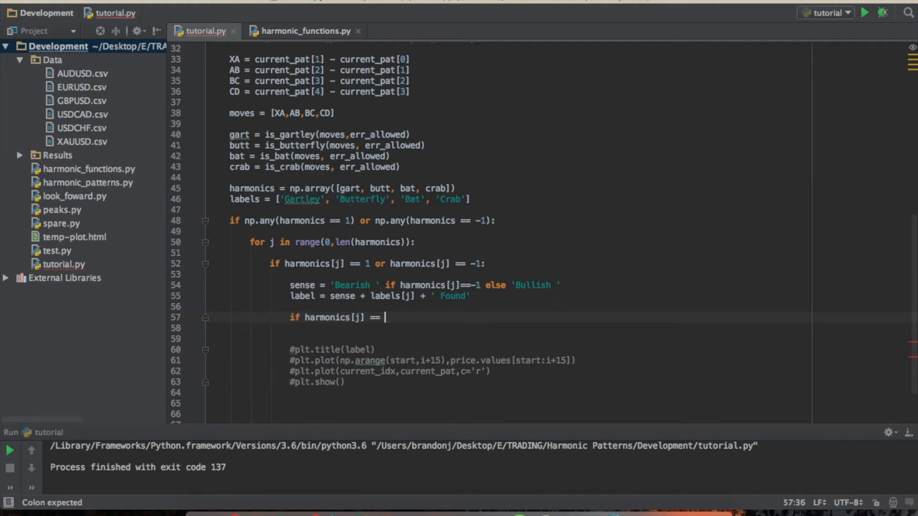
{"action": "type", "text": "1:"}
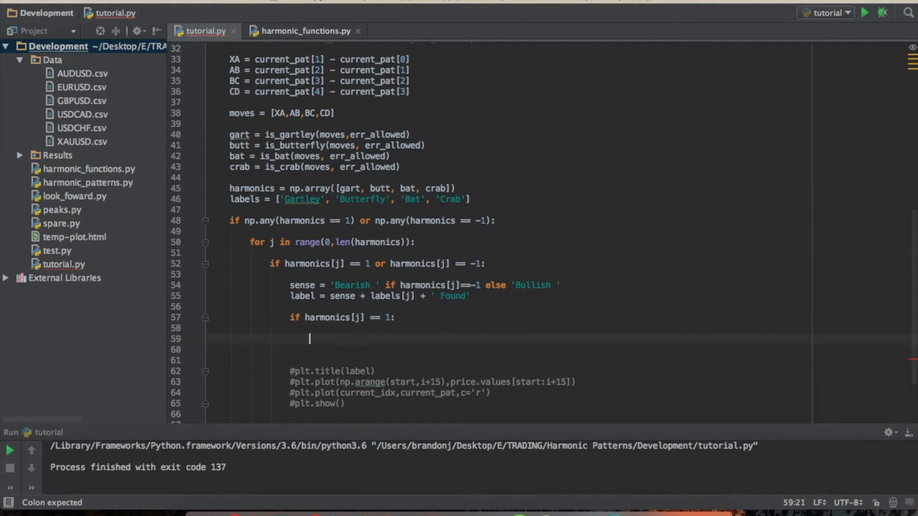
Step: Accumulate pips += 1000*(price[end+1:end+16] - price[end]) and begin the elif branch
{"action": "type", "text": "p"}
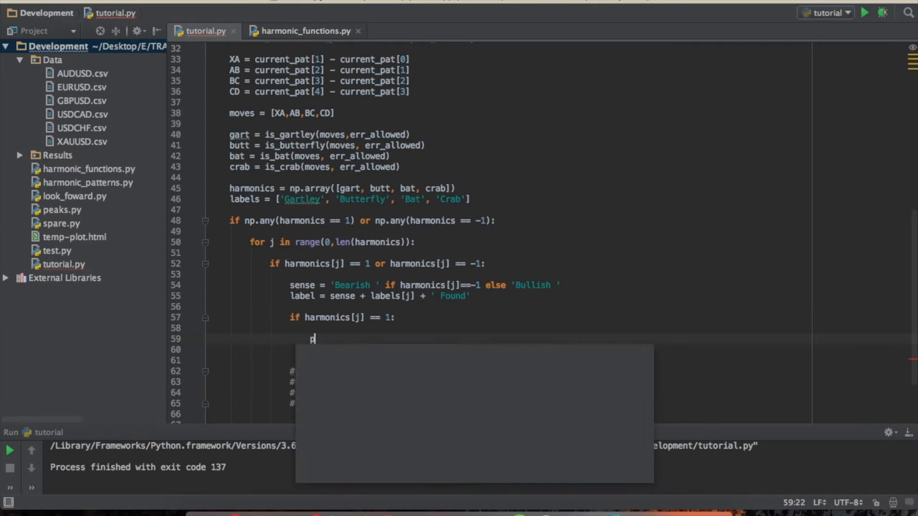
{"action": "type", "text": "ips +="}
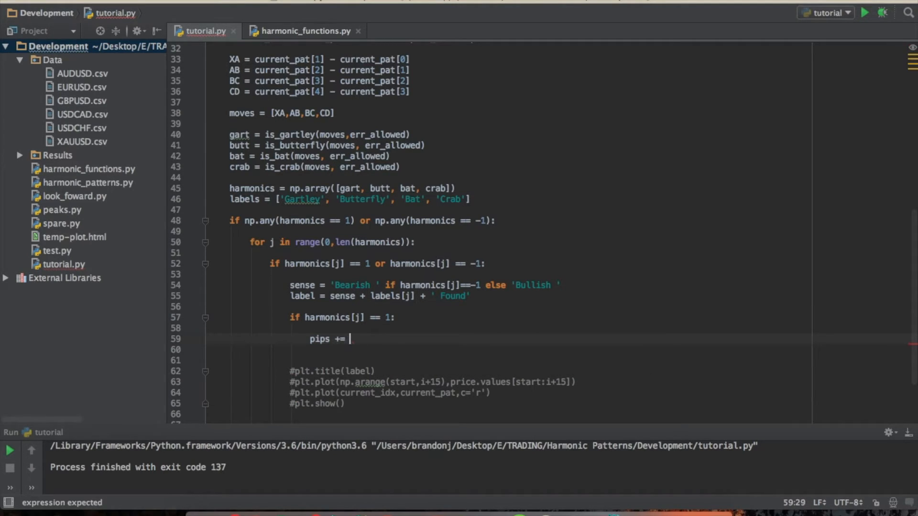
{"action": "type", "text": "1000"}
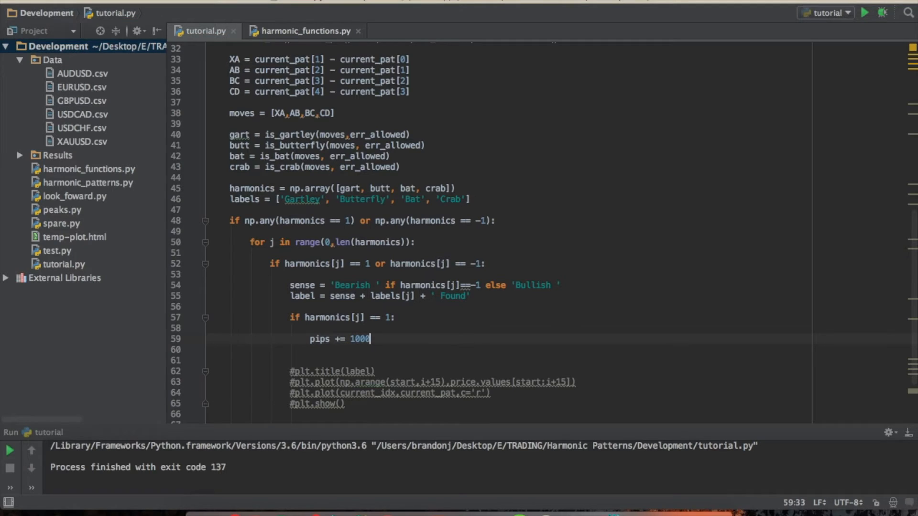
{"action": "type", "text": "*"}
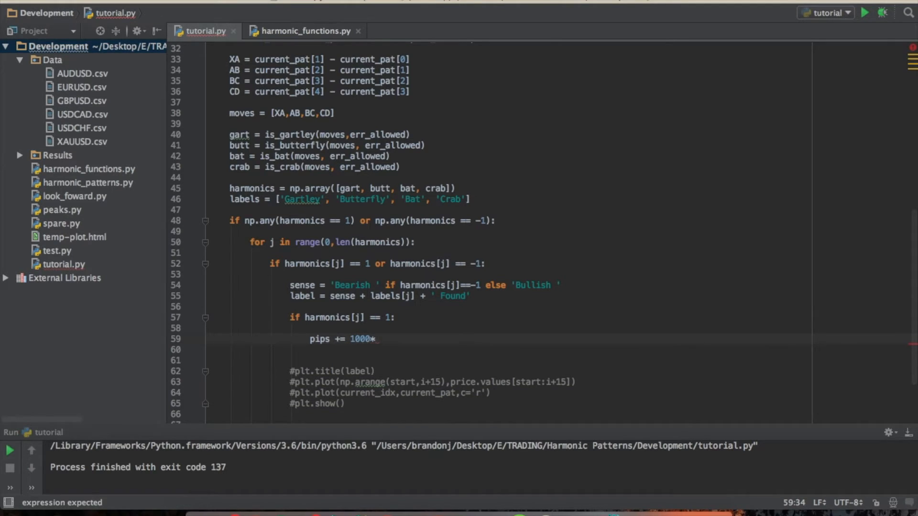
{"action": "mouse_move", "coordinate": [502, 50]}
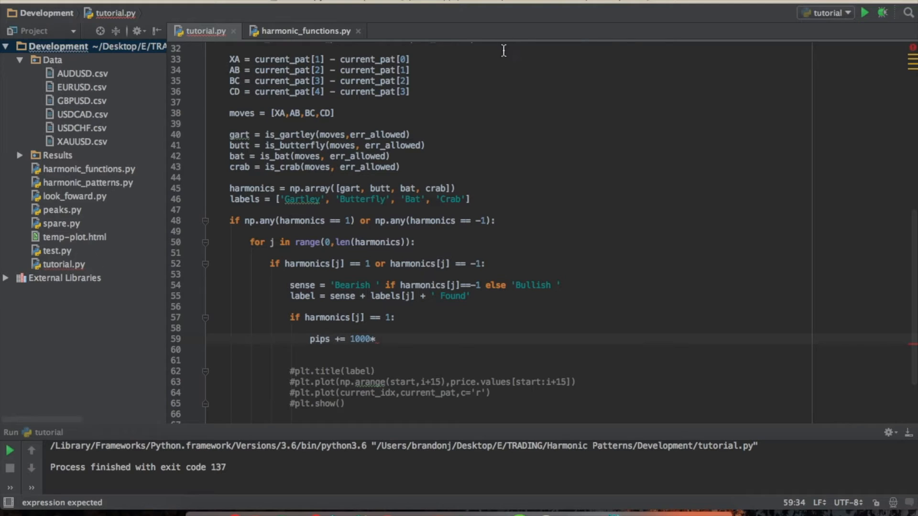
{"action": "scroll", "scroll_direction": "up", "scroll_amount": 3}
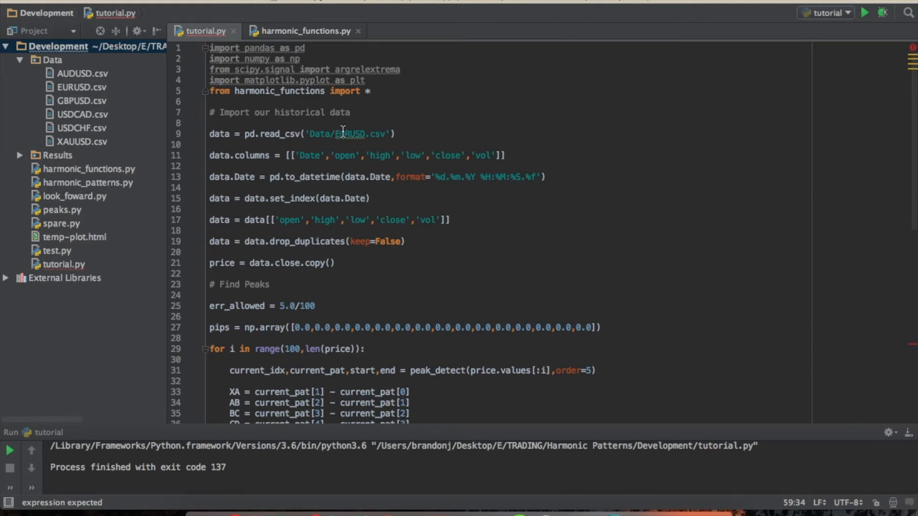
{"action": "scroll", "scroll_direction": "down", "scroll_amount": 3}
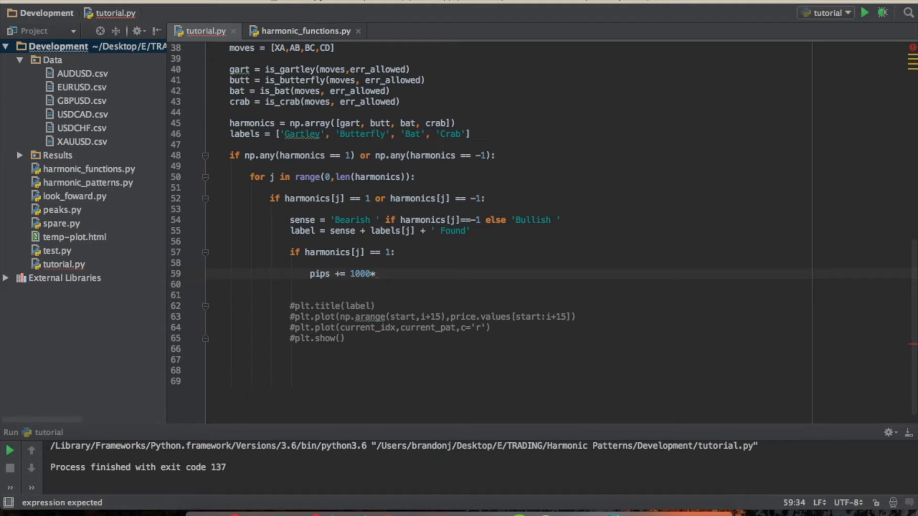
{"action": "type", "text": "(price[end"}
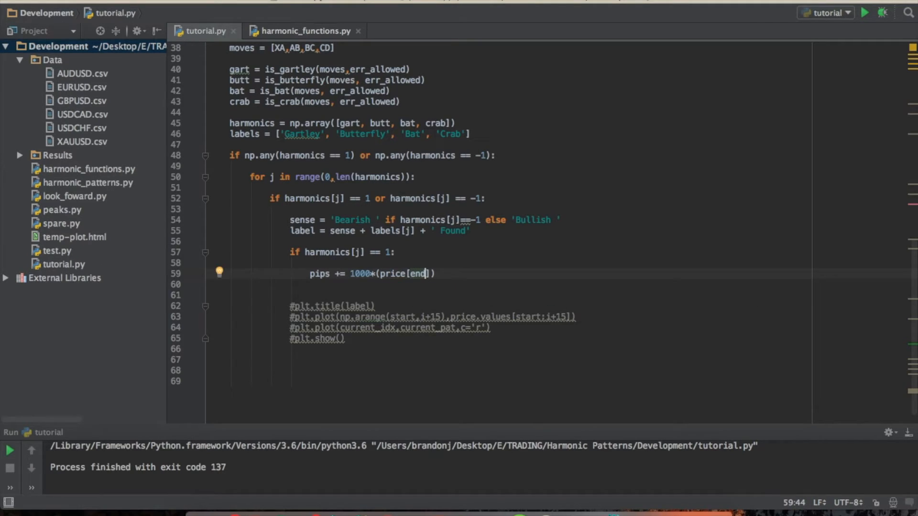
{"action": "type", "text": "+1"}
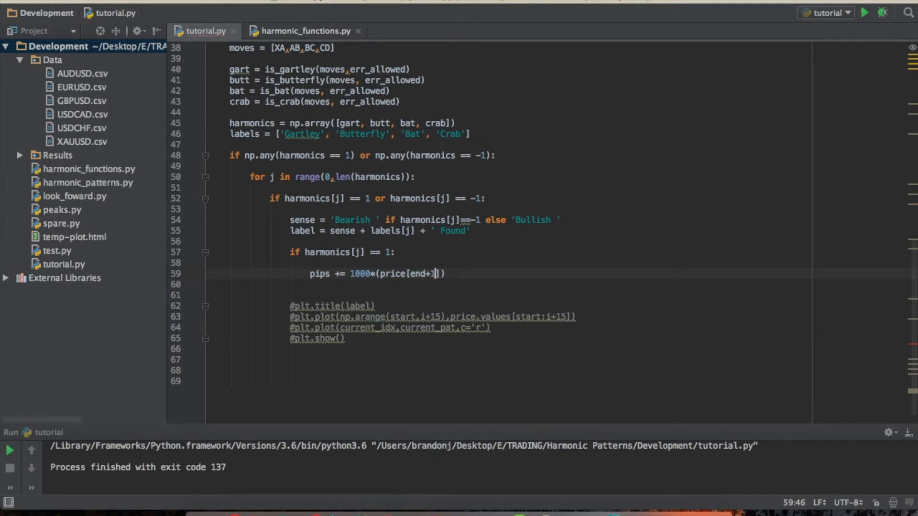
{"action": "type", "text": "end+"}
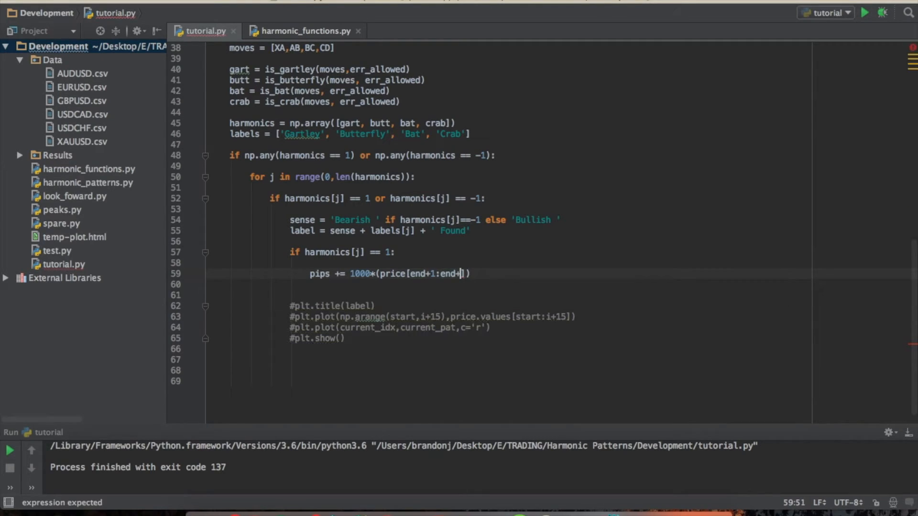
{"action": "type", "text": "10"}
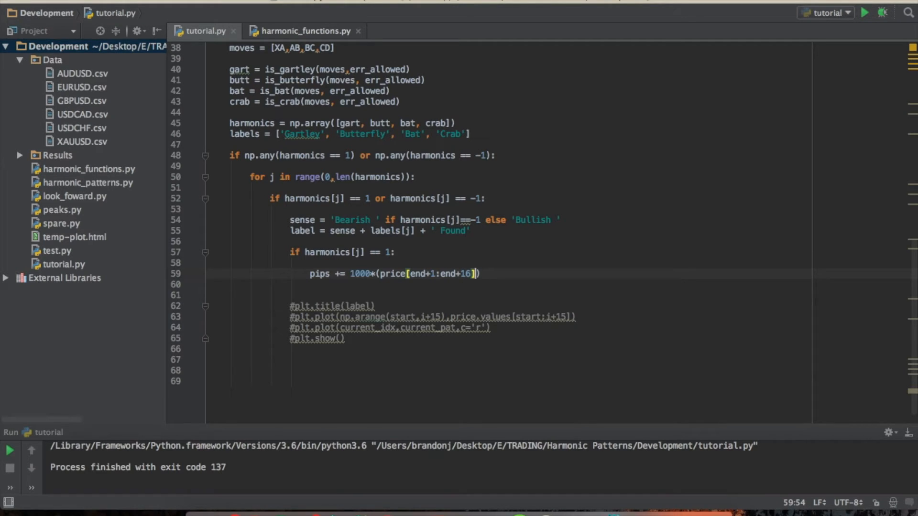
{"action": "type", "text": "- pe"}
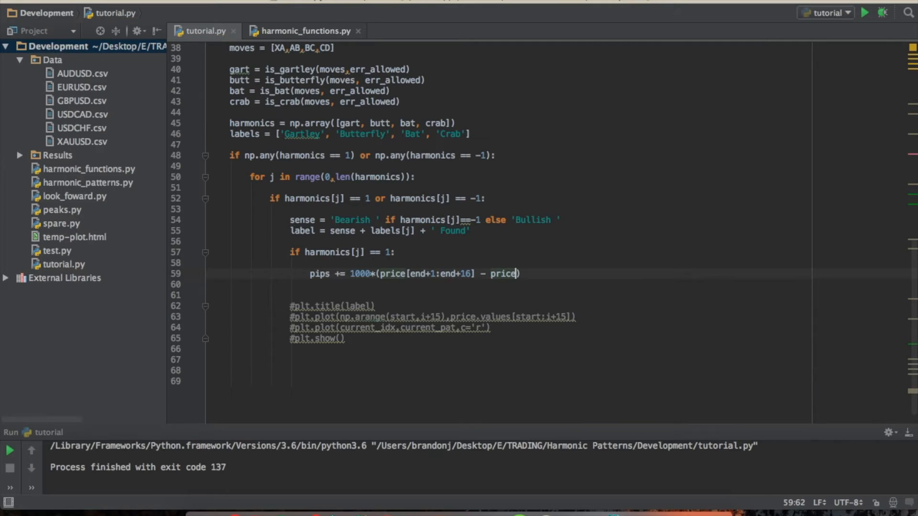
{"action": "type", "text": "[end"}
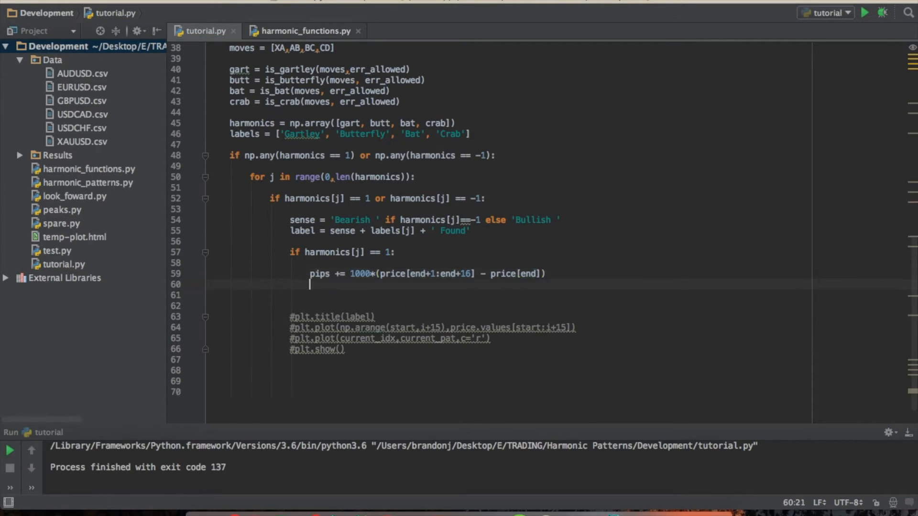
{"action": "mouse_move", "coordinate": [421, 273]}
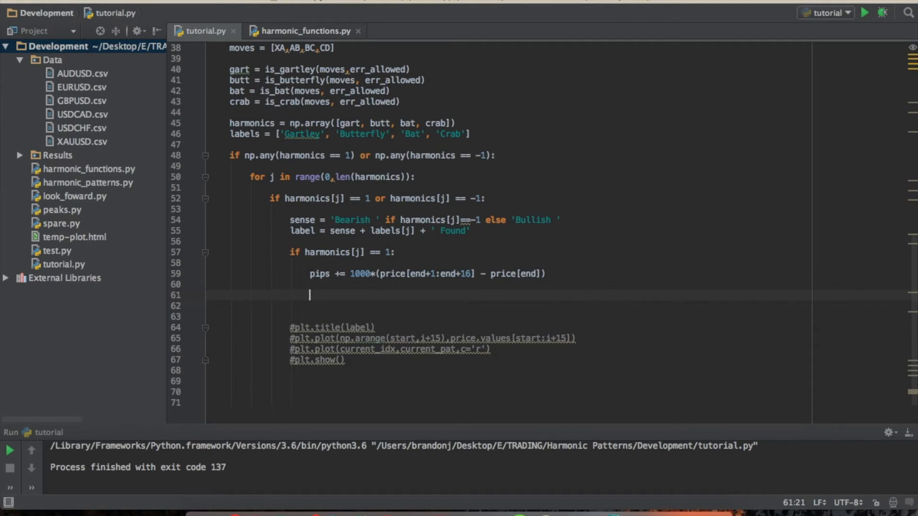
{"action": "type", "text": "elif harmonics["}
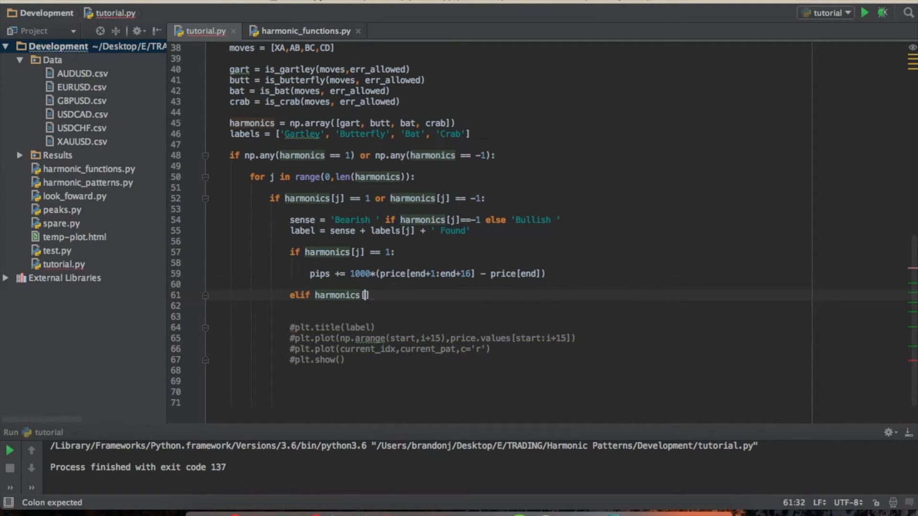
Step: Add elif harmonics[j] == -1: with a pasted pips += 1000 * (...) body beneath it
{"action": "type", "text": "j] == -1"}
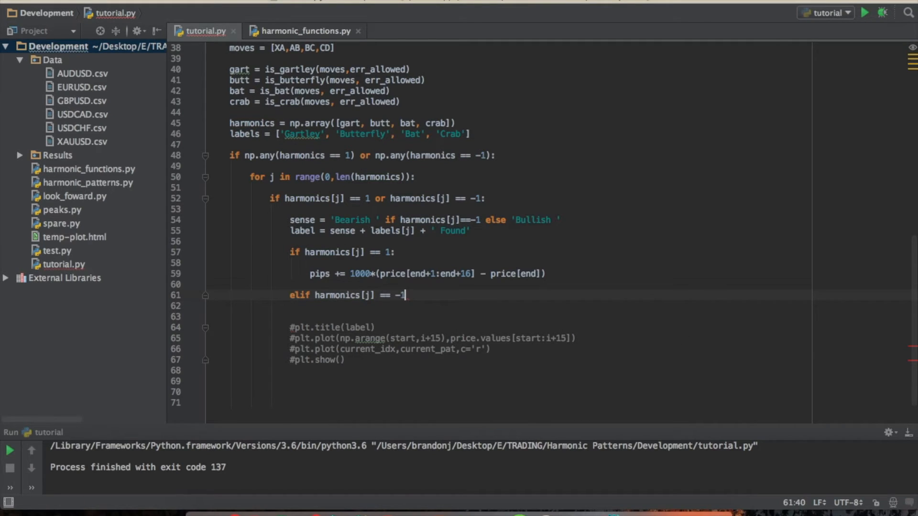
{"action": "key", "text": "enter"}
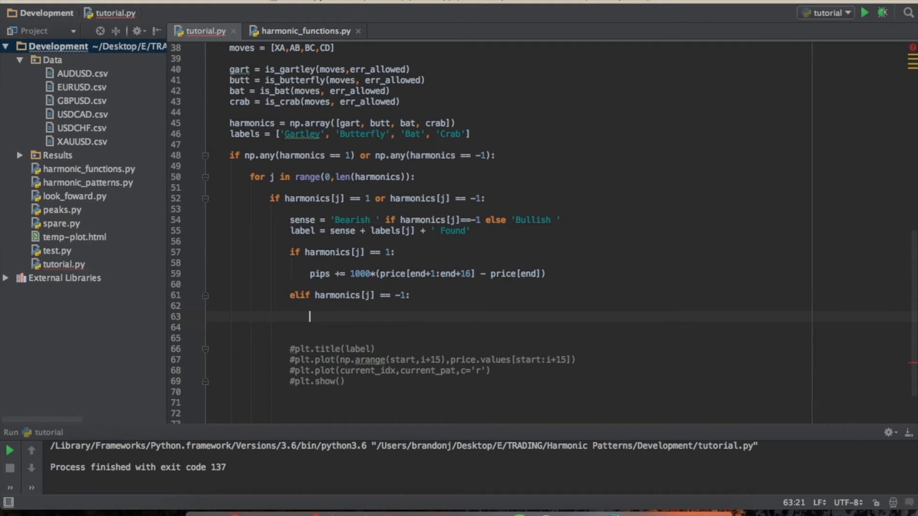
{"action": "mouse_move", "coordinate": [549, 274]}
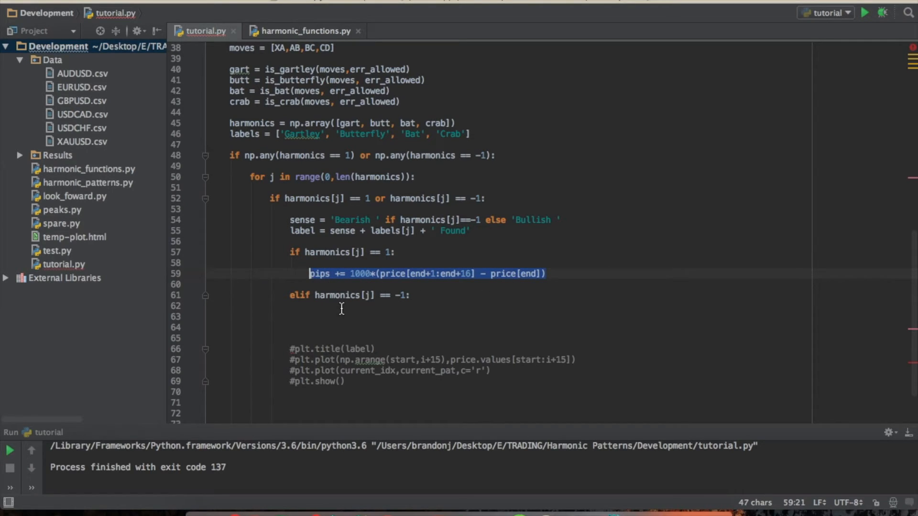
{"action": "left_click", "coordinate": [310, 316]}
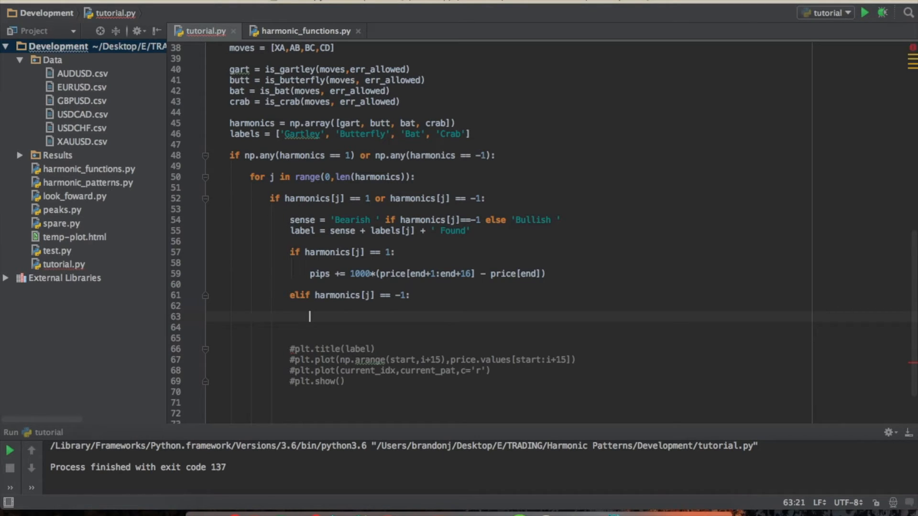
{"action": "type", "text": "pips += 1000 * (price[end + 1:end + 16] - price[end])"}
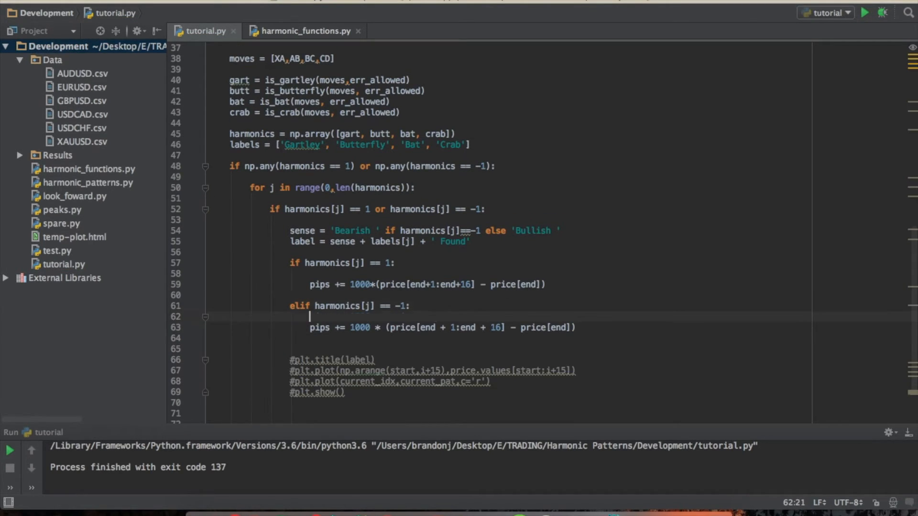
Step: Swap the subtraction to price[end] - price[end + 1:end + 16] for short trades
{"action": "left_click", "coordinate": [568, 327]}
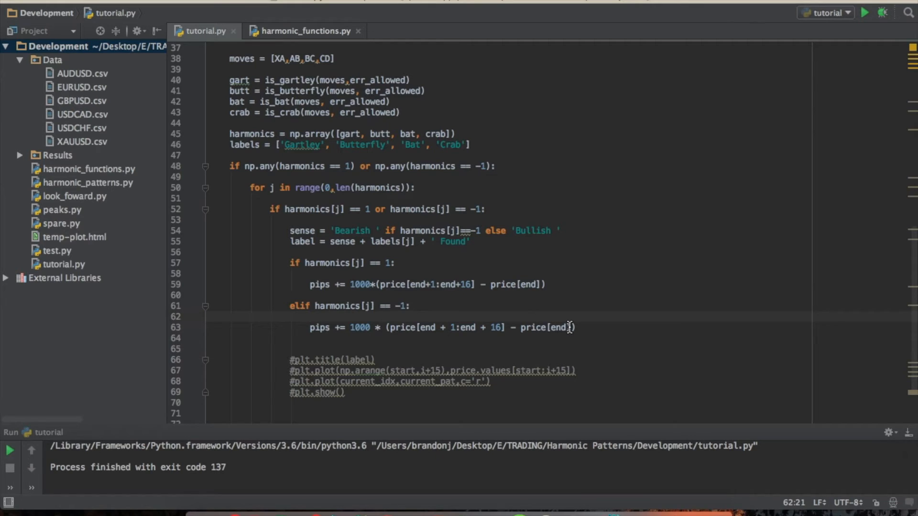
{"action": "double_click", "coordinate": [532, 327]}
{"action": "type", "text": "] - price[end"}
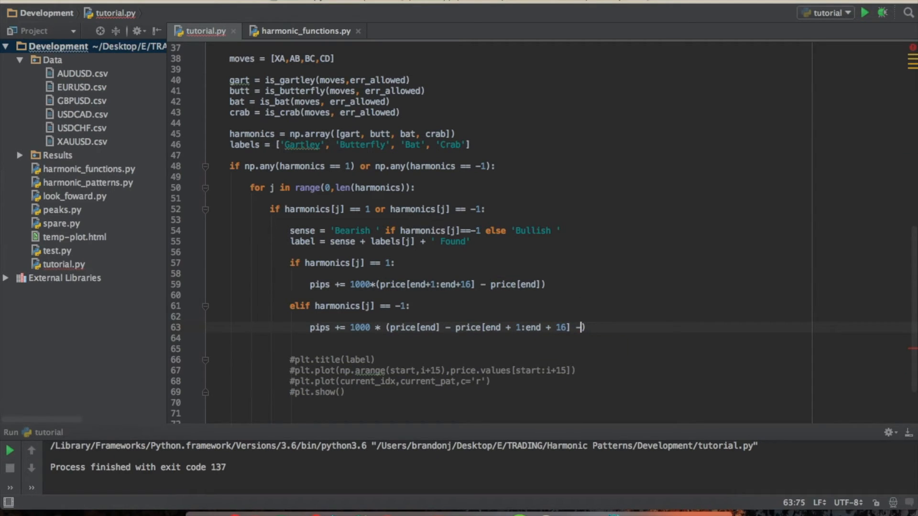
{"action": "key", "text": "backspace"}
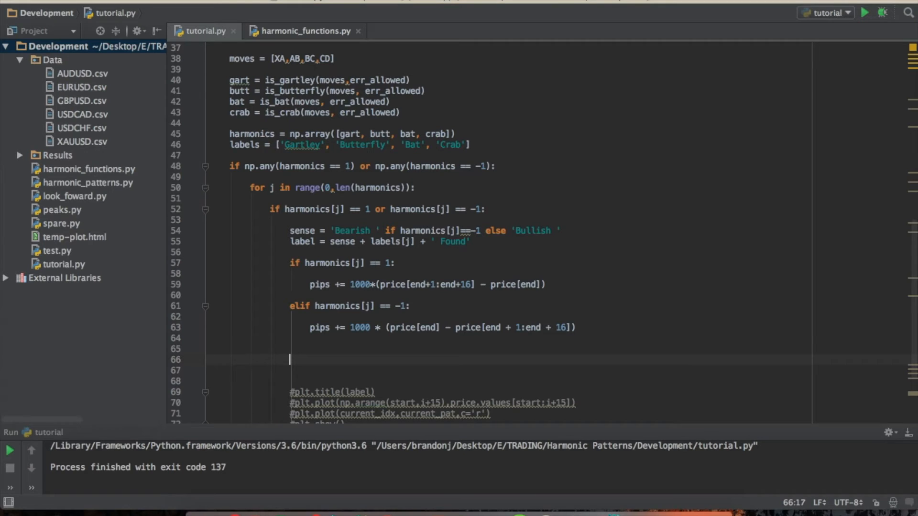
Step: Insert plt.ion() on a new line just before the for i peak-detection loop
{"action": "scroll", "scroll_direction": "up", "scroll_amount": 3}
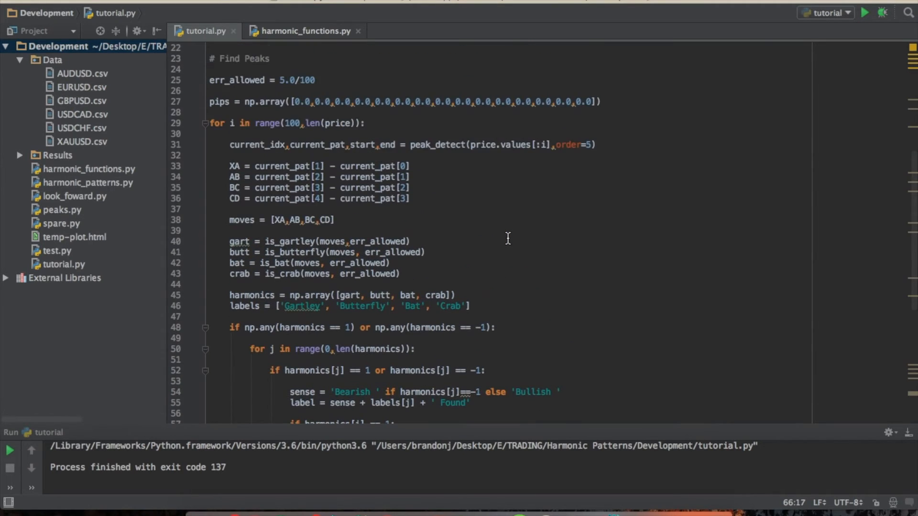
{"action": "scroll", "scroll_direction": "down", "scroll_amount": 3}
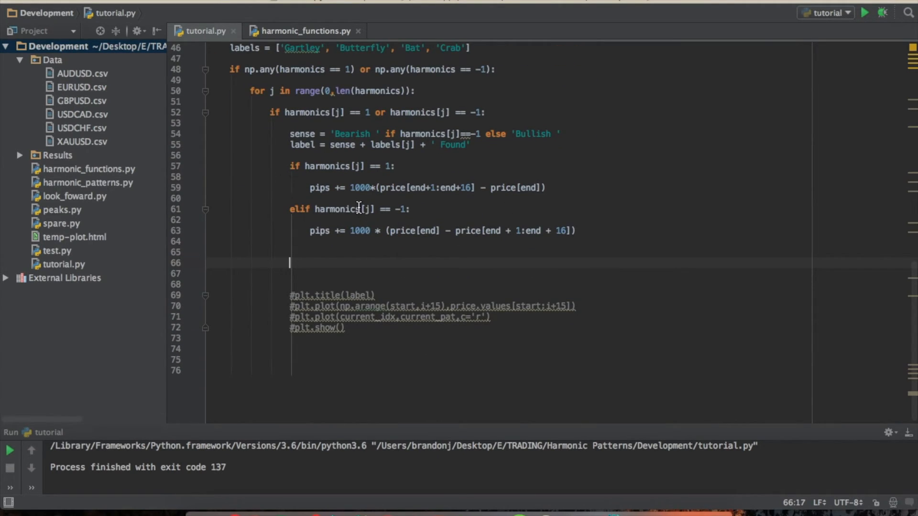
{"action": "mouse_move", "coordinate": [338, 239]}
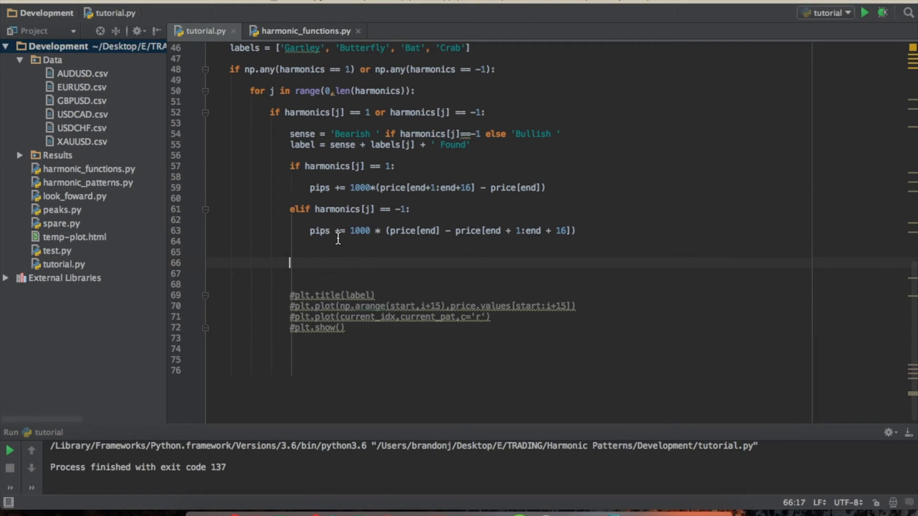
{"action": "scroll", "scroll_direction": "up", "scroll_amount": 3}
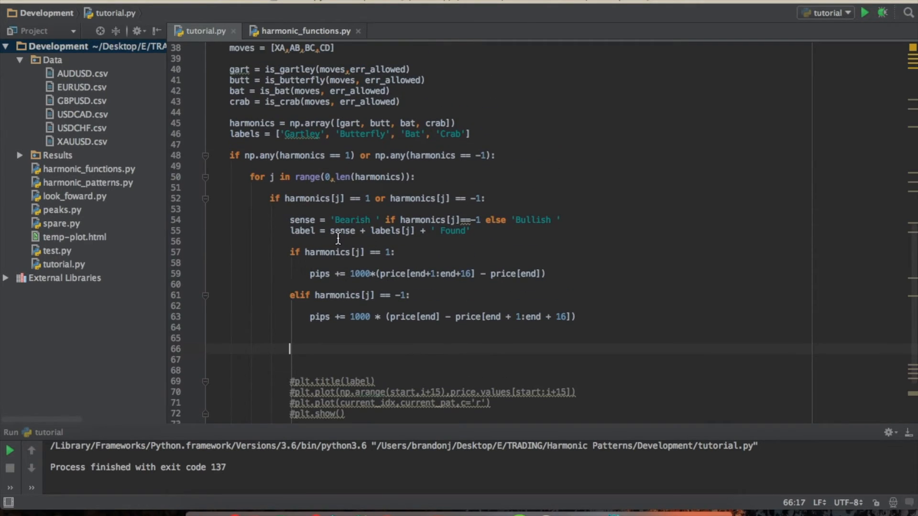
{"action": "scroll", "scroll_direction": "up", "scroll_amount": 3}
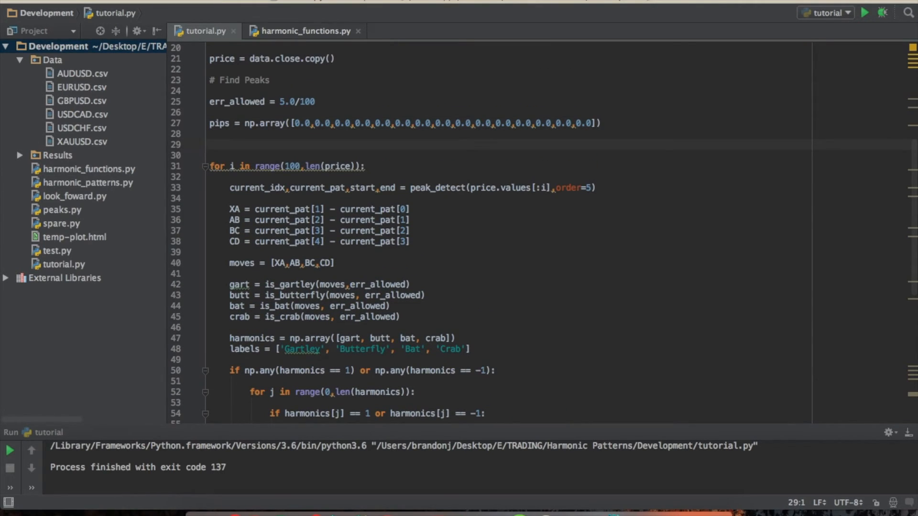
{"action": "type", "text": "plt."}
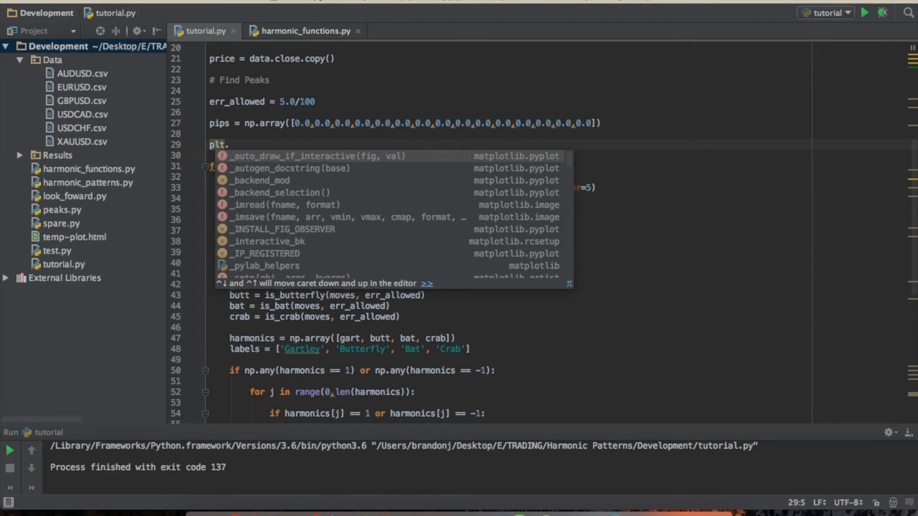
{"action": "type", "text": "ion"}
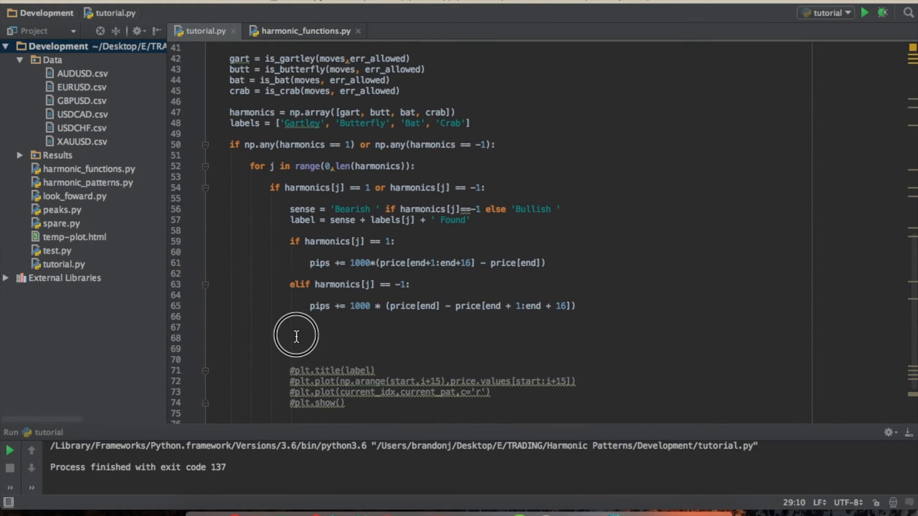
Step: After the elif block add plt.clf() and plt.bar(np.arange(1,16), pips)
{"action": "left_click", "coordinate": [268, 338]}
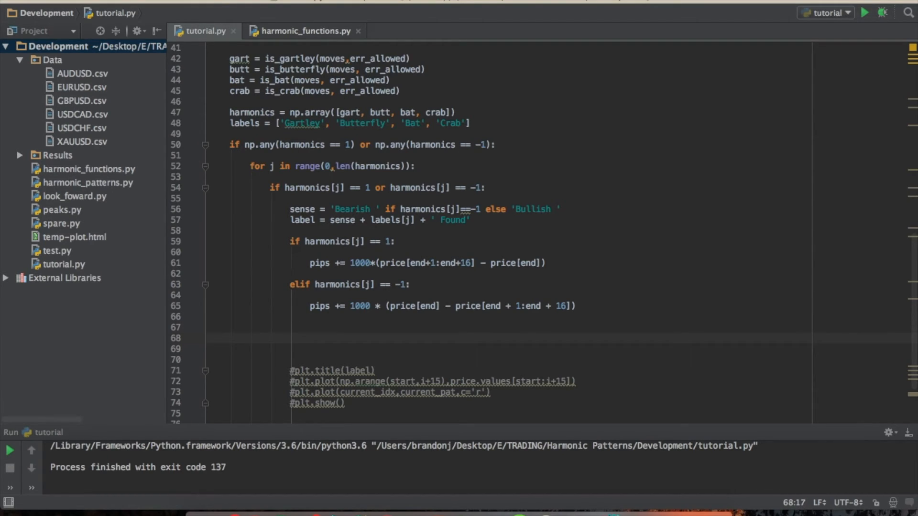
{"action": "type", "text": "plt.clf("}
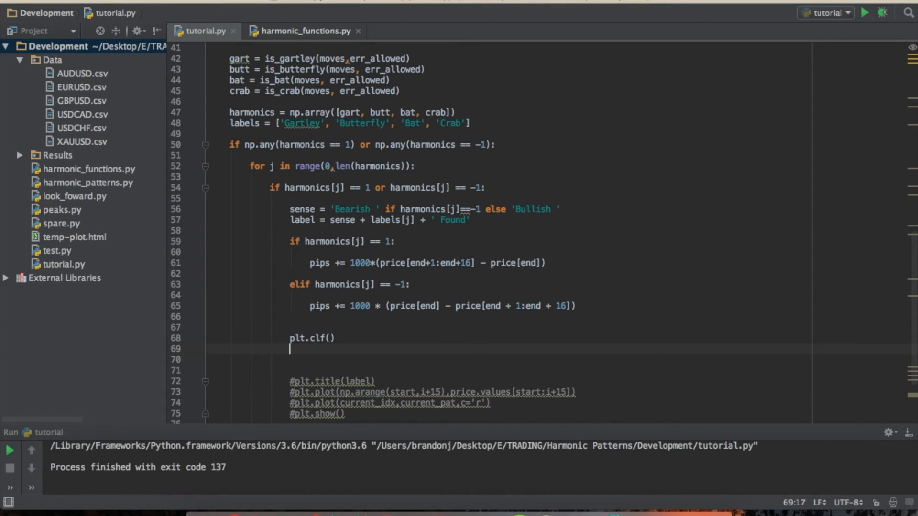
{"action": "type", "text": "plt."}
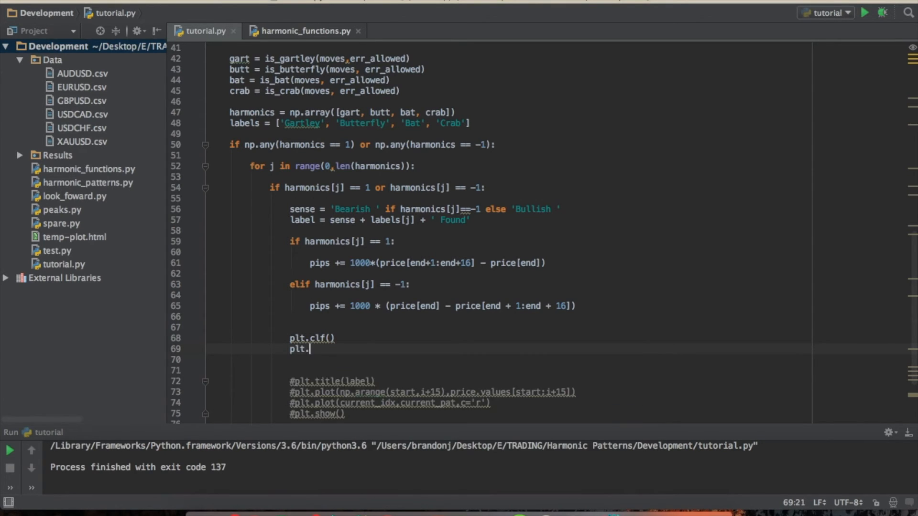
{"action": "type", "text": "bar(np.arange("}
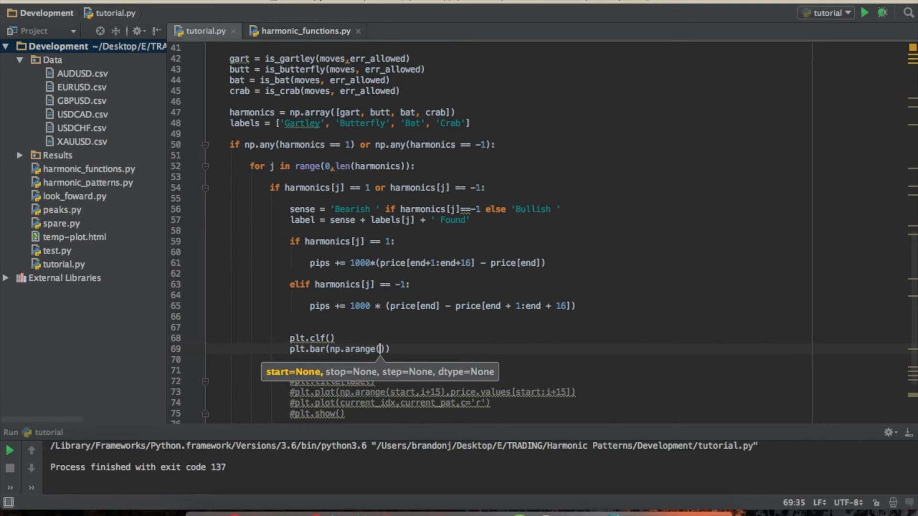
{"action": "type", "text": "1,16"}
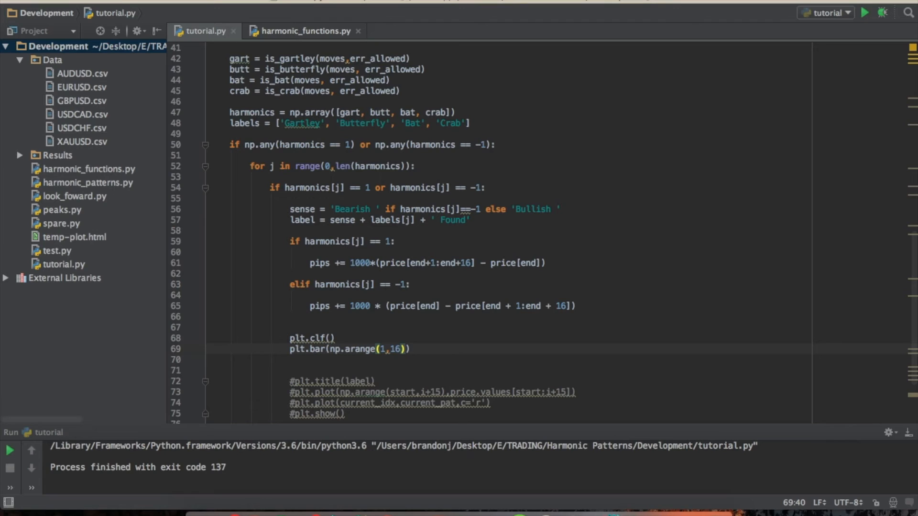
{"action": "type", "text": ","}
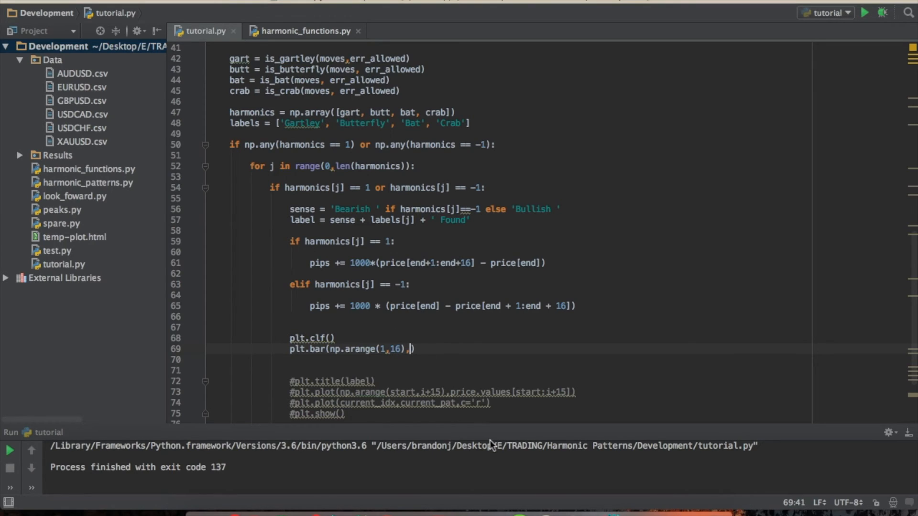
{"action": "type", "text": "pips"}
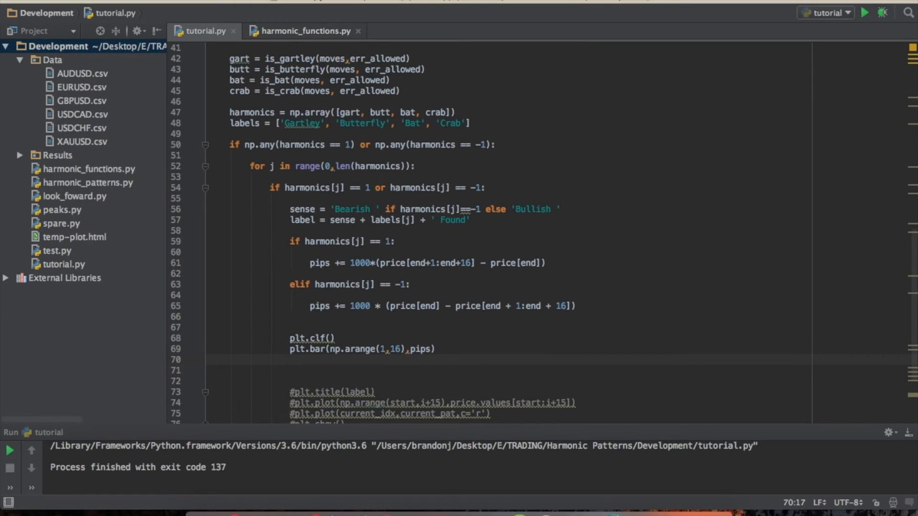
Step: Add plt.pause(0.05) so the chart refreshes briefly after each trade
{"action": "type", "text": "plt."}
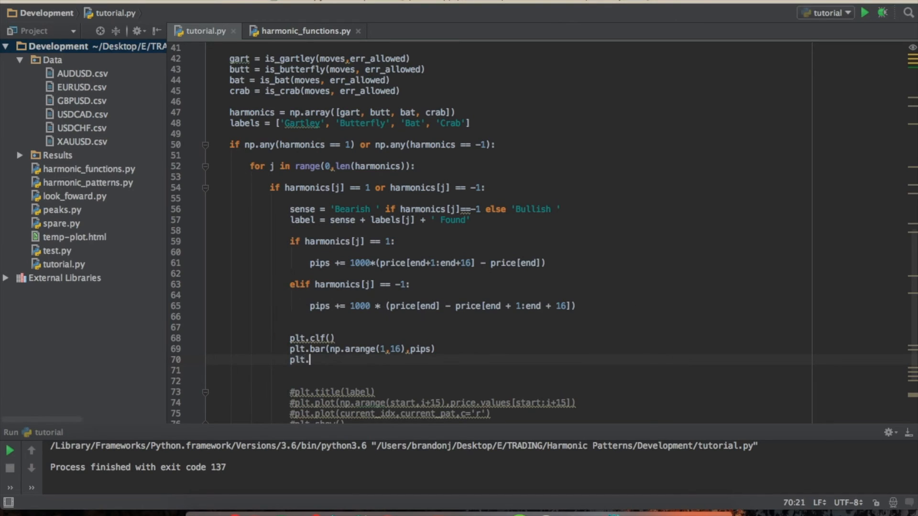
{"action": "type", "text": "pause(0)"}
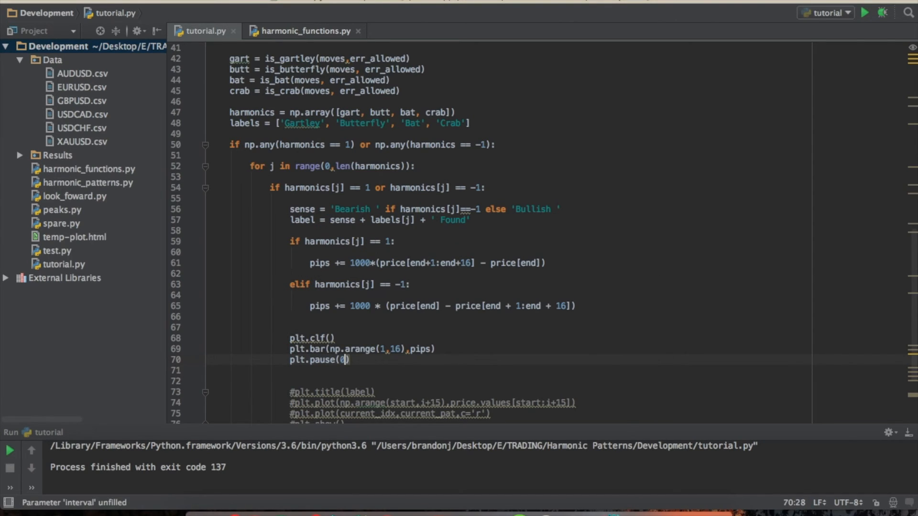
{"action": "type", "text": "0.05"}
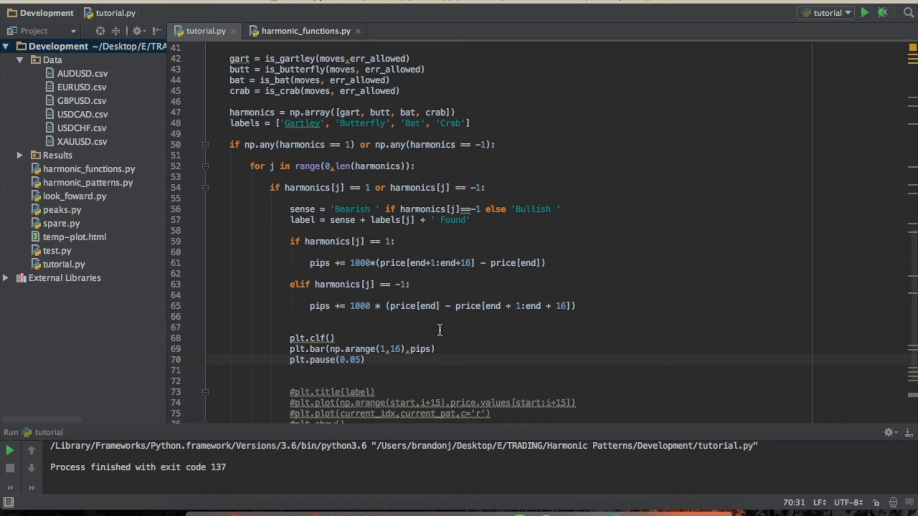
{"action": "scroll", "scroll_direction": "down", "scroll_amount": 3}
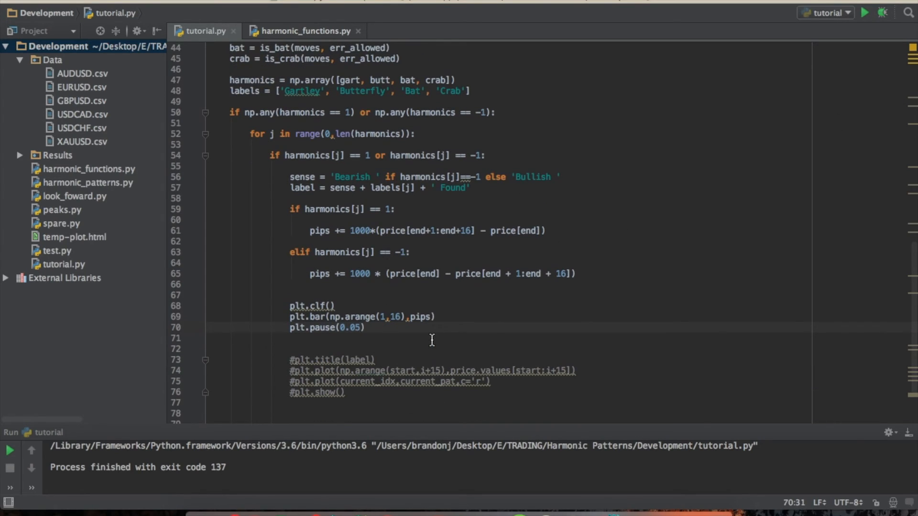
{"action": "mouse_move", "coordinate": [865, 12]}
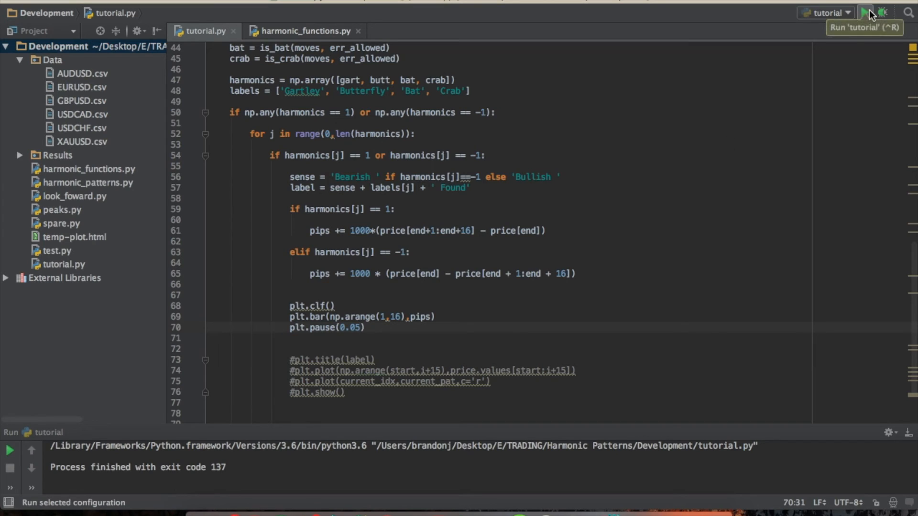
Step: Run tutorial.py to show the live bar chart of accumulated pips for hours 1–15
{"action": "left_click", "coordinate": [866, 12]}
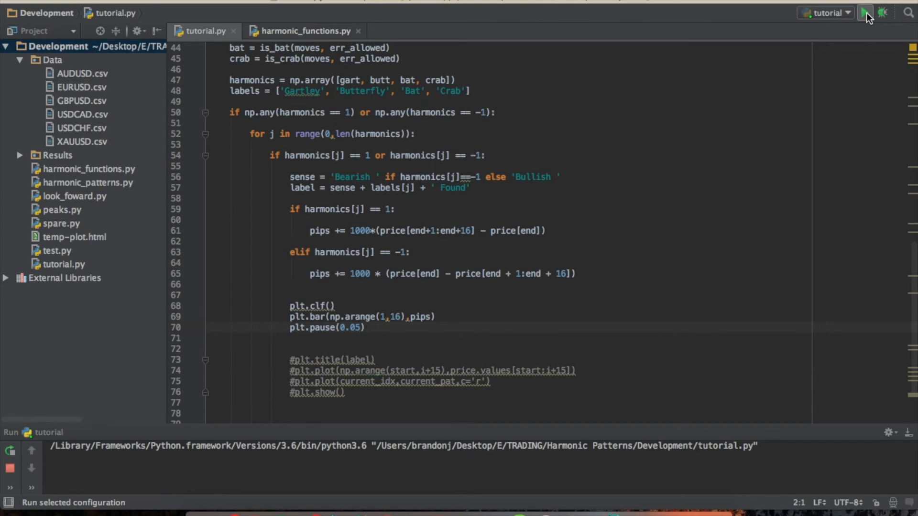
{"action": "left_click", "coordinate": [866, 12]}
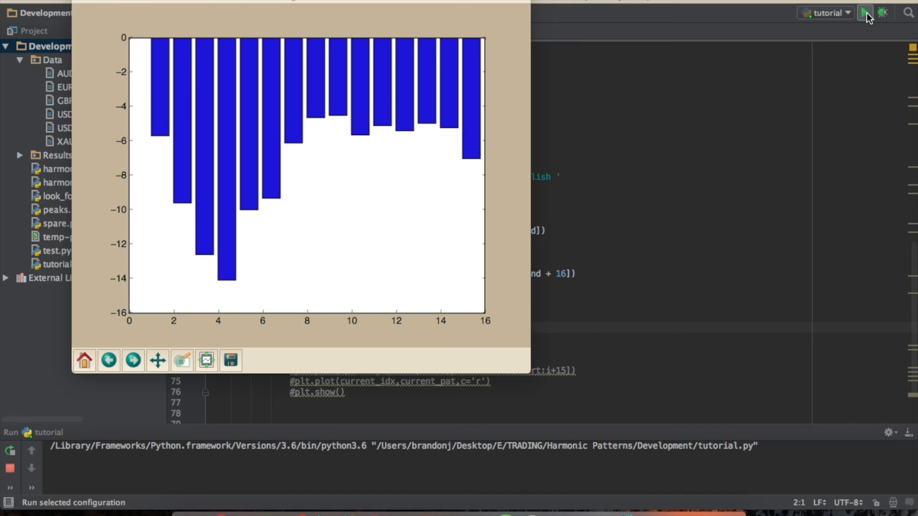